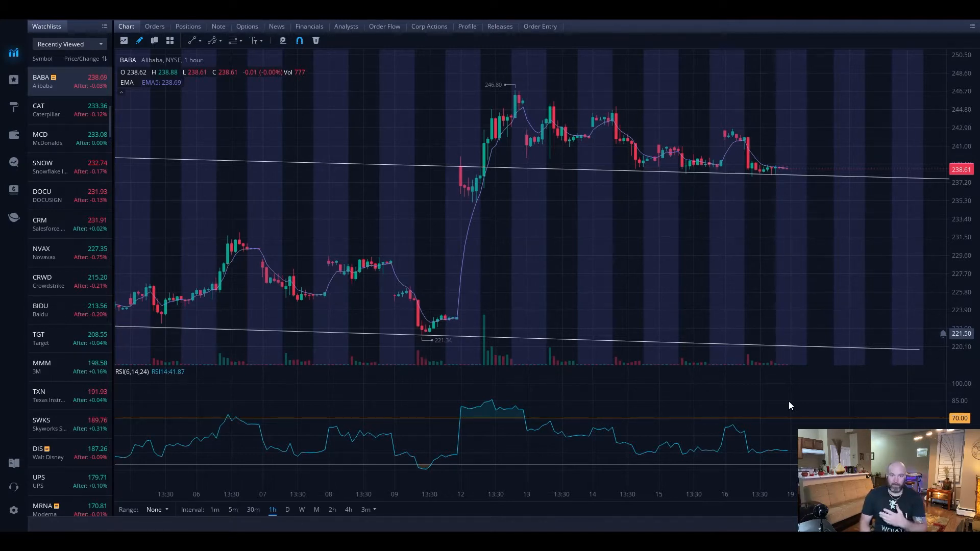
{"action": "mouse_move", "coordinate": [759, 270]}
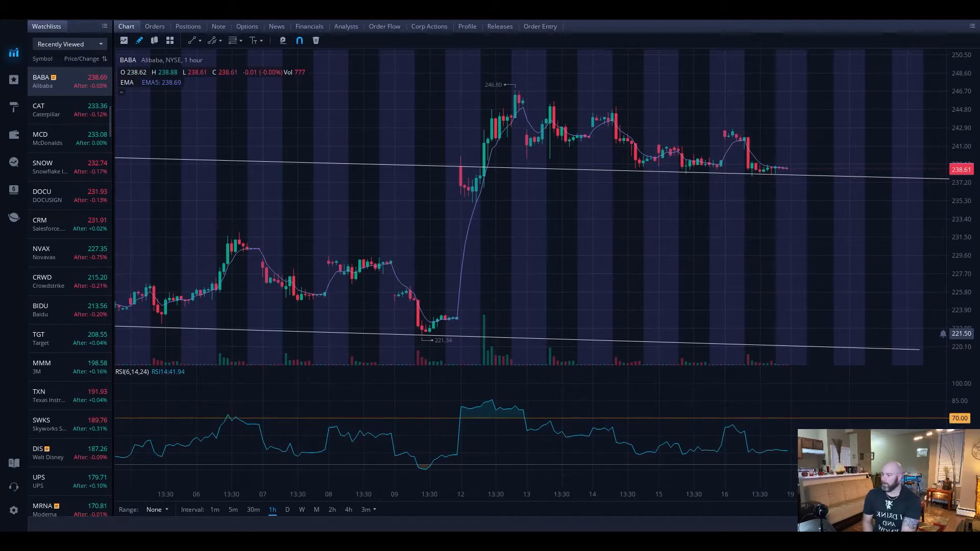
{"action": "mouse_move", "coordinate": [874, 386]}
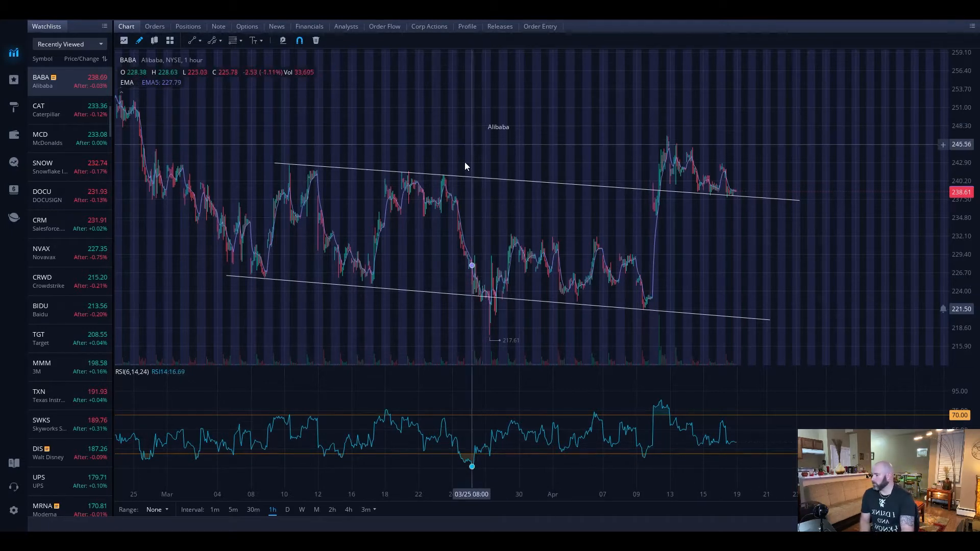
{"action": "mouse_move", "coordinate": [528, 252]}
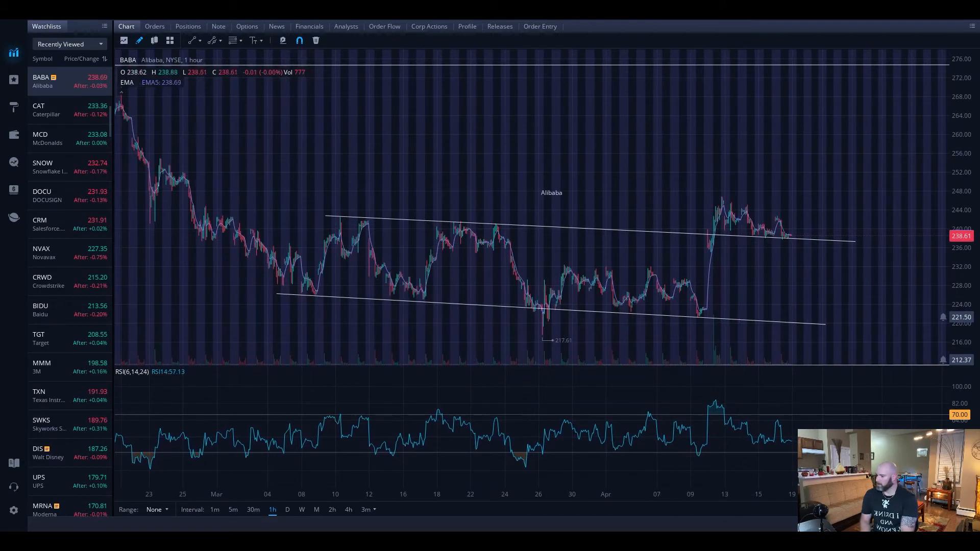
{"action": "left_click_drag", "start_coordinate": [291, 318], "coordinate": [328, 312]}
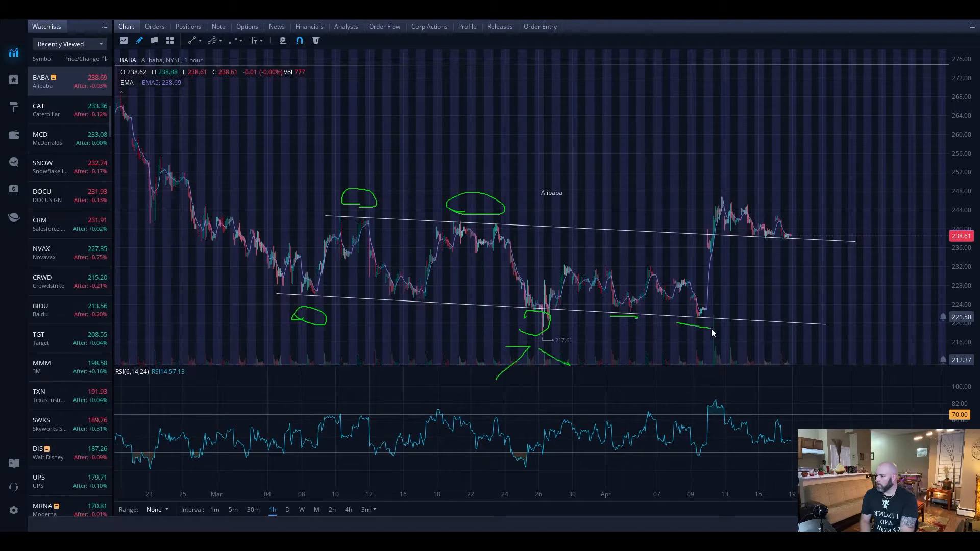
{"action": "mouse_move", "coordinate": [721, 244]}
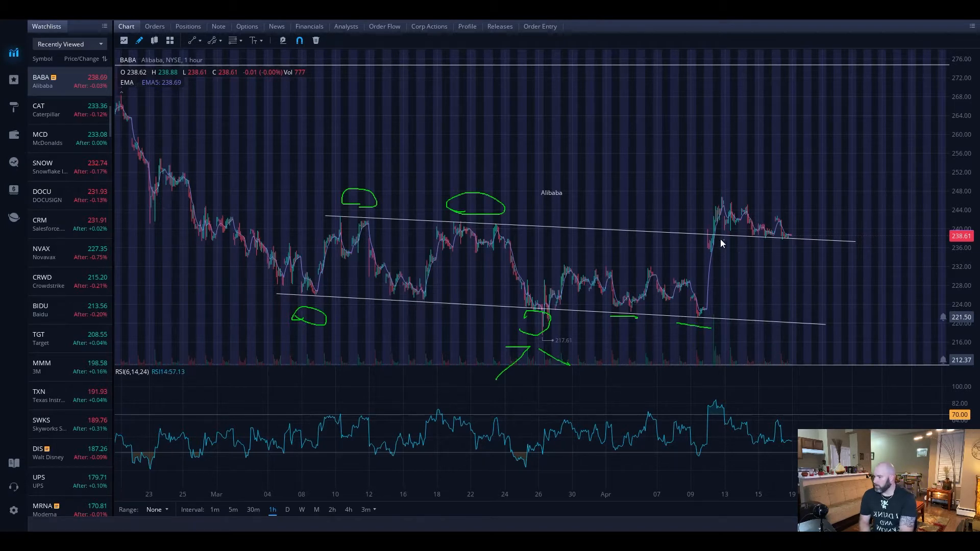
{"action": "left_click_drag", "start_coordinate": [705, 243], "coordinate": [728, 282]}
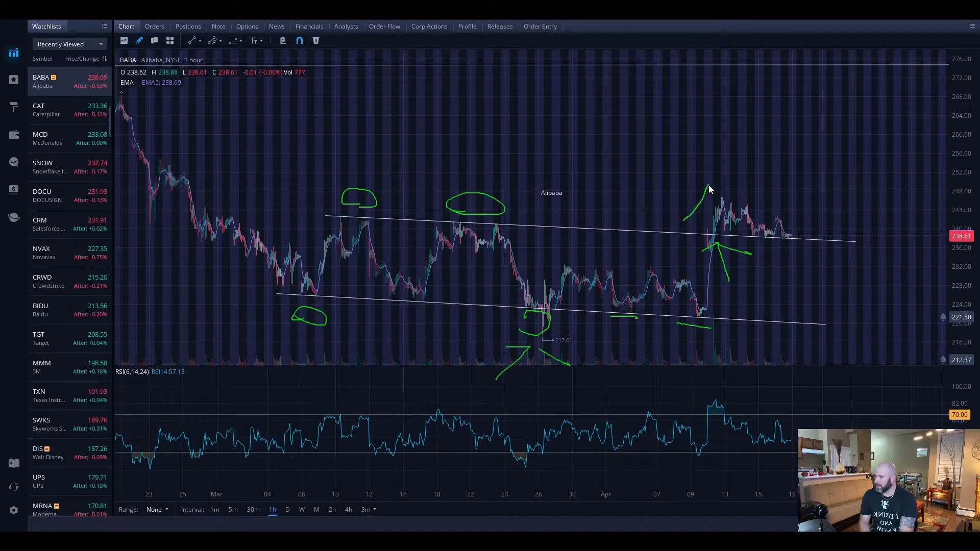
{"action": "left_click_drag", "start_coordinate": [707, 182], "coordinate": [765, 213]}
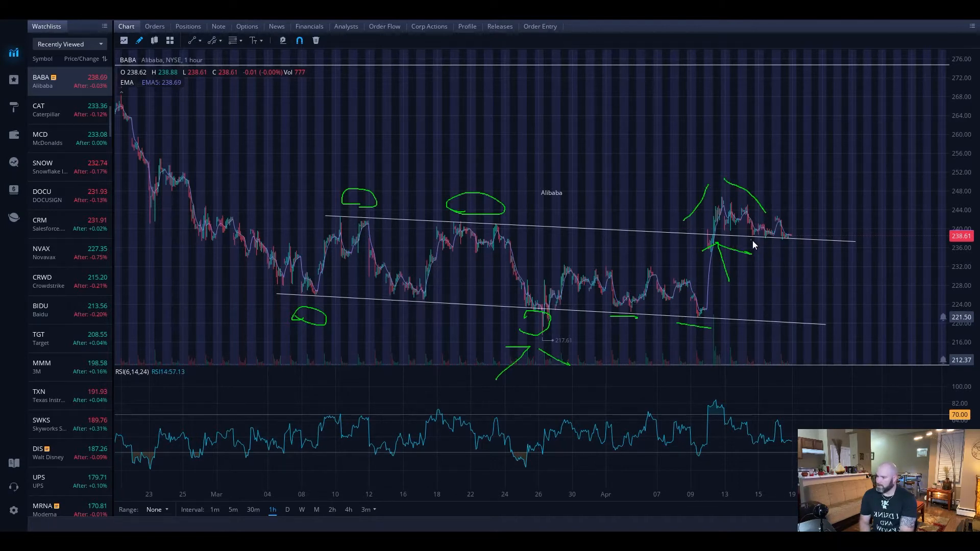
{"action": "left_click_drag", "start_coordinate": [744, 239], "coordinate": [806, 243]}
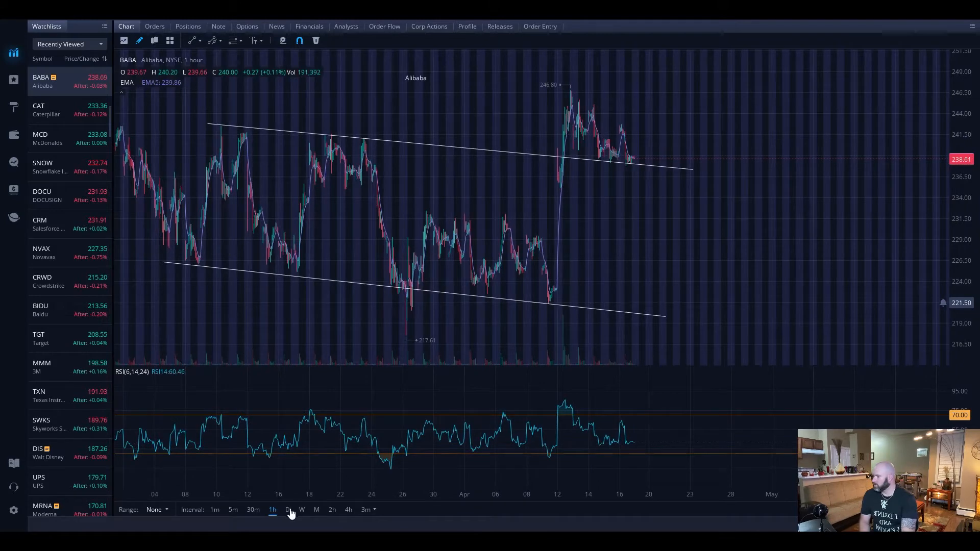
Switch from the Webull chart to the Chrome window with the TipRanks Alibaba stock-analysis page
{"action": "left_click", "coordinate": [287, 509]}
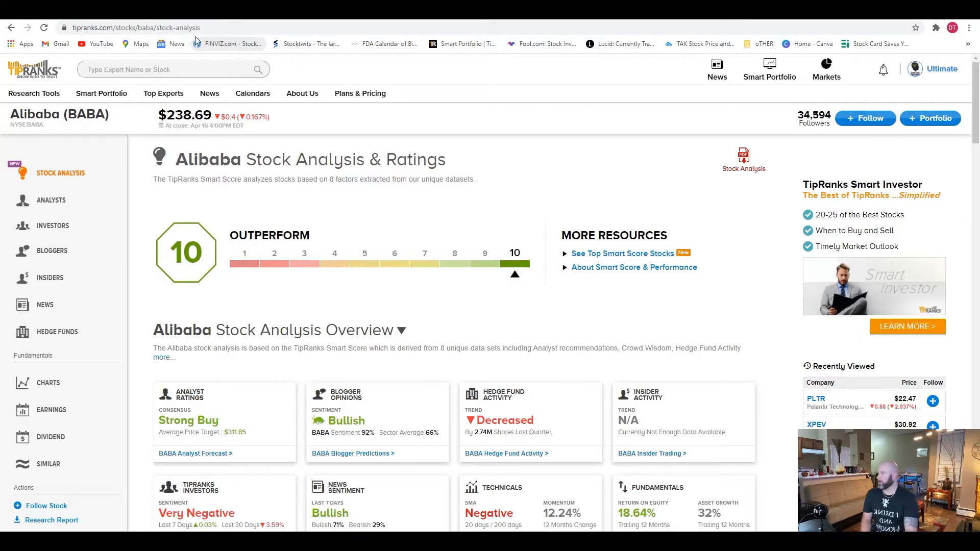
{"action": "left_click", "coordinate": [34, 93]}
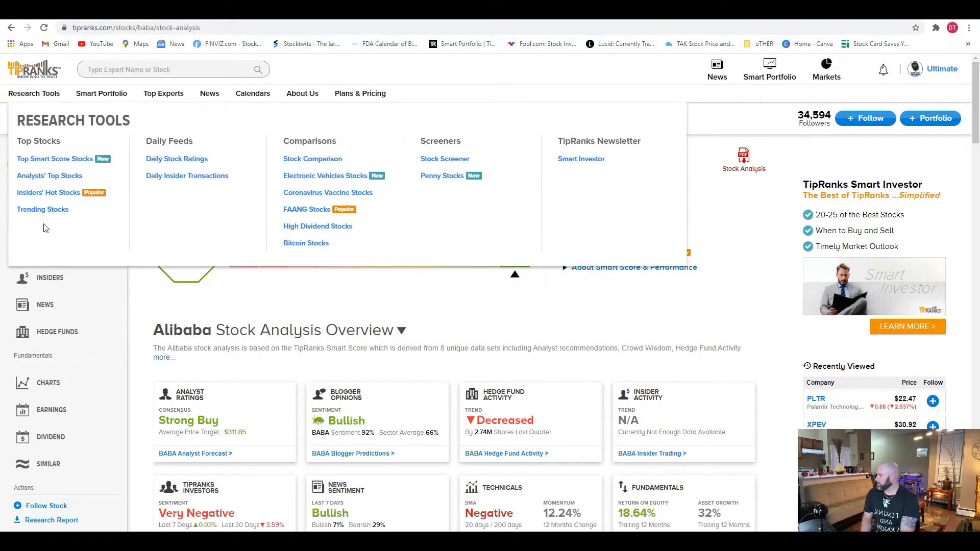
{"action": "mouse_move", "coordinate": [48, 190]}
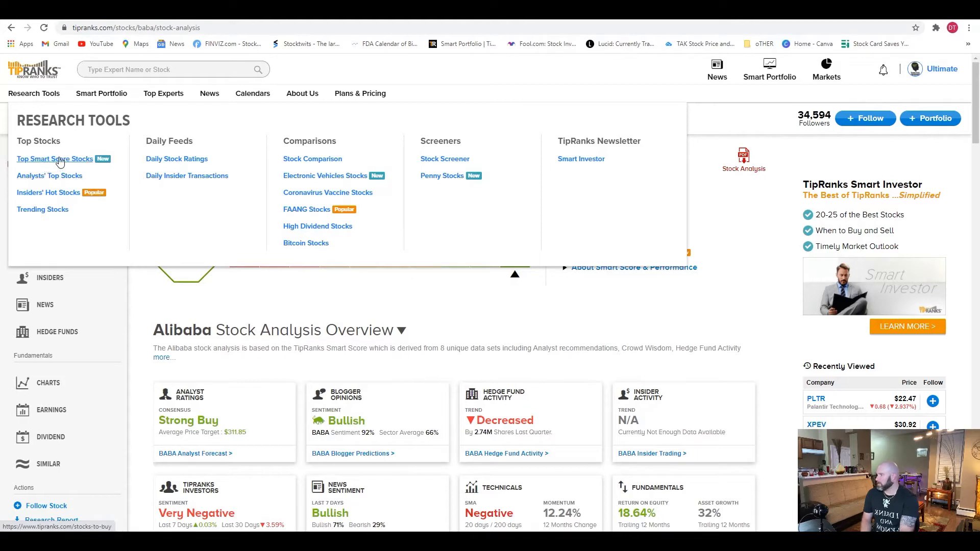
{"action": "mouse_move", "coordinate": [462, 188]}
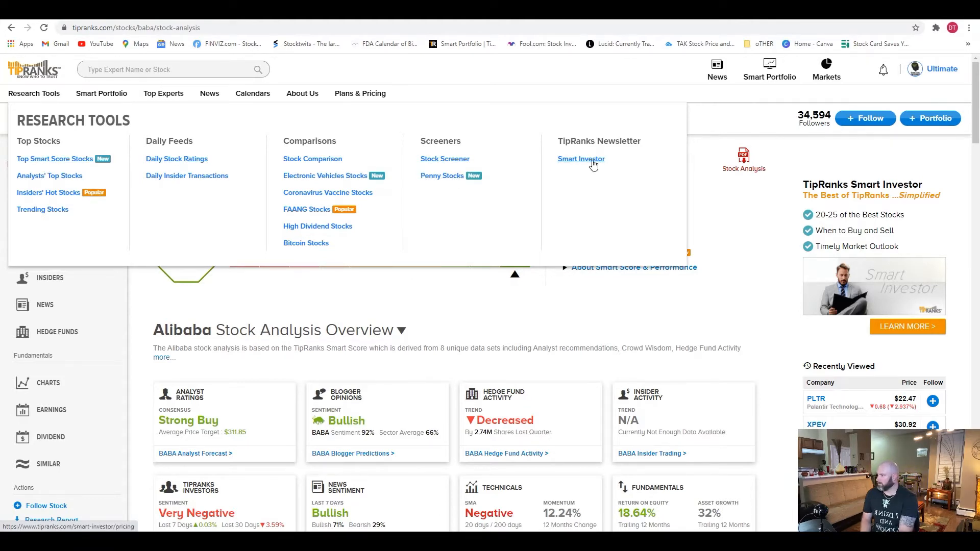
{"action": "mouse_move", "coordinate": [306, 209]}
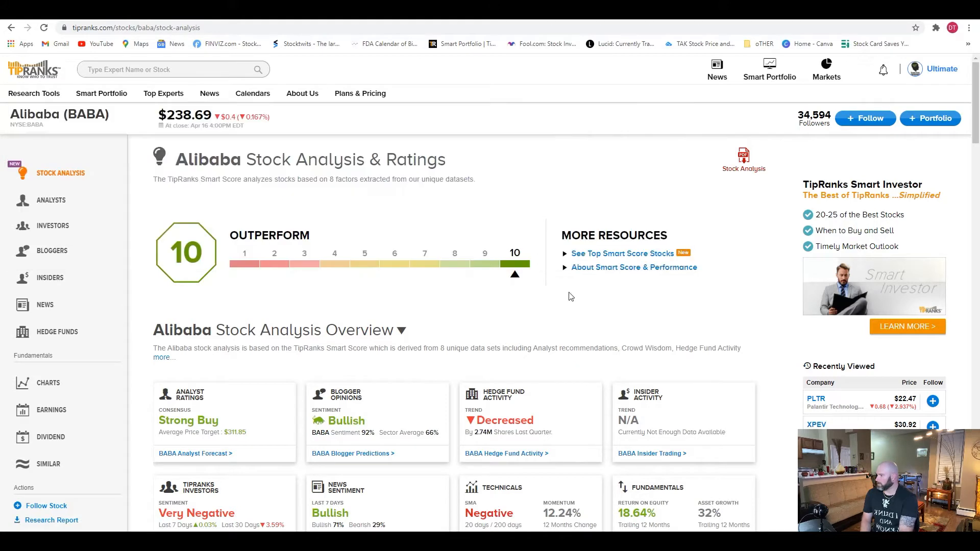
{"action": "mouse_move", "coordinate": [784, 103]}
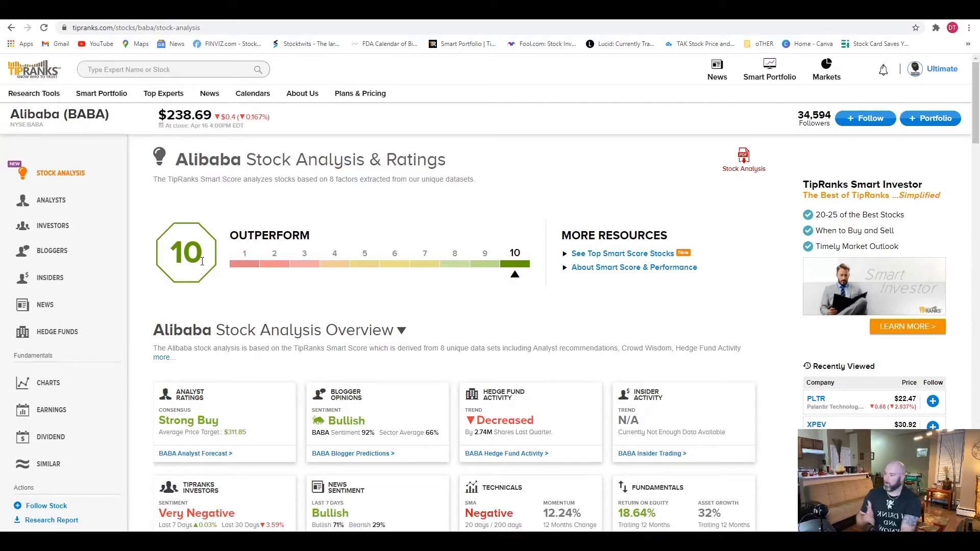
{"action": "mouse_move", "coordinate": [522, 380]}
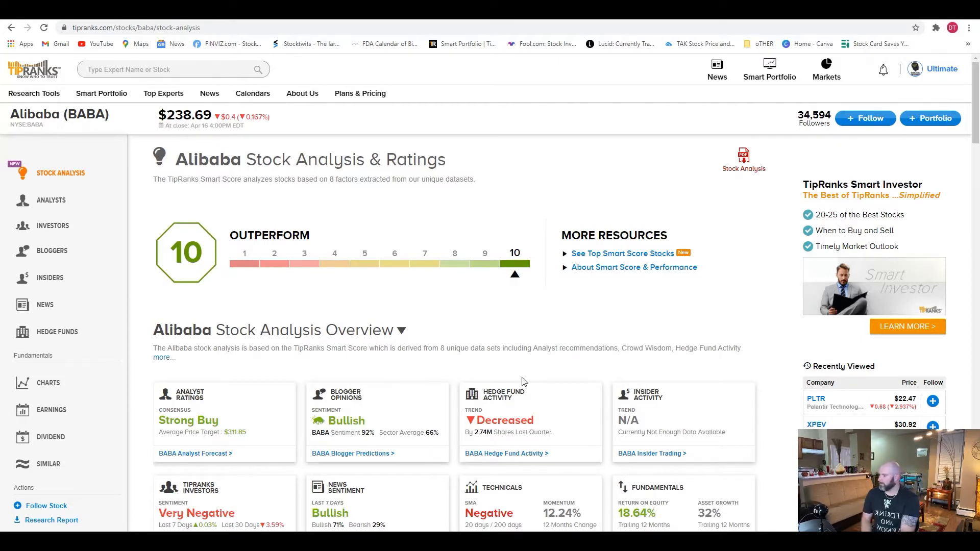
{"action": "scroll", "scroll_direction": "down", "scroll_amount": 3}
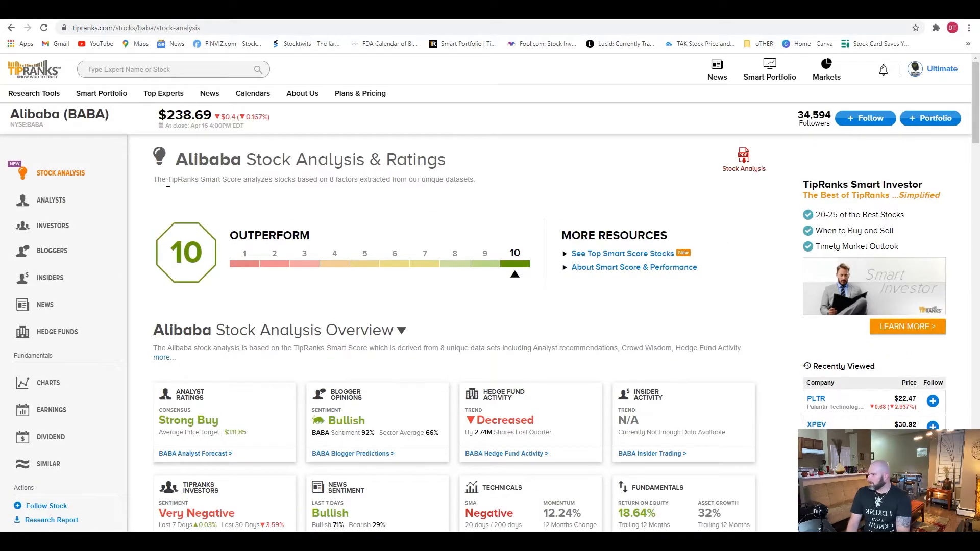
{"action": "mouse_move", "coordinate": [300, 182]}
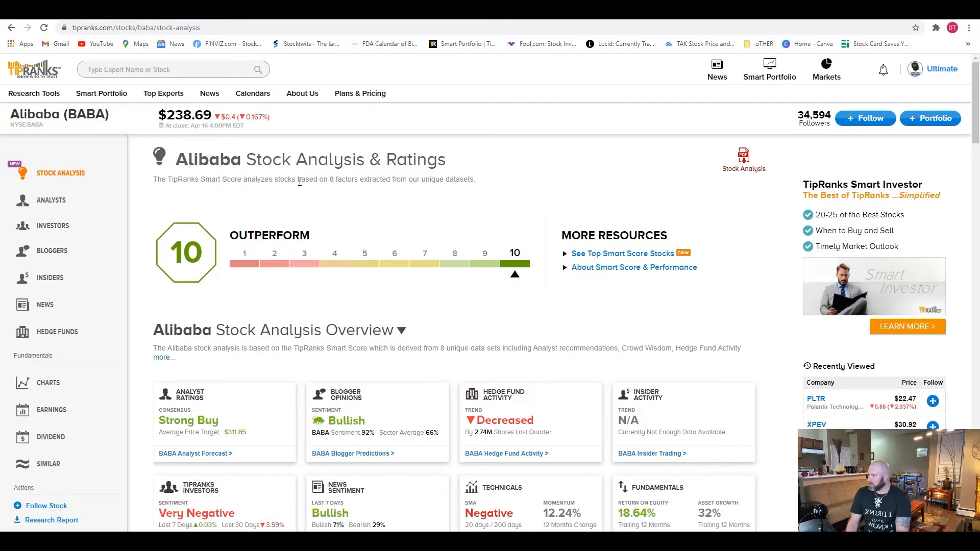
{"action": "scroll", "scroll_direction": "down", "scroll_amount": 3}
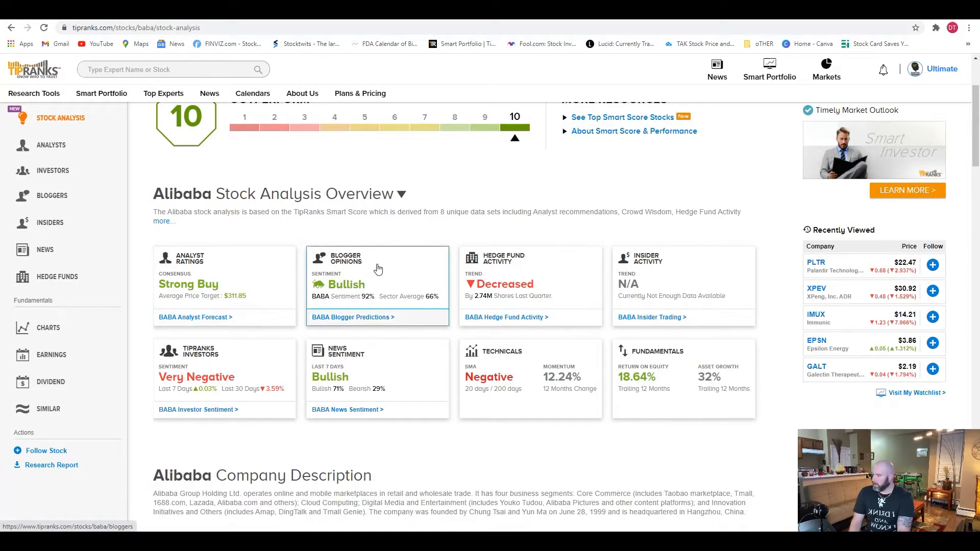
{"action": "mouse_move", "coordinate": [654, 279]}
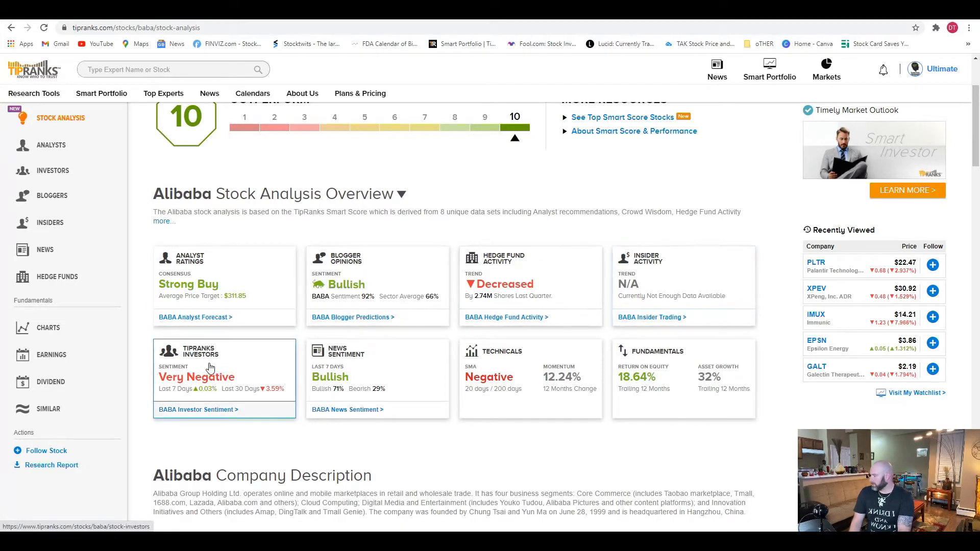
{"action": "mouse_move", "coordinate": [518, 381]}
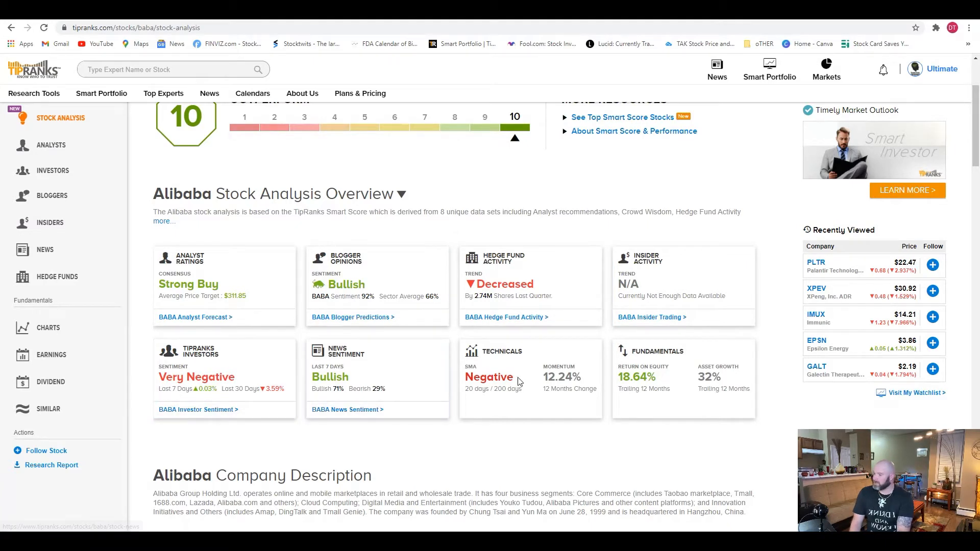
{"action": "mouse_move", "coordinate": [721, 375]}
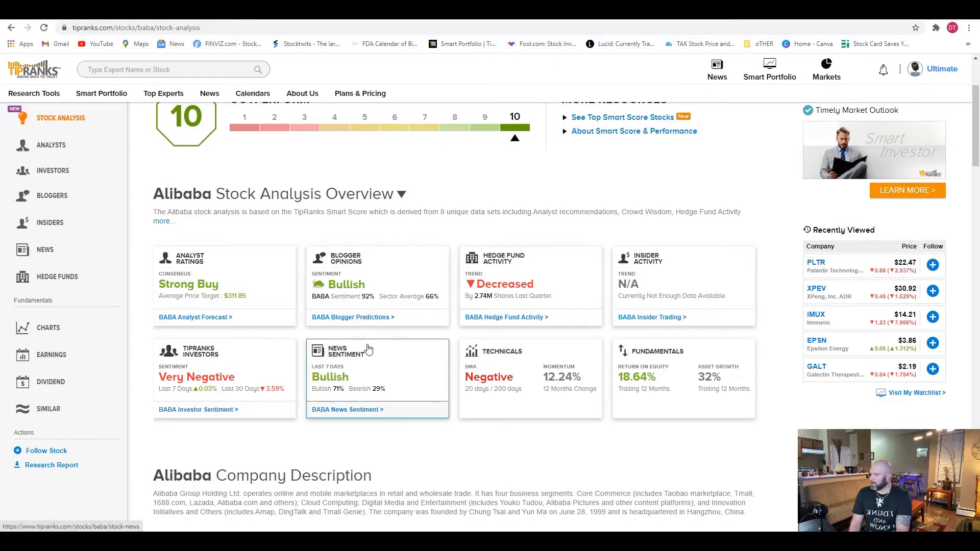
{"action": "mouse_move", "coordinate": [394, 237]}
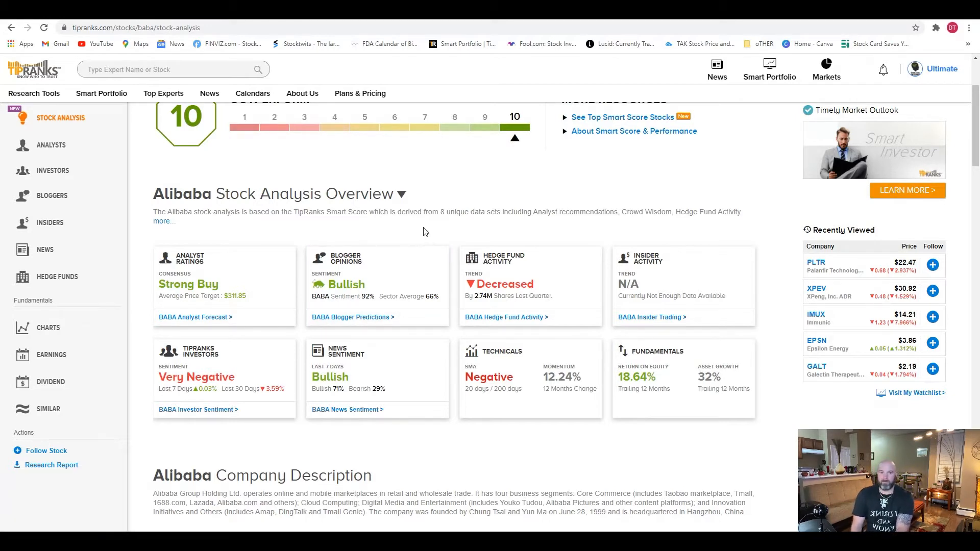
{"action": "mouse_move", "coordinate": [422, 227]}
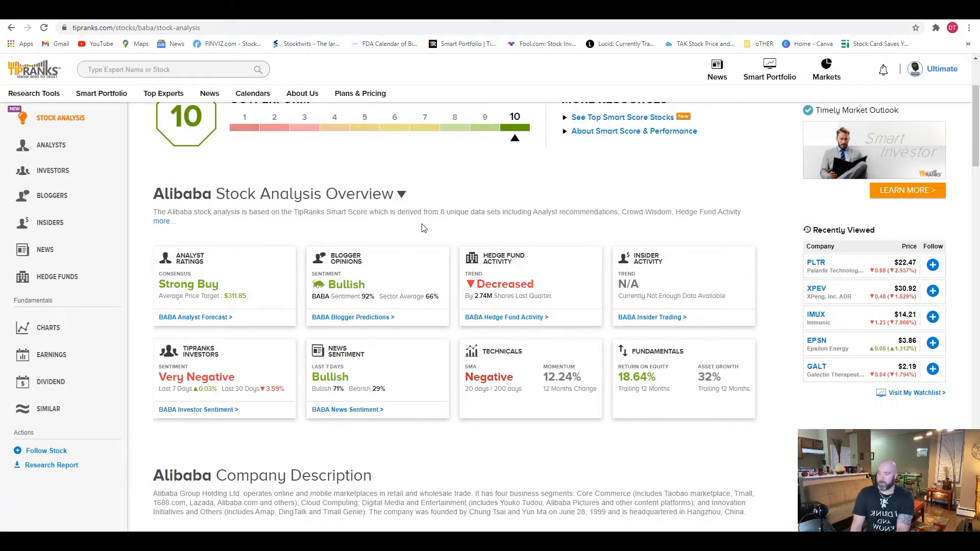
{"action": "mouse_move", "coordinate": [280, 228]}
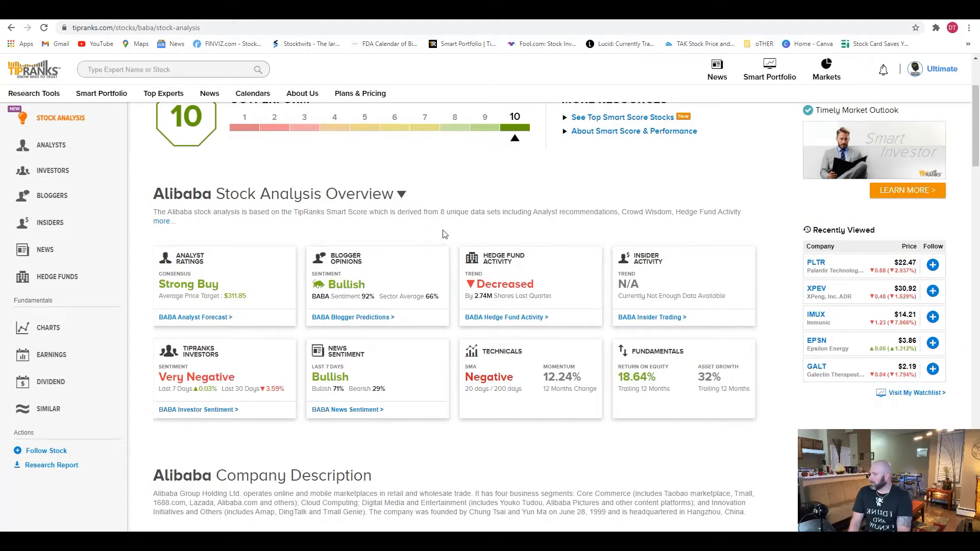
{"action": "mouse_move", "coordinate": [428, 247]}
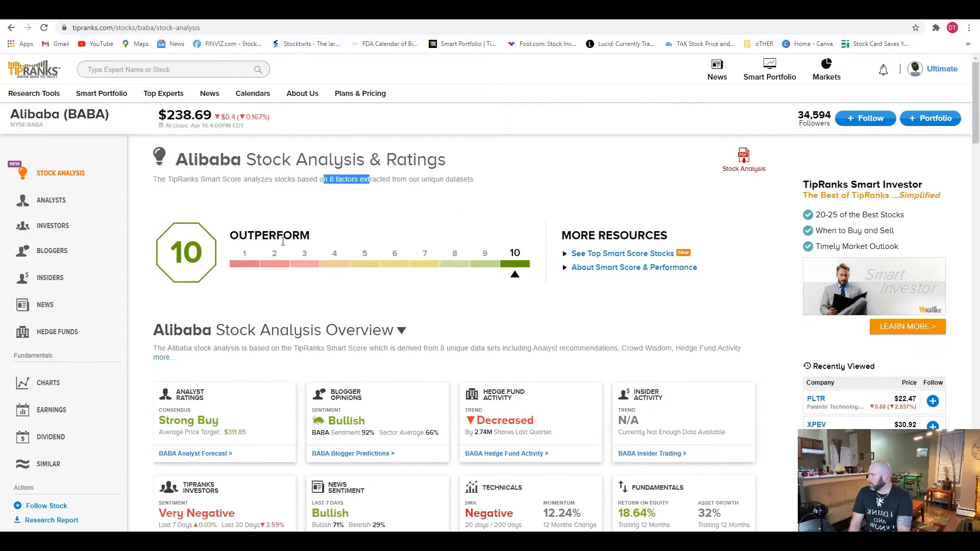
Go to BABA's detailed News Sentiment page listing bullish and bearish articles
{"action": "left_click", "coordinate": [44, 304]}
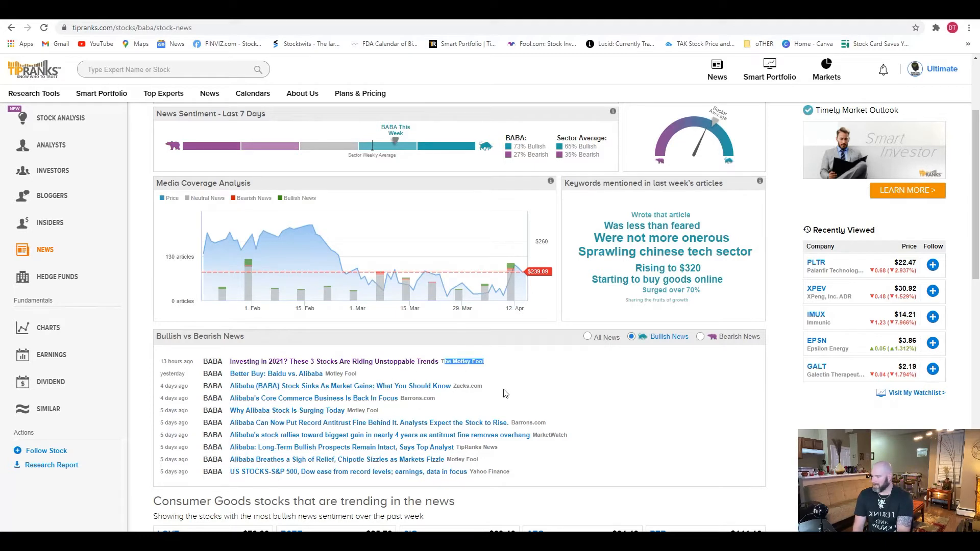
{"action": "mouse_move", "coordinate": [449, 381]}
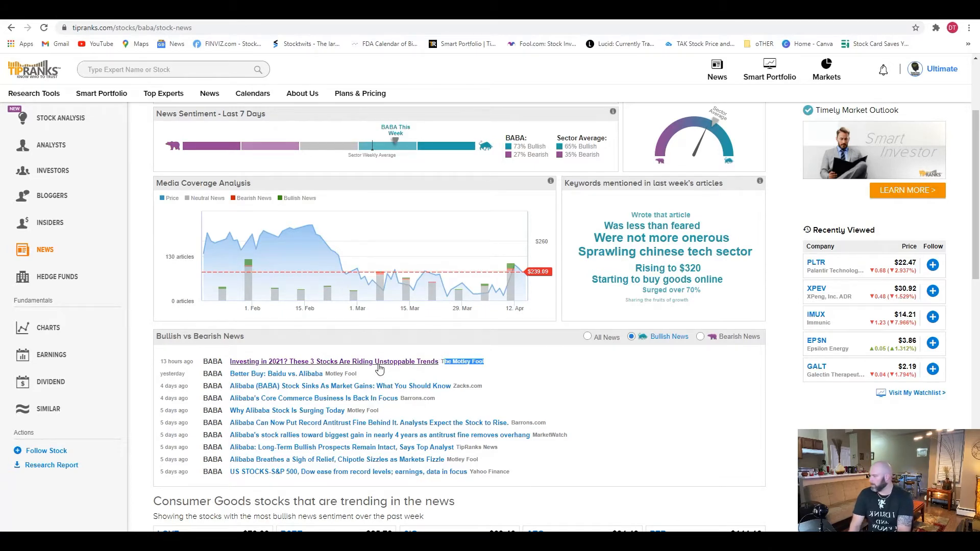
Read the Nasdaq 'three stocks riding unstoppable trends' article down to its Alibaba section
{"action": "left_click", "coordinate": [334, 361]}
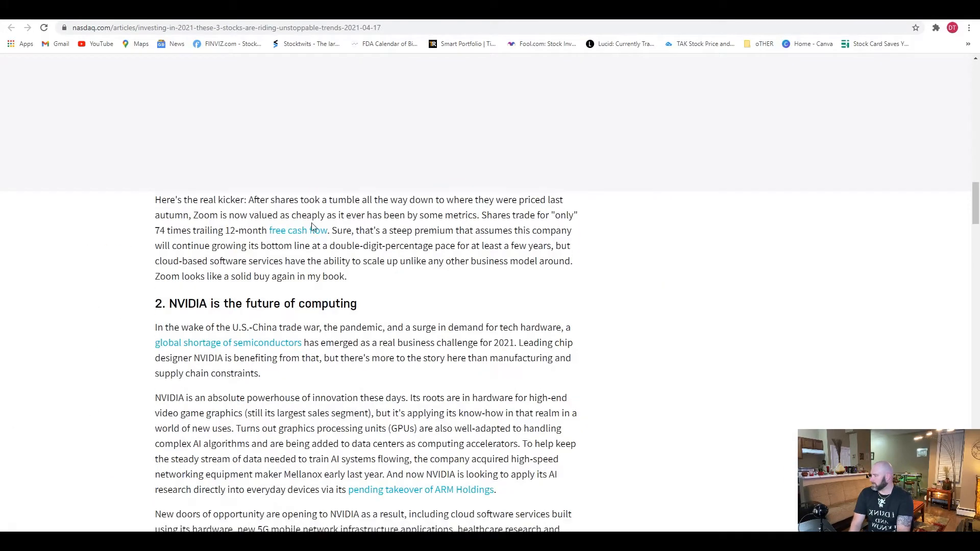
{"action": "scroll", "scroll_direction": "down", "scroll_amount": 3}
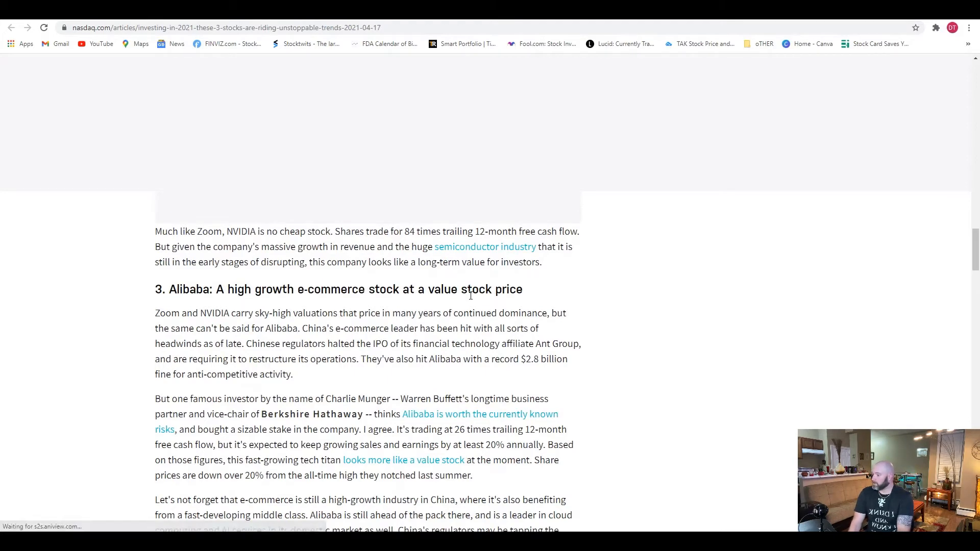
{"action": "mouse_move", "coordinate": [483, 301]}
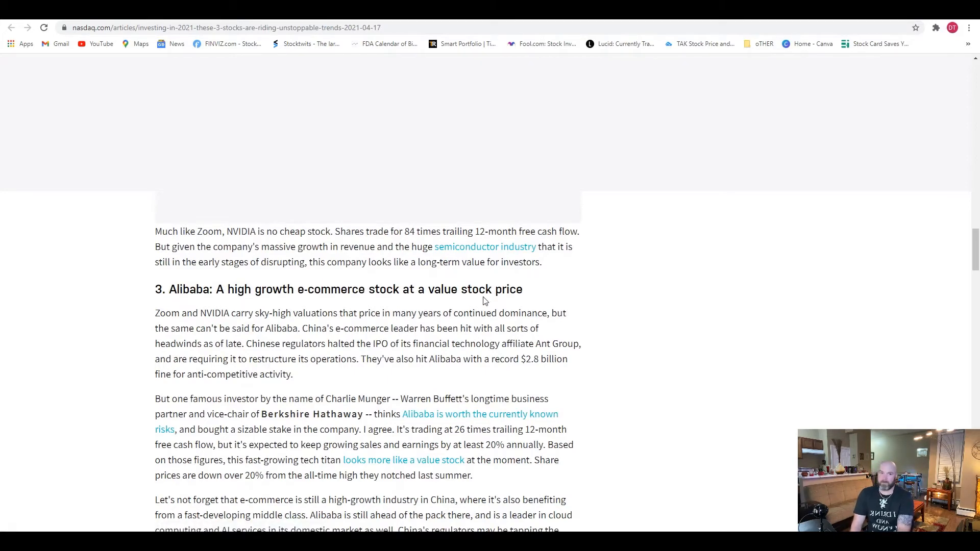
{"action": "mouse_move", "coordinate": [477, 294]}
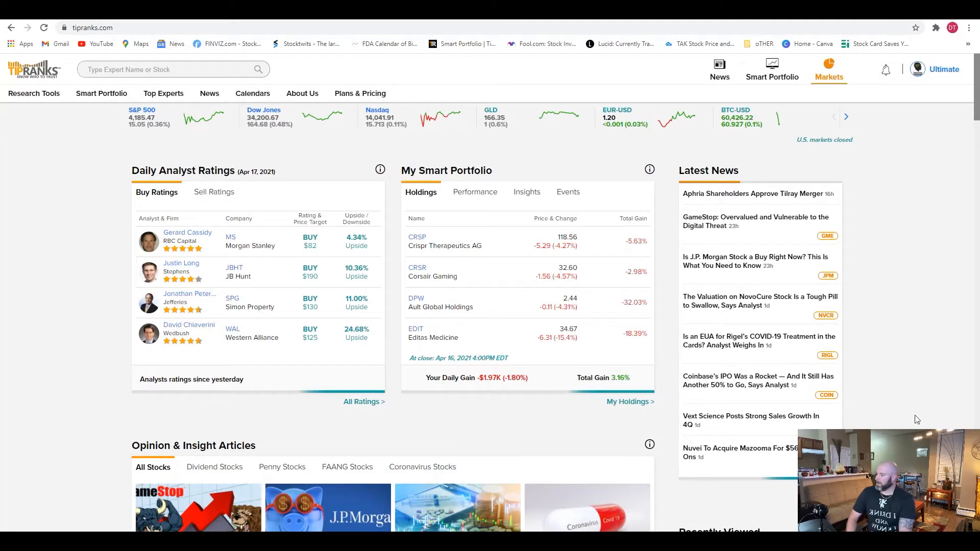
Show Trending Stocks via Research Tools and highlight Alibaba's $311.85 average price target
{"action": "left_click", "coordinate": [33, 93]}
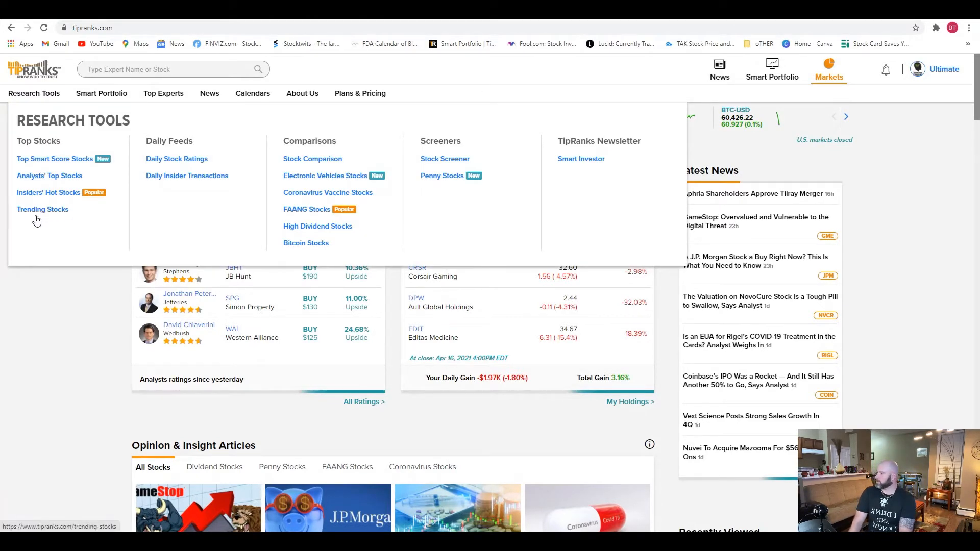
{"action": "left_click", "coordinate": [43, 209]}
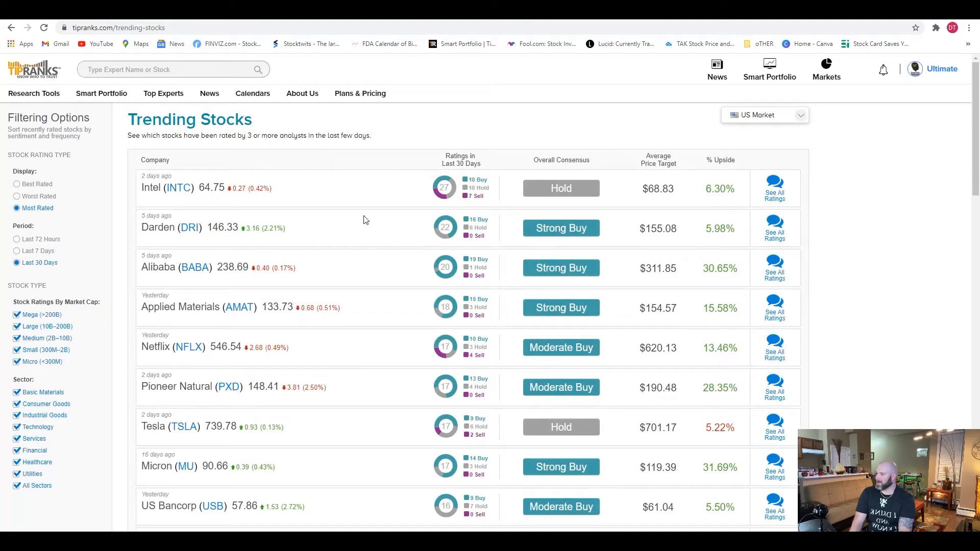
{"action": "mouse_move", "coordinate": [452, 171]}
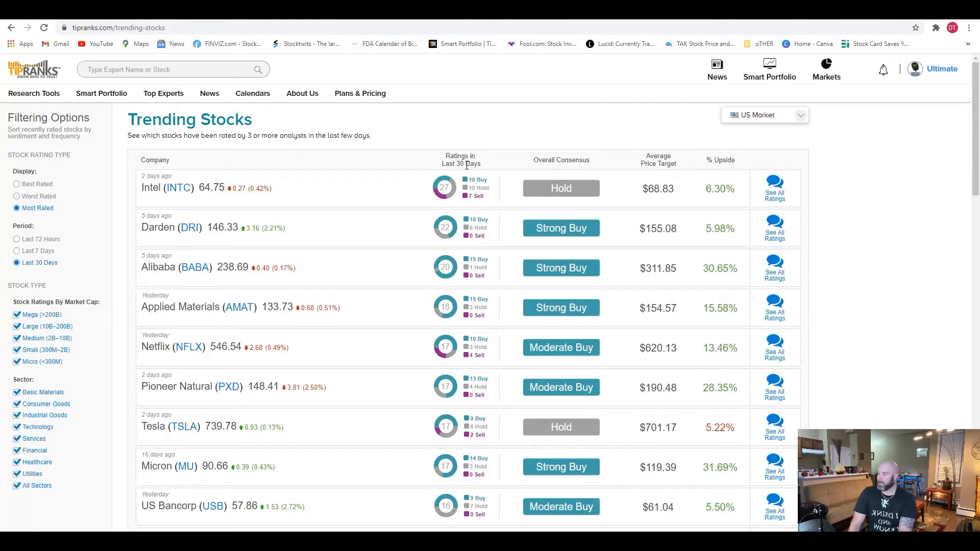
{"action": "mouse_move", "coordinate": [139, 267]}
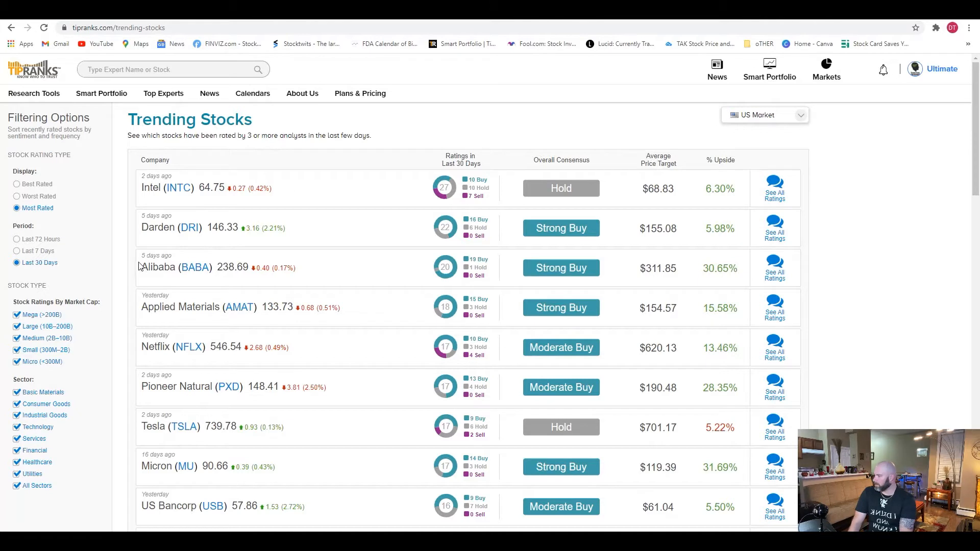
{"action": "mouse_move", "coordinate": [464, 265]}
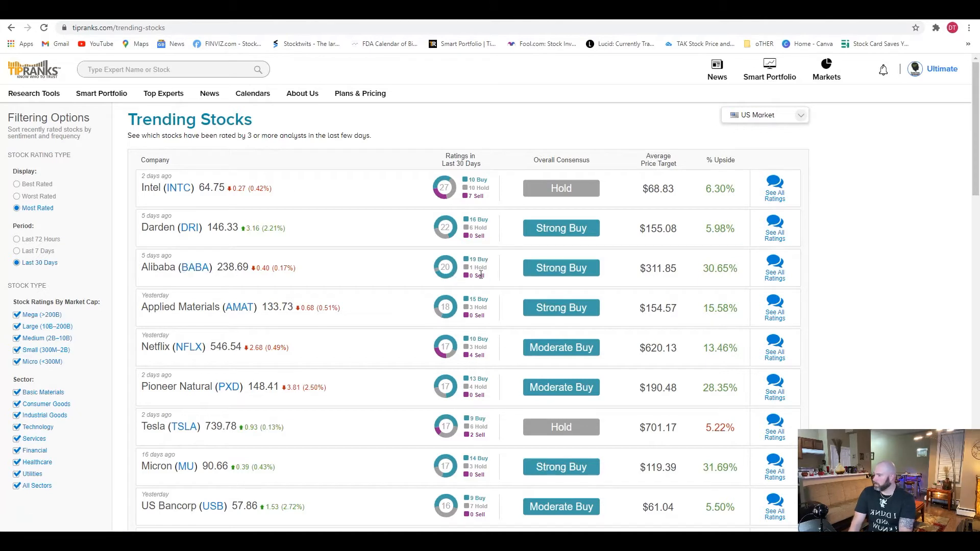
{"action": "mouse_move", "coordinate": [645, 161]}
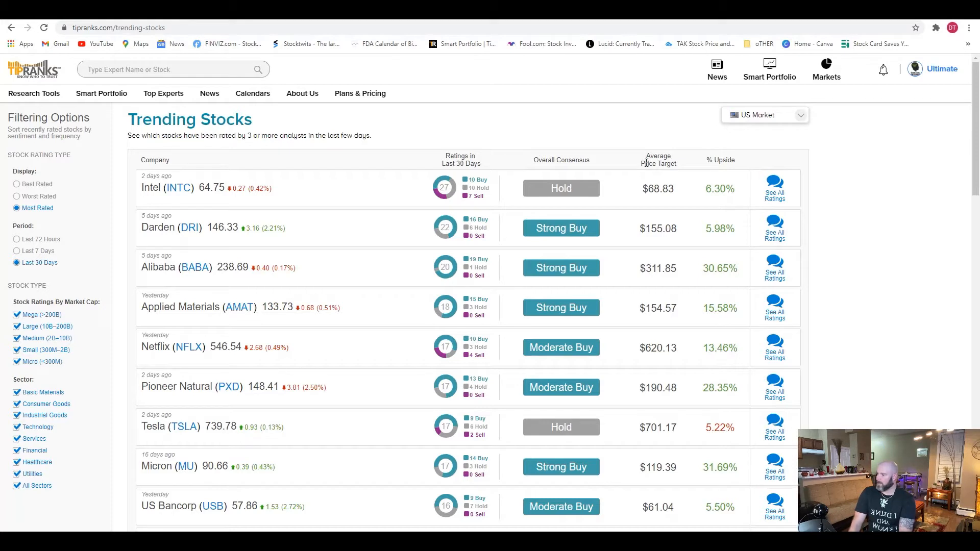
{"action": "double_click", "coordinate": [657, 268]}
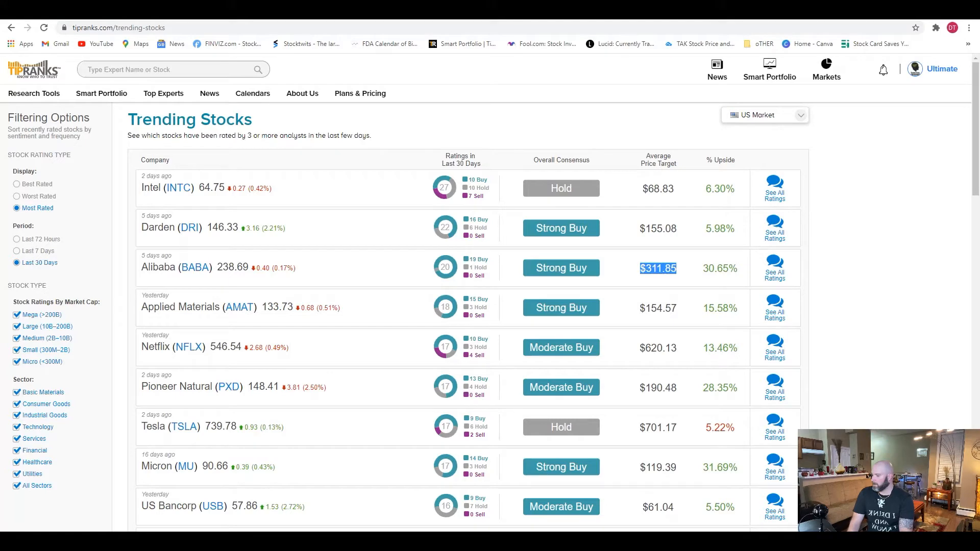
{"action": "mouse_move", "coordinate": [729, 300]}
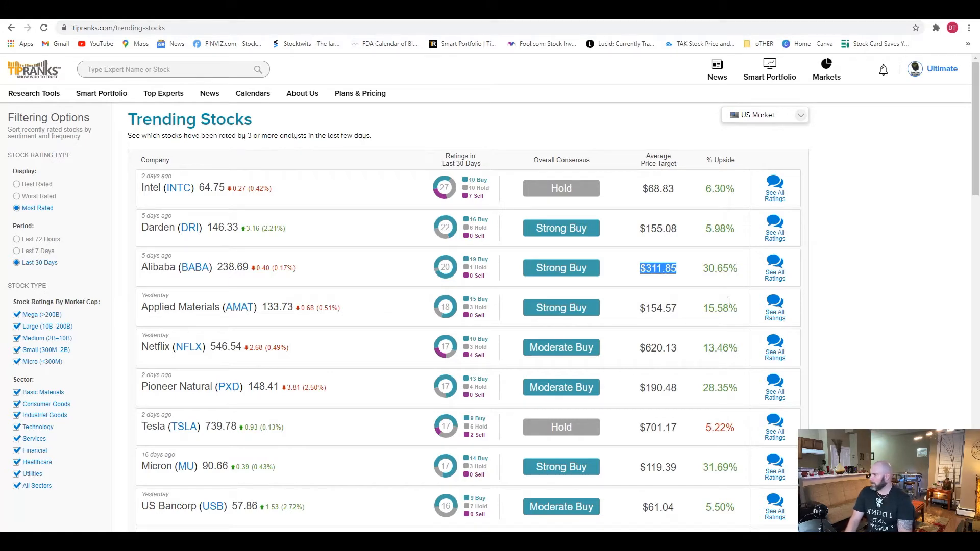
{"action": "left_click", "coordinate": [175, 70]}
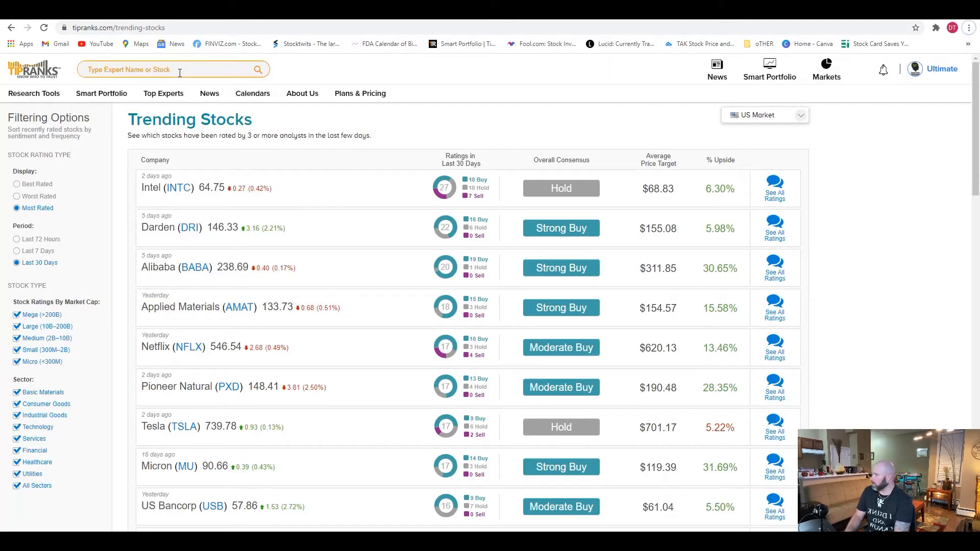
Search 'xpeng', select XPEV and go to its news sentiment page
{"action": "type", "text": "x"}
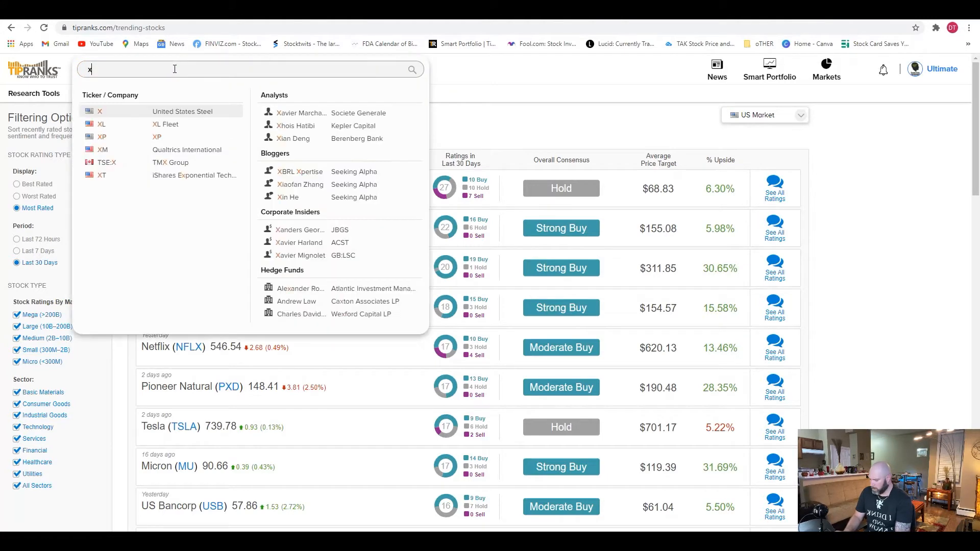
{"action": "type", "text": "peng"}
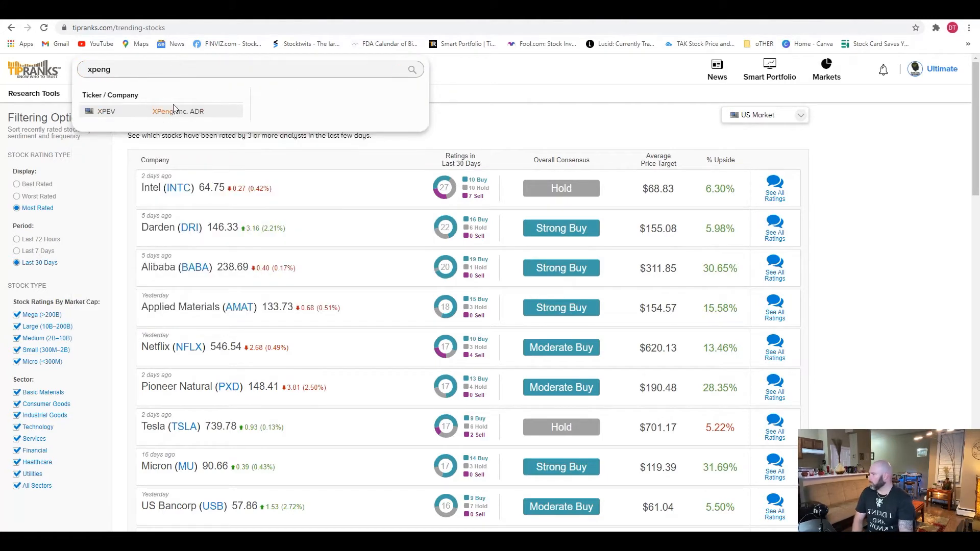
{"action": "left_click", "coordinate": [105, 111]}
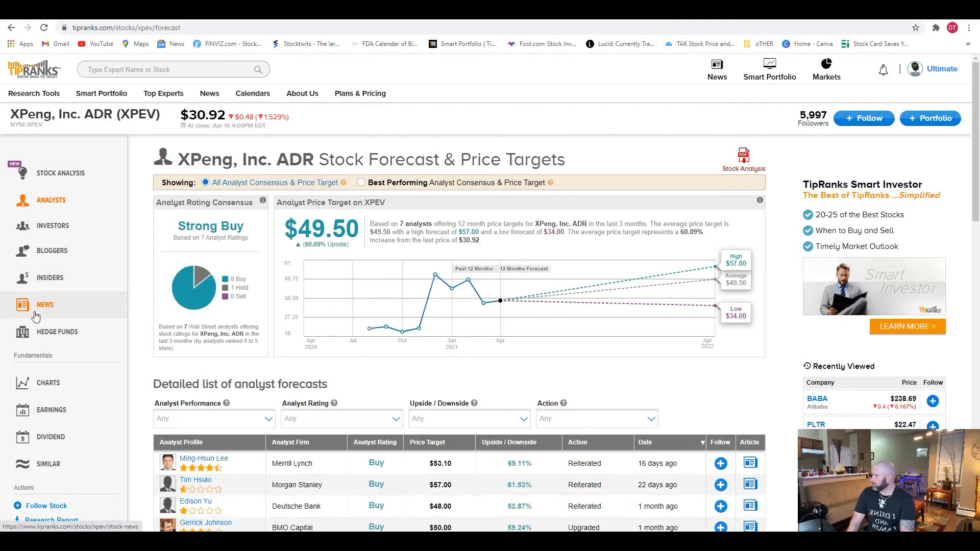
{"action": "left_click", "coordinate": [44, 304]}
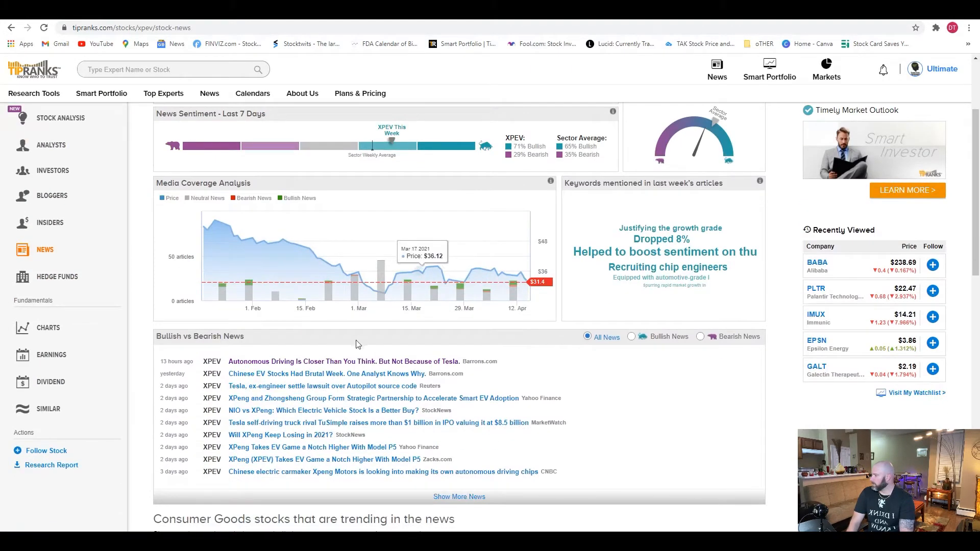
{"action": "mouse_move", "coordinate": [305, 365]}
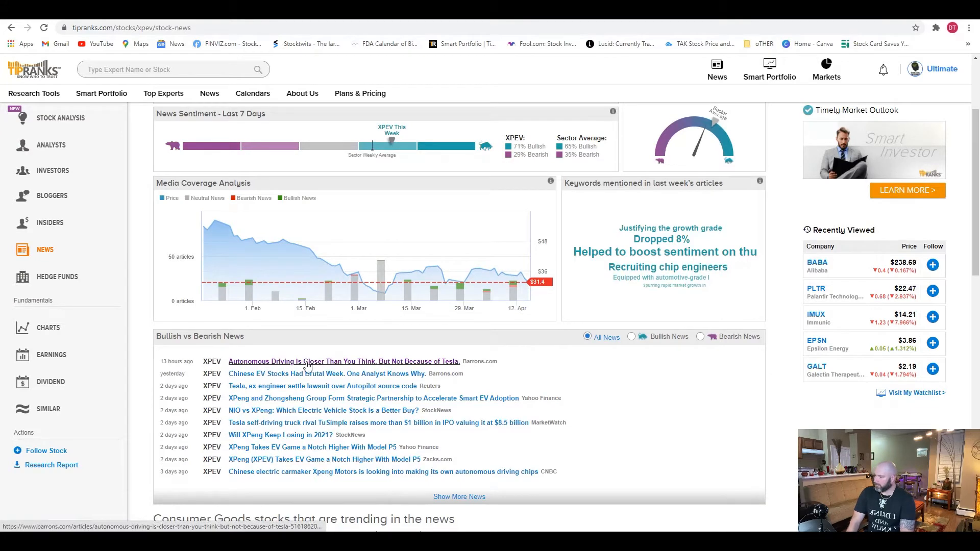
Read the Barron's article on XPeng's P5 autonomous-driving sedan
{"action": "left_click", "coordinate": [343, 361]}
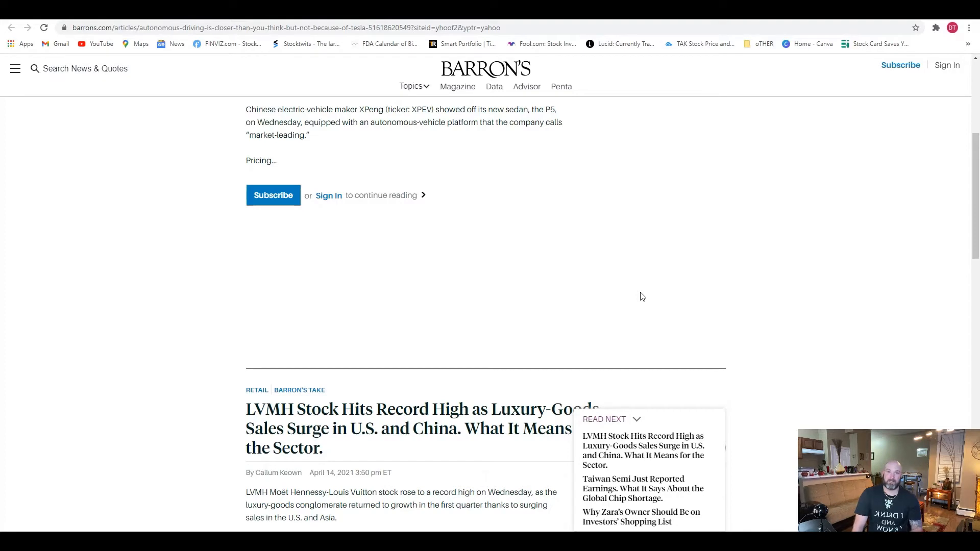
{"action": "mouse_move", "coordinate": [553, 286]}
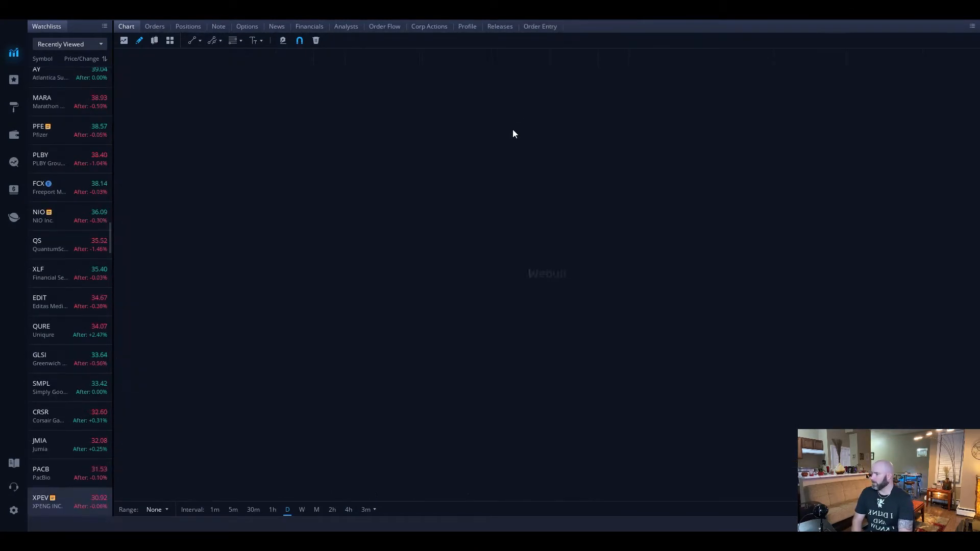
Load XPEV's daily chart and sketch freehand marks over its breakout and price swings
{"action": "left_click", "coordinate": [47, 502]}
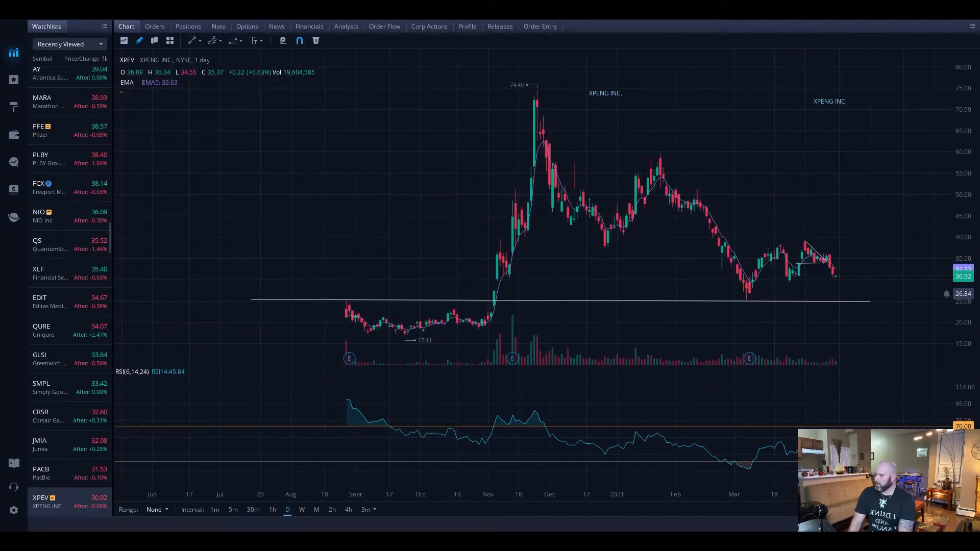
{"action": "left_click_drag", "start_coordinate": [444, 303], "coordinate": [522, 297]}
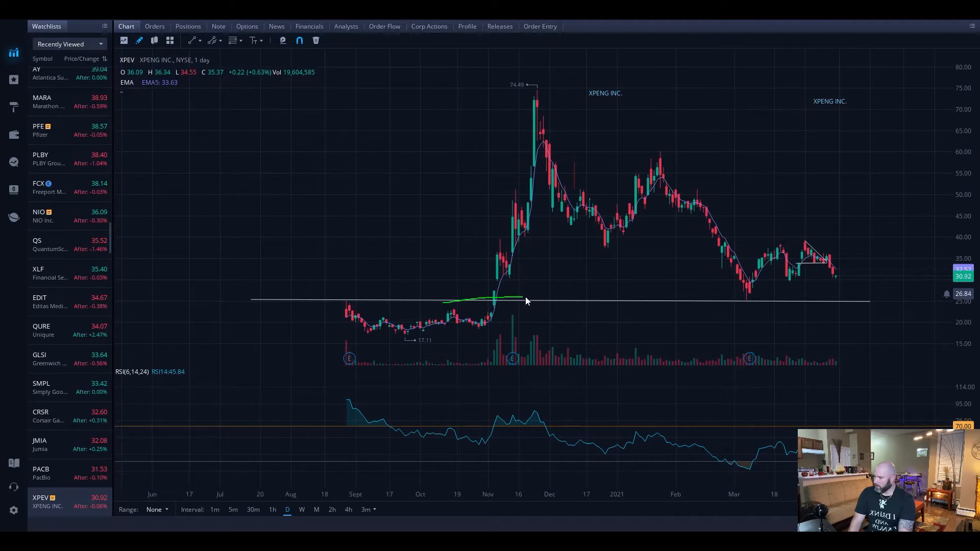
{"action": "left_click_drag", "start_coordinate": [409, 250], "coordinate": [493, 115]}
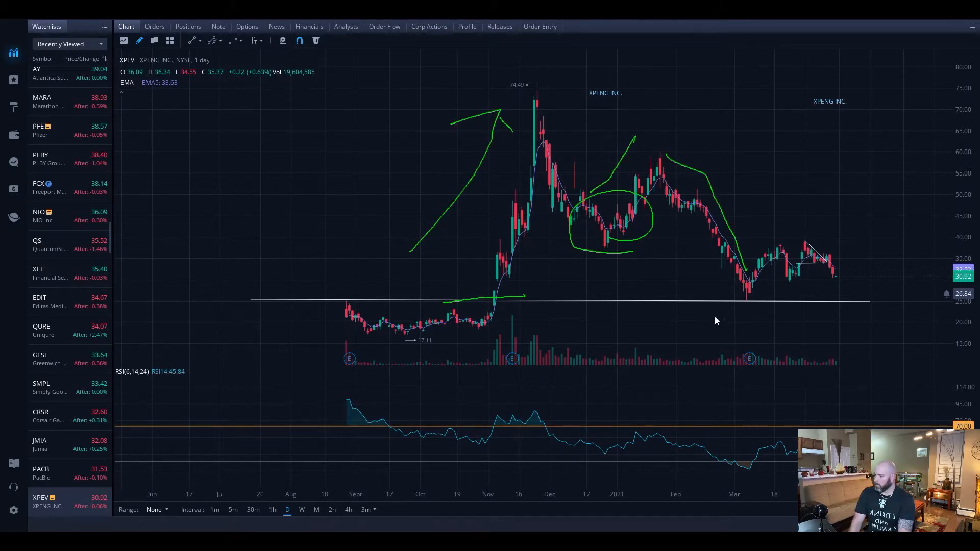
{"action": "left_click_drag", "start_coordinate": [734, 362], "coordinate": [744, 309]}
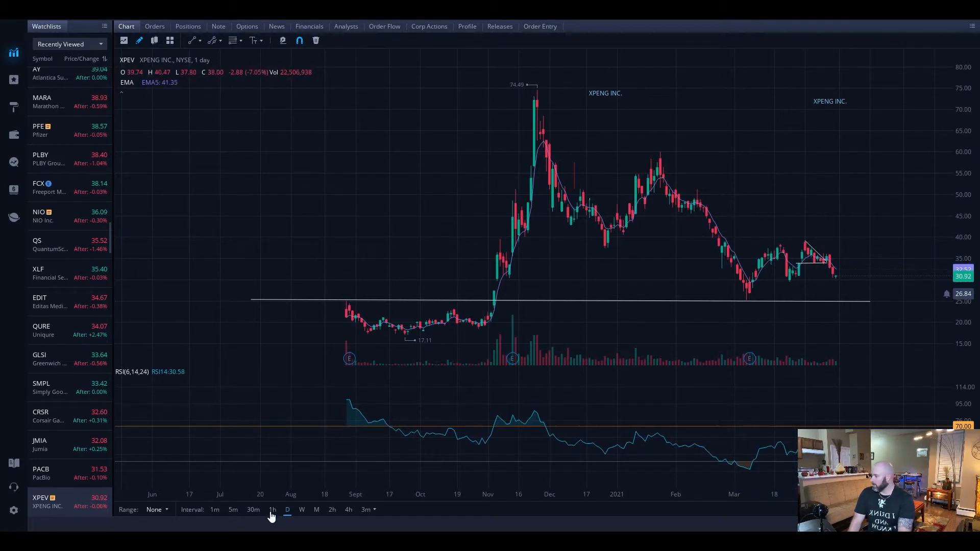
Show XPEV on 1-hour candles and pan so the descending-triangle breakdown is visible
{"action": "left_click", "coordinate": [271, 509]}
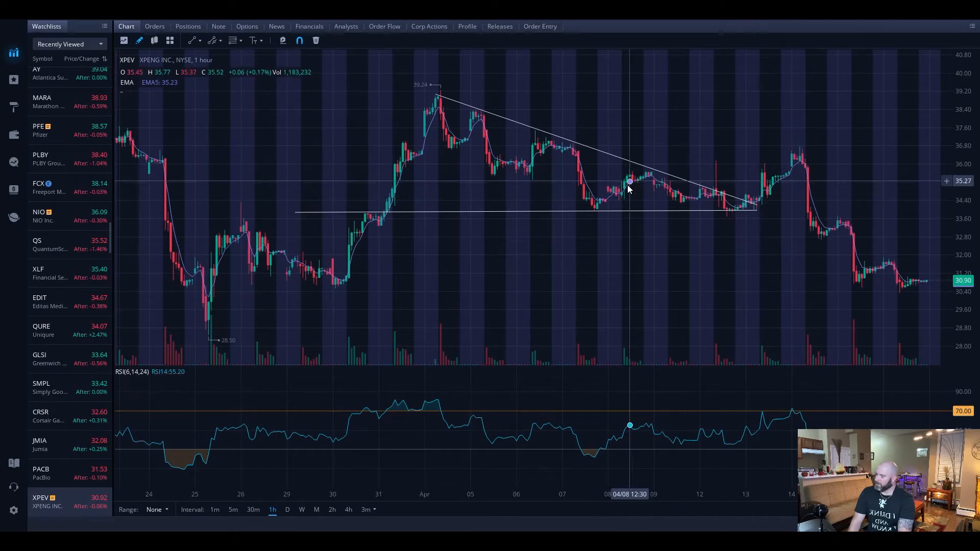
{"action": "mouse_move", "coordinate": [731, 190]}
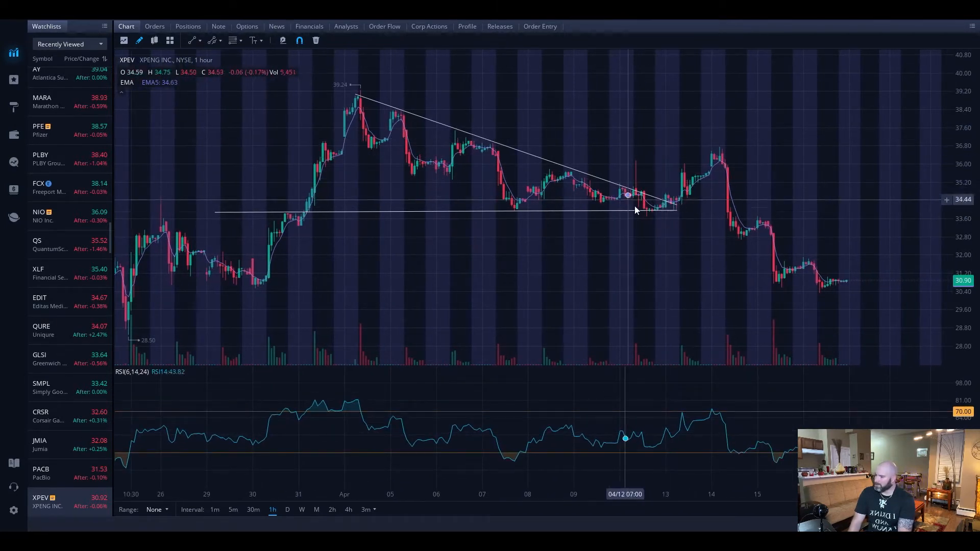
{"action": "mouse_move", "coordinate": [757, 199]}
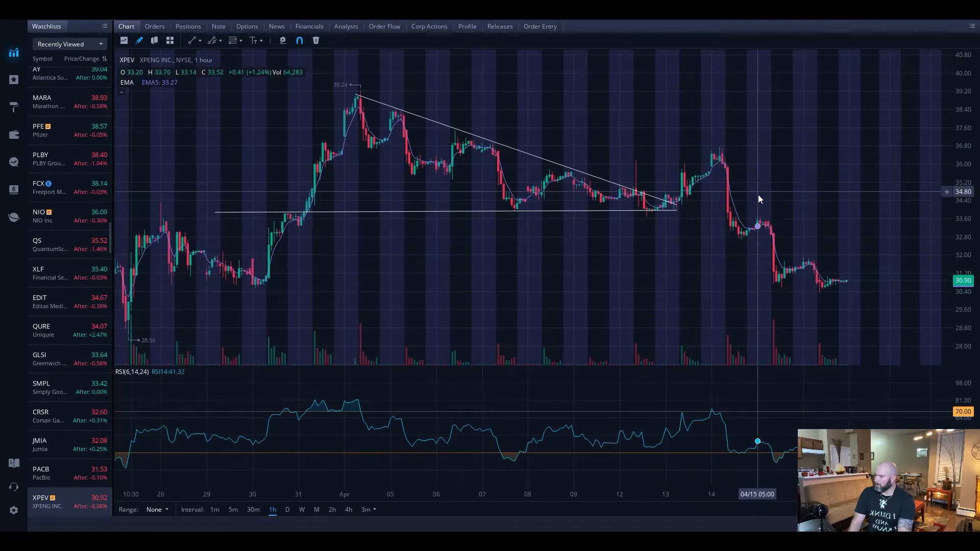
{"action": "mouse_move", "coordinate": [757, 277]}
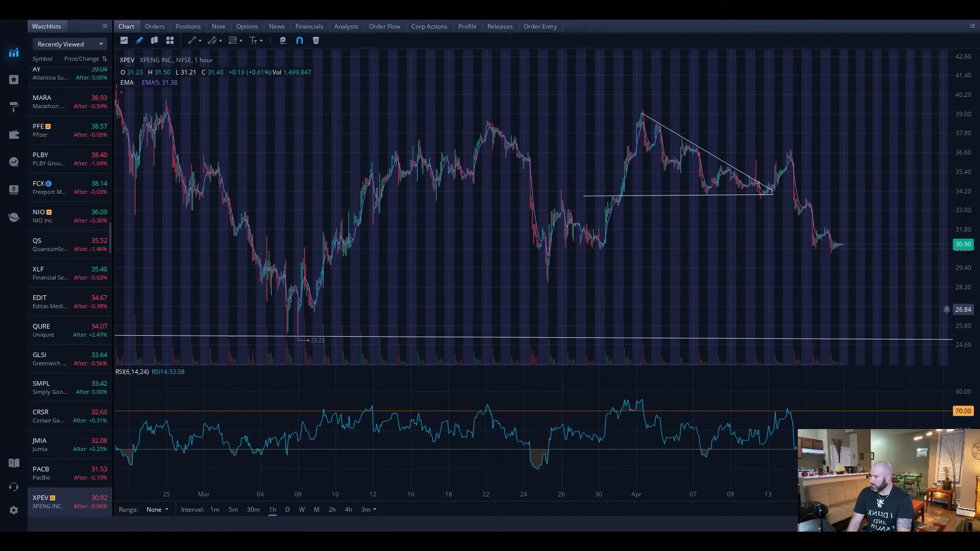
{"action": "mouse_move", "coordinate": [532, 256]}
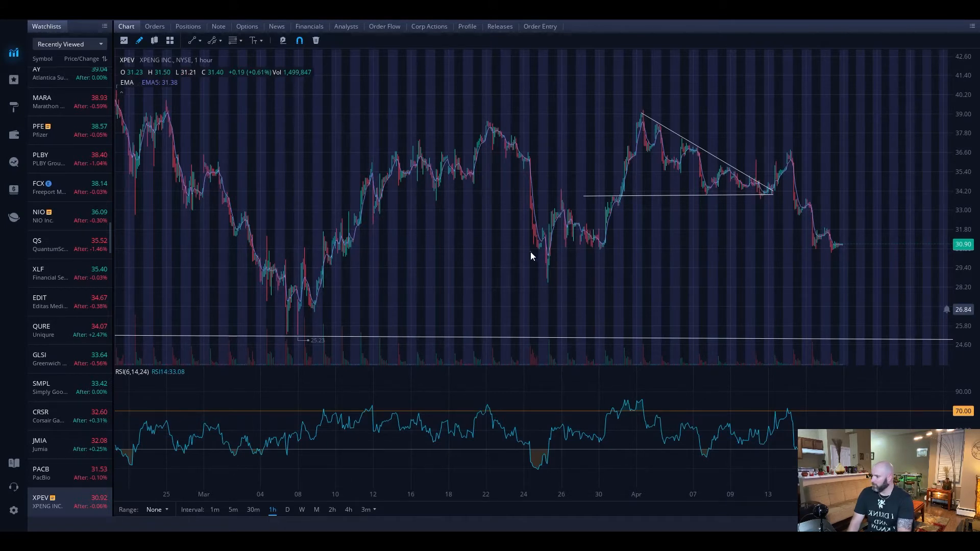
{"action": "left_click_drag", "start_coordinate": [515, 253], "coordinate": [733, 256]}
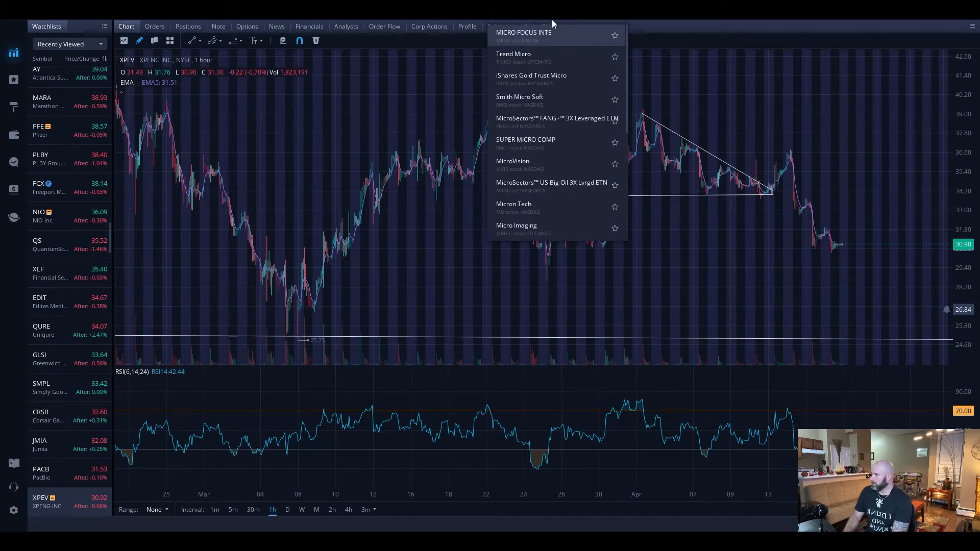
Show Microsoft on daily candles with its symmetrical triangle and resistance breakout
{"action": "scroll", "scroll_direction": "down", "scroll_amount": 3}
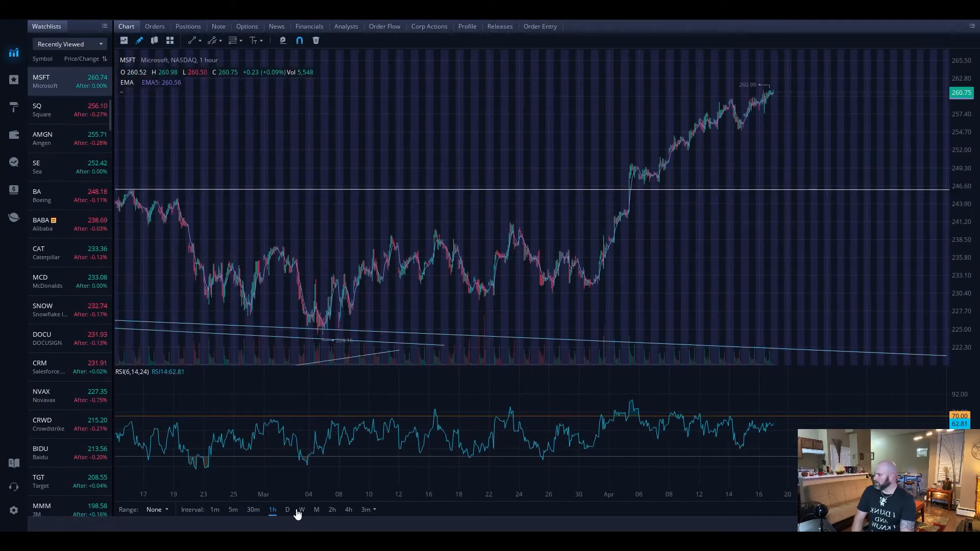
{"action": "left_click", "coordinate": [287, 509]}
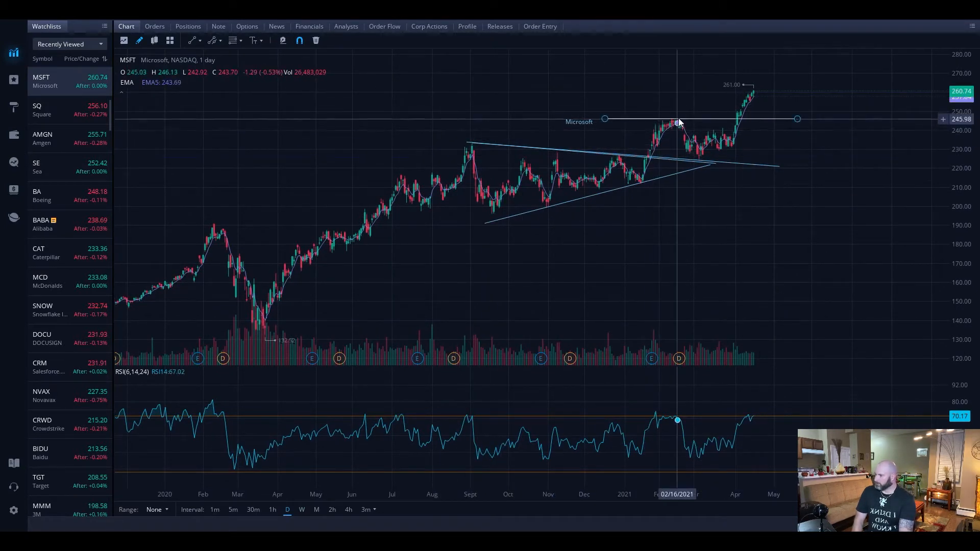
{"action": "mouse_move", "coordinate": [752, 103]}
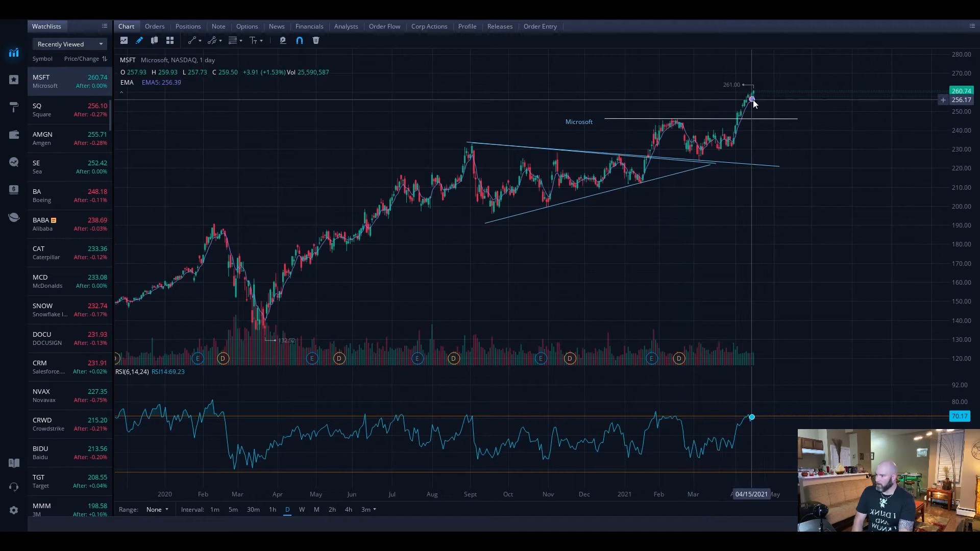
{"action": "mouse_move", "coordinate": [802, 51]}
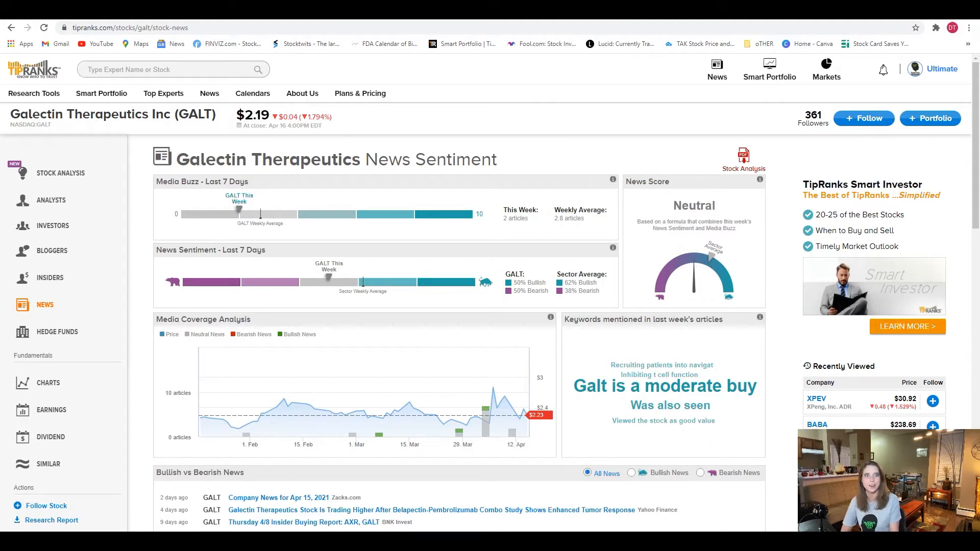
{"action": "mouse_move", "coordinate": [53, 520]}
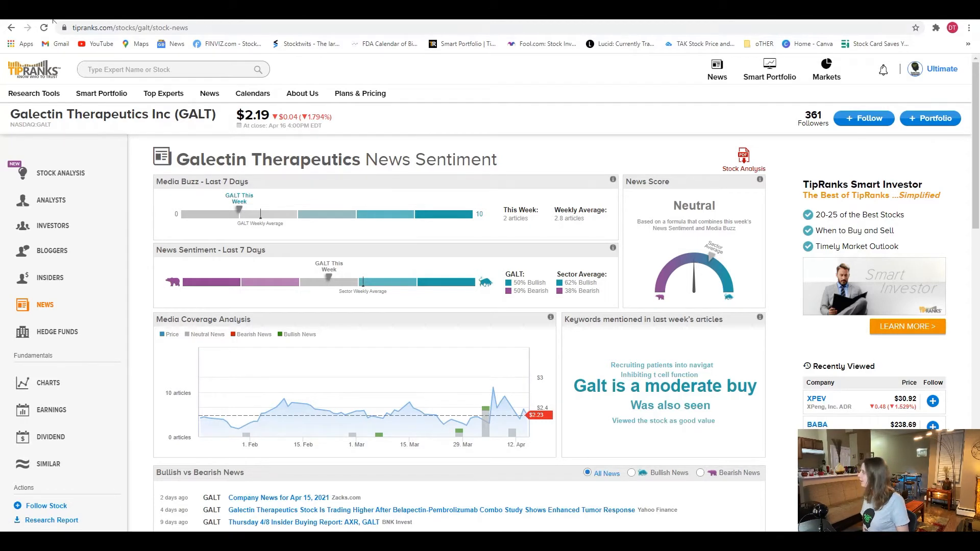
Bring up the Research Tools menu over the Galectin news sentiment page
{"action": "left_click", "coordinate": [34, 93]}
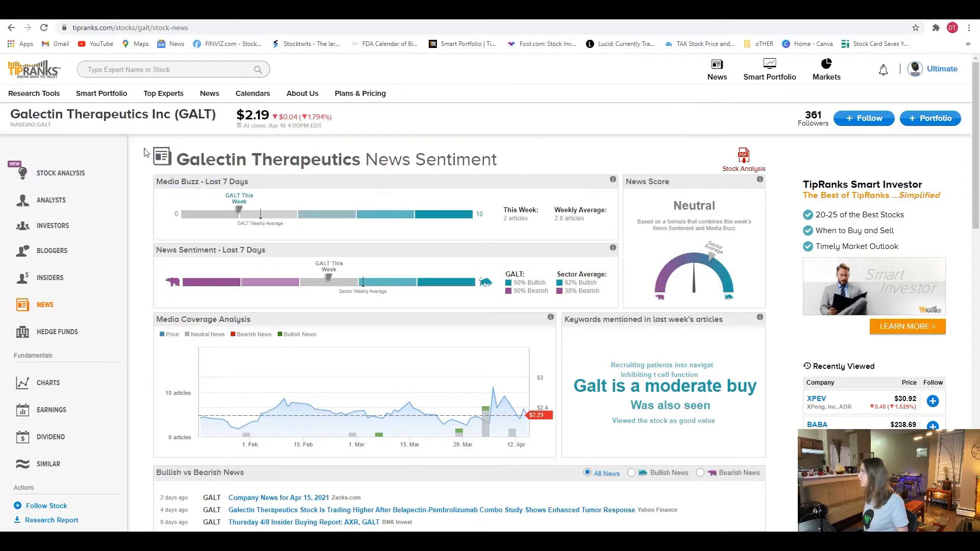
{"action": "left_click", "coordinate": [32, 93]}
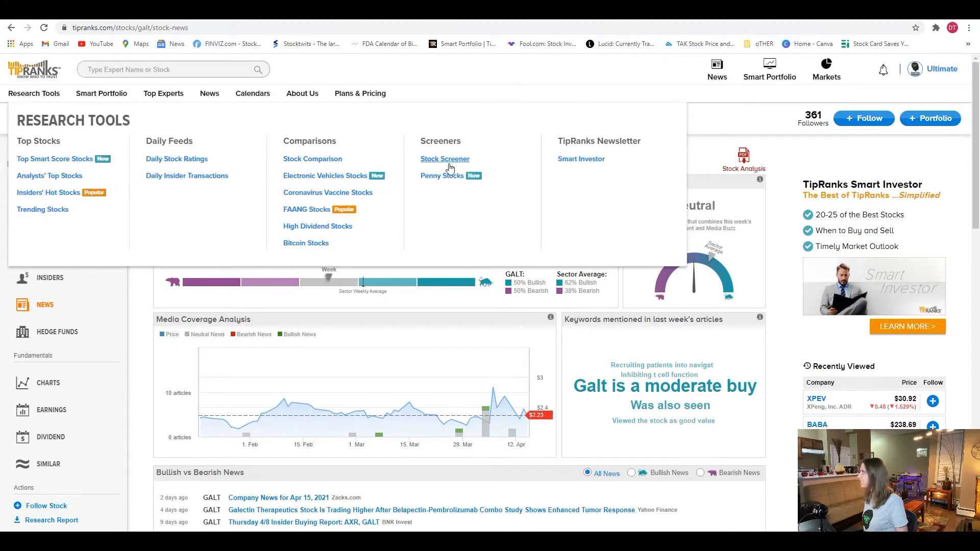
{"action": "mouse_move", "coordinate": [446, 175]}
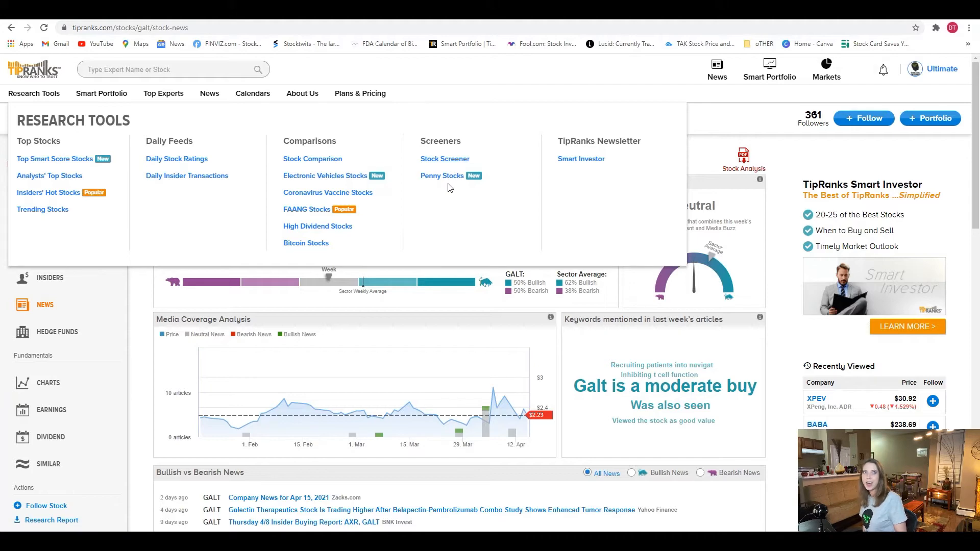
{"action": "mouse_move", "coordinate": [450, 190]}
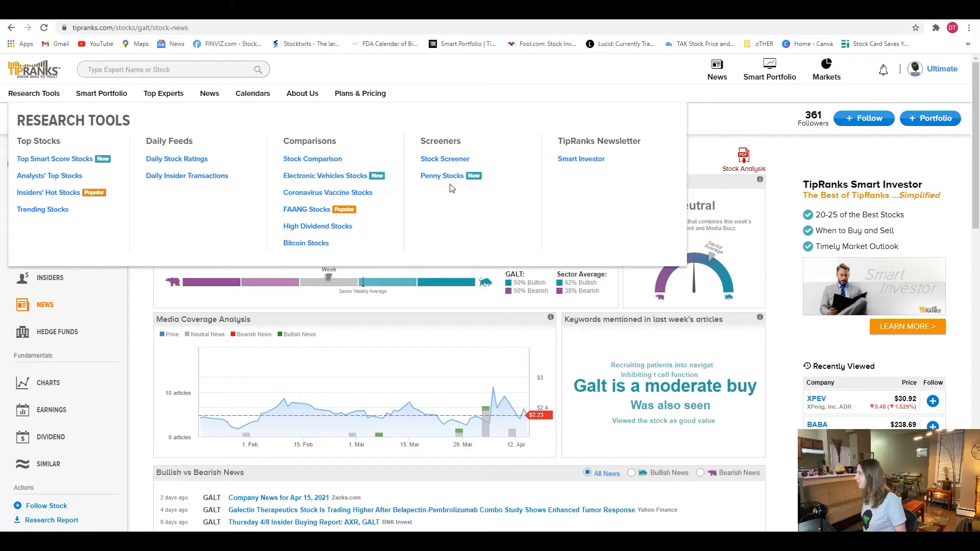
Show the penny stock screener's extra filters and browse its results list
{"action": "left_click", "coordinate": [442, 175]}
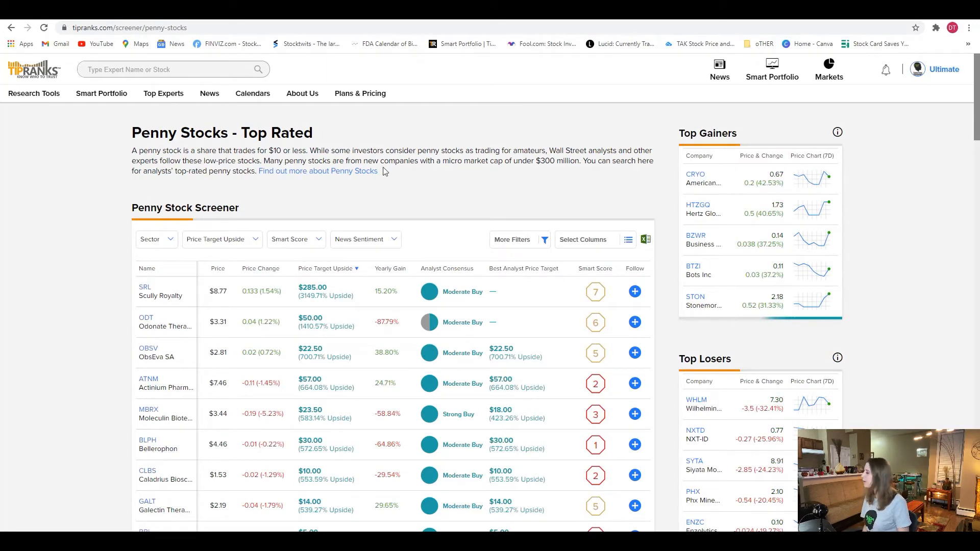
{"action": "mouse_move", "coordinate": [156, 244]}
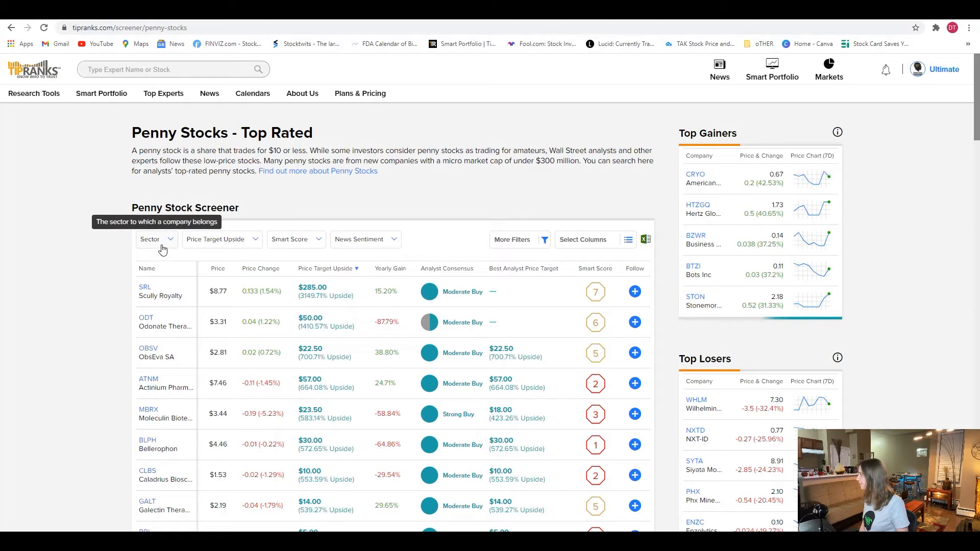
{"action": "left_click", "coordinate": [153, 238]}
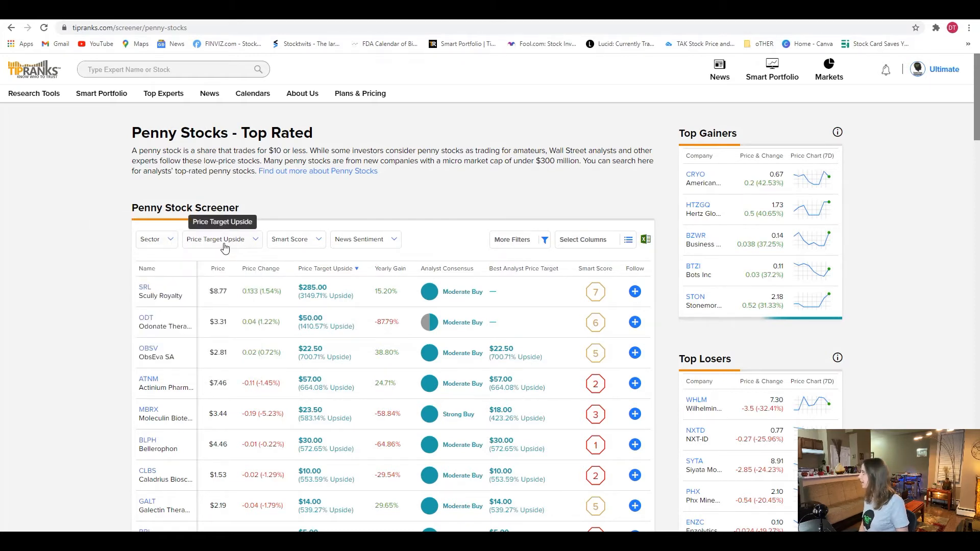
{"action": "mouse_move", "coordinate": [588, 262]}
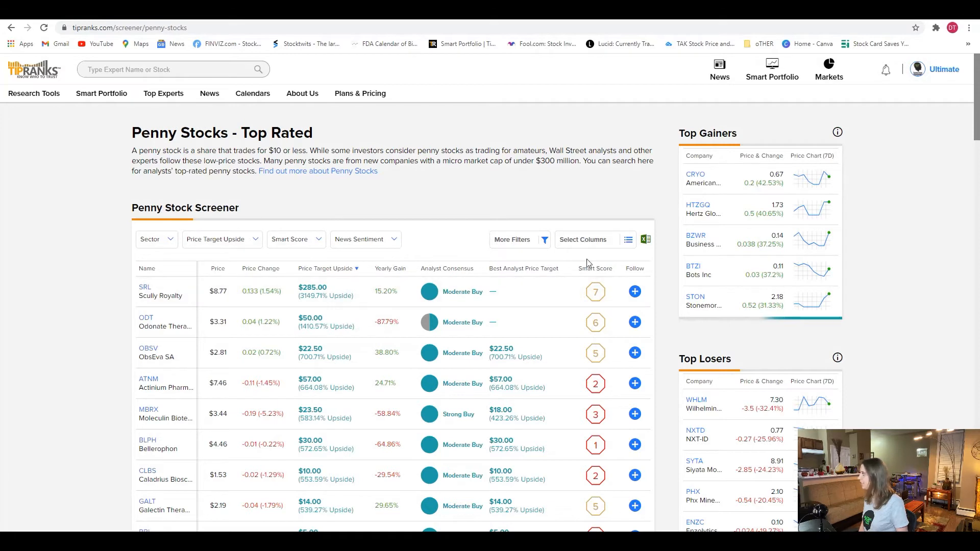
{"action": "left_click", "coordinate": [515, 239]}
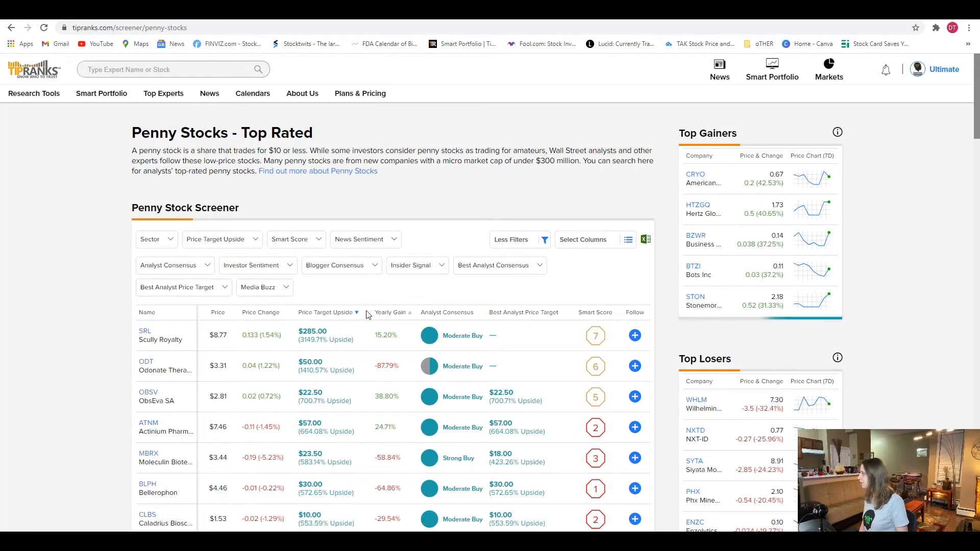
{"action": "mouse_move", "coordinate": [336, 316]}
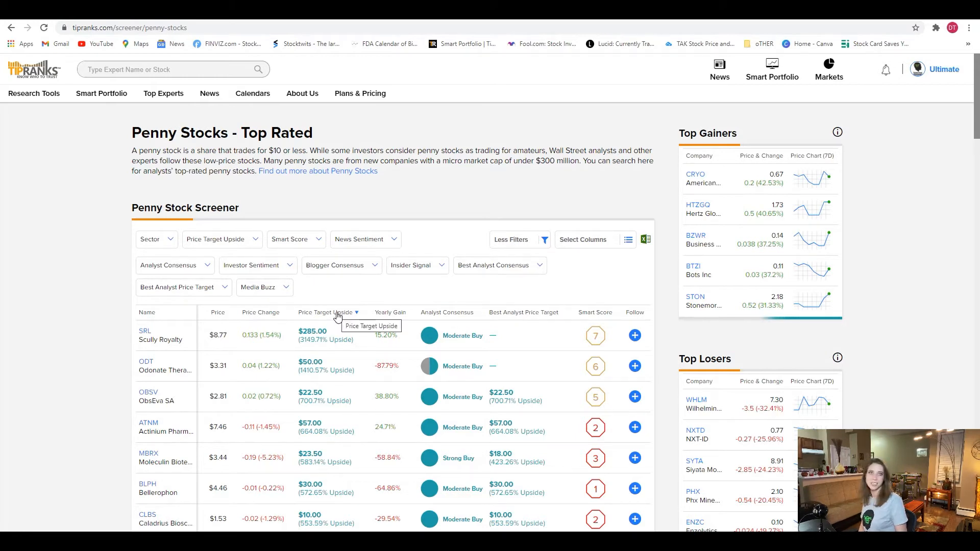
{"action": "left_click", "coordinate": [324, 312]}
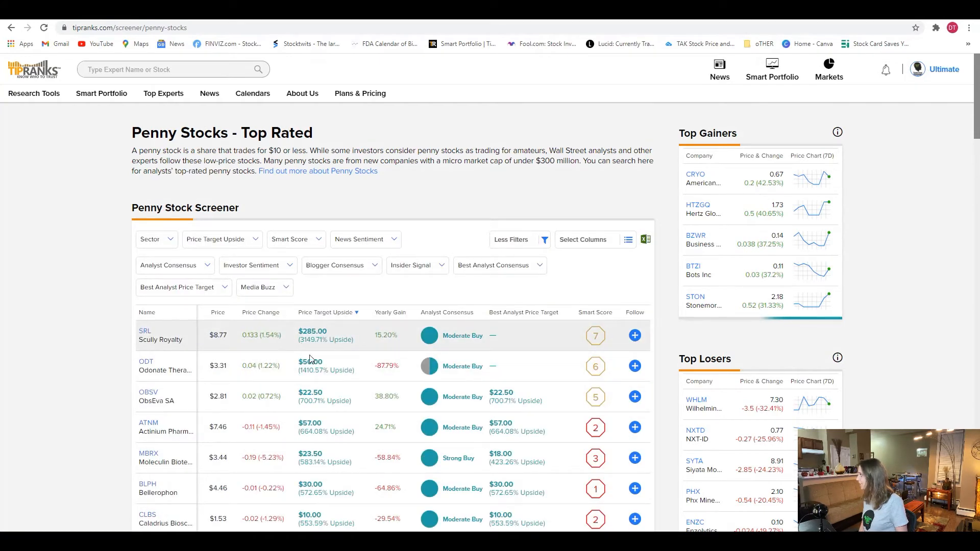
{"action": "scroll", "scroll_direction": "down", "scroll_amount": 3}
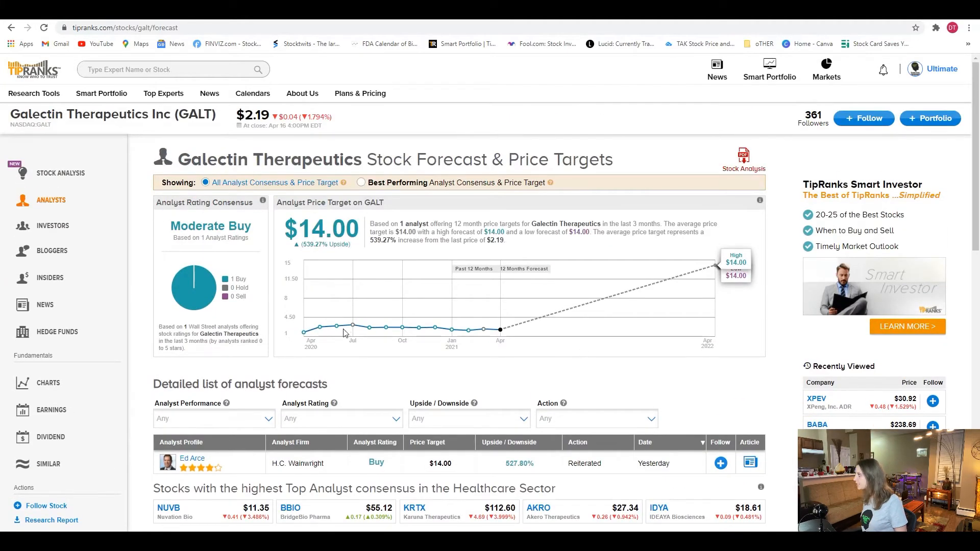
{"action": "mouse_move", "coordinate": [672, 471]}
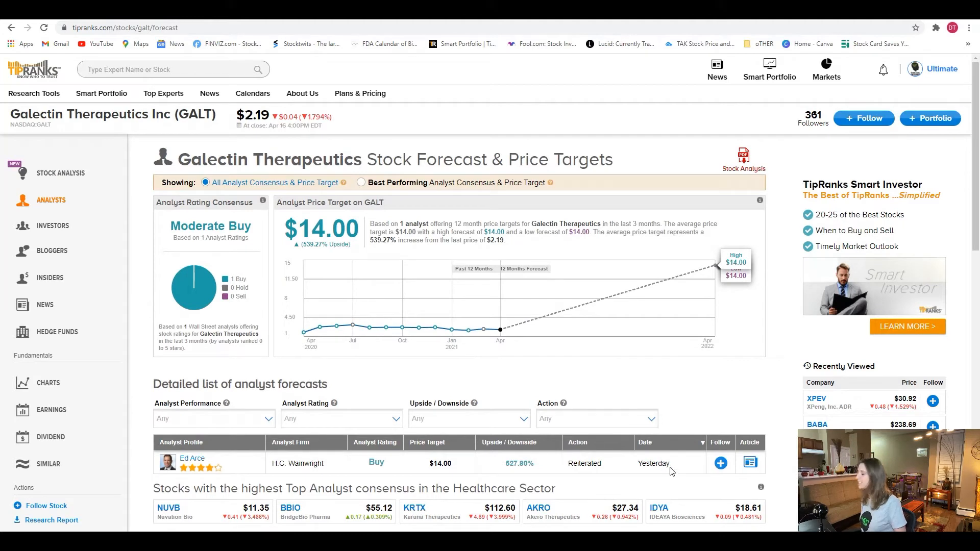
{"action": "mouse_move", "coordinate": [631, 421]}
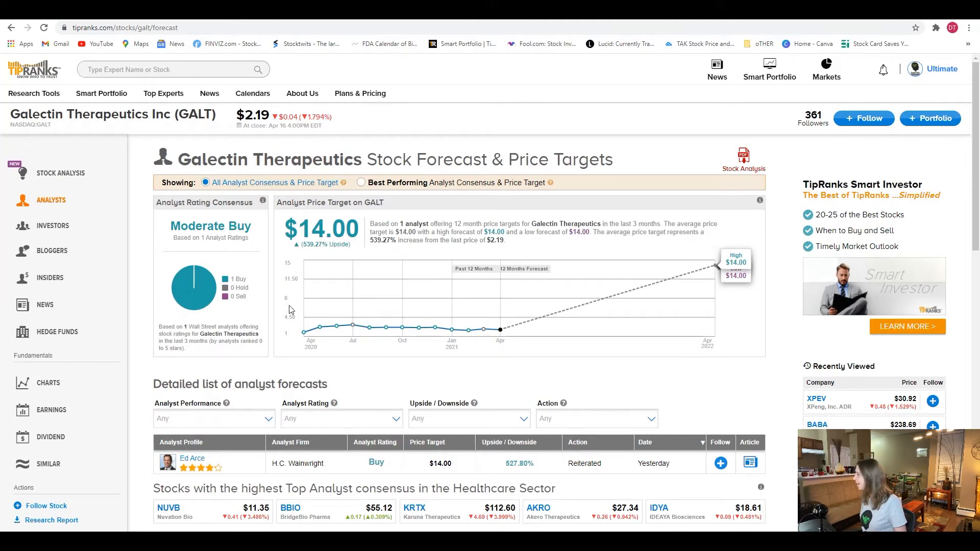
Choose the GALT row to load Galectin Therapeutics' forecast with its $14.00 target
{"action": "left_click", "coordinate": [45, 304]}
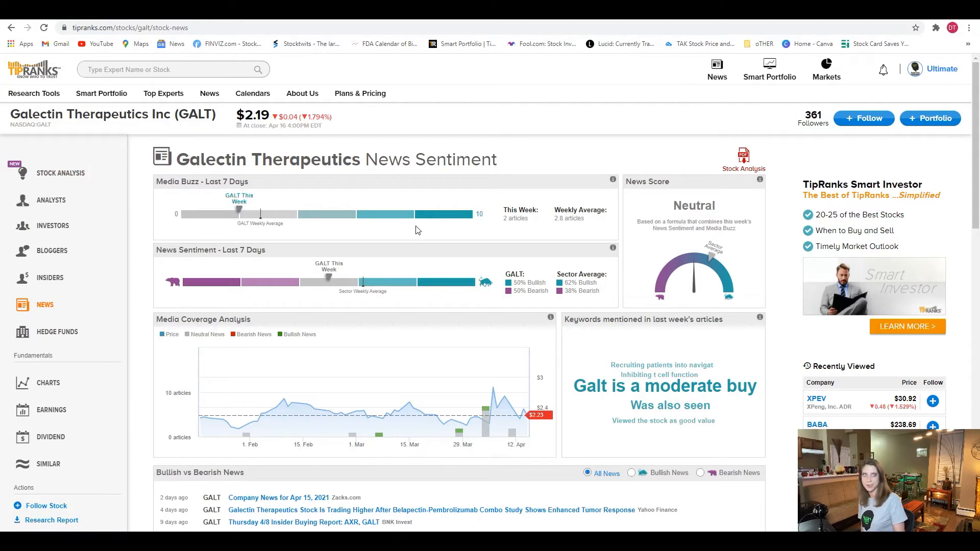
{"action": "mouse_move", "coordinate": [466, 426]}
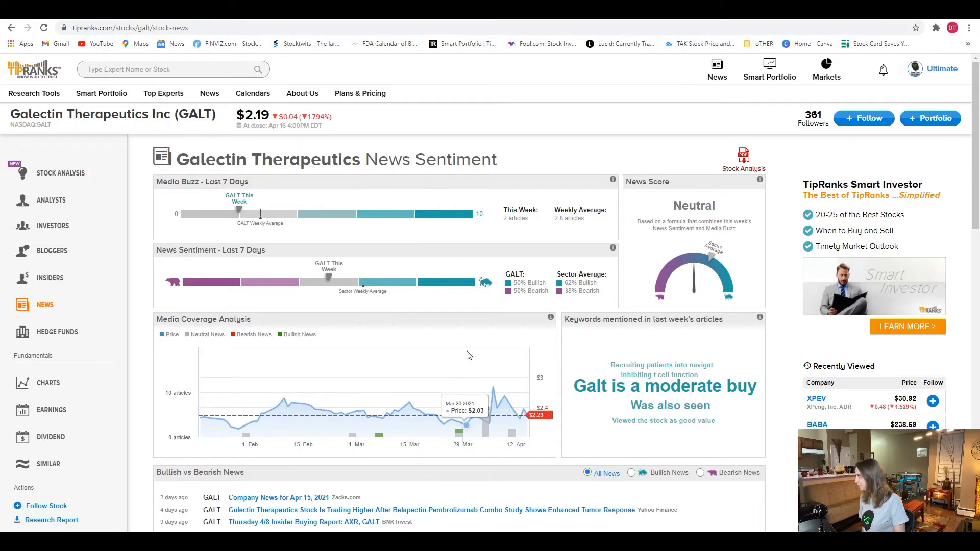
Scroll through GALT's Bullish vs Bearish headlines, including the belapectin combo study story
{"action": "scroll", "scroll_direction": "down", "scroll_amount": 3}
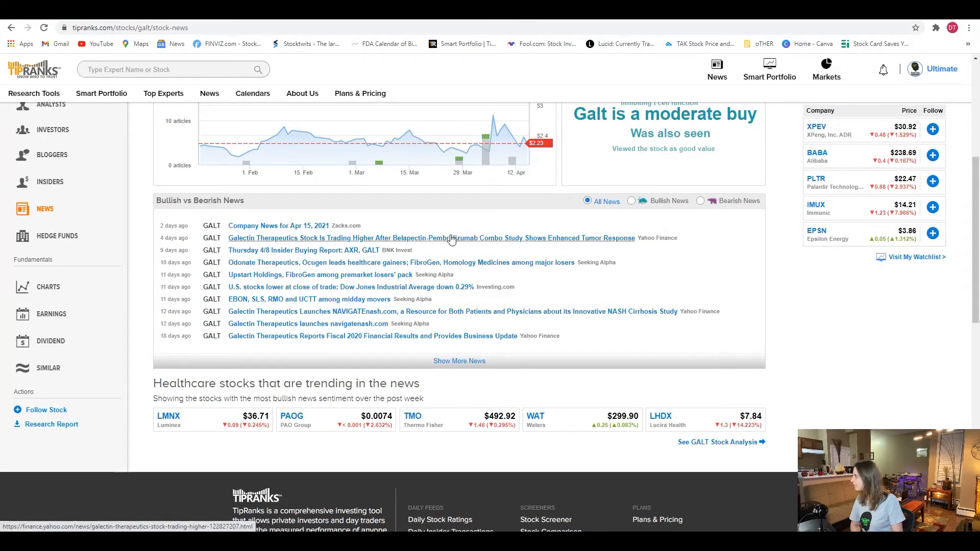
{"action": "mouse_move", "coordinate": [491, 238]}
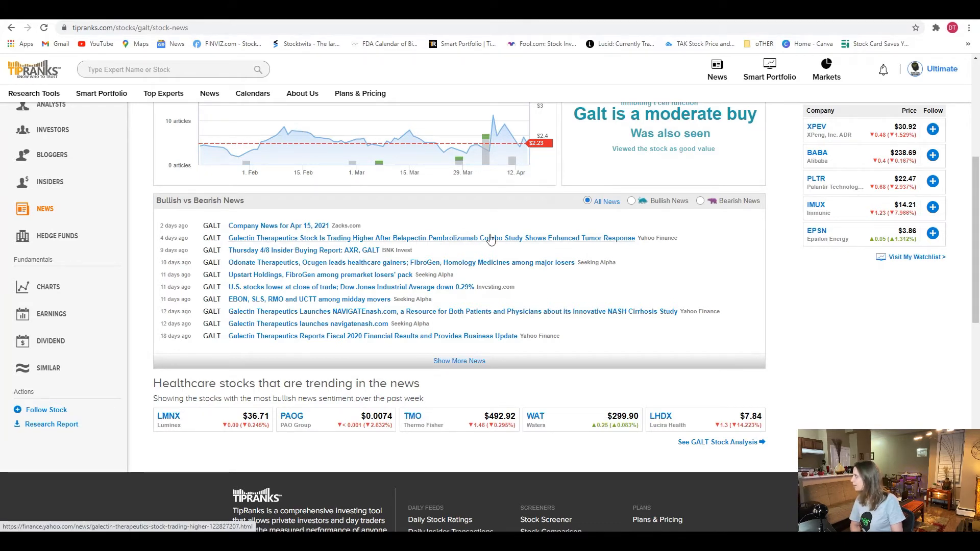
{"action": "mouse_move", "coordinate": [534, 252]}
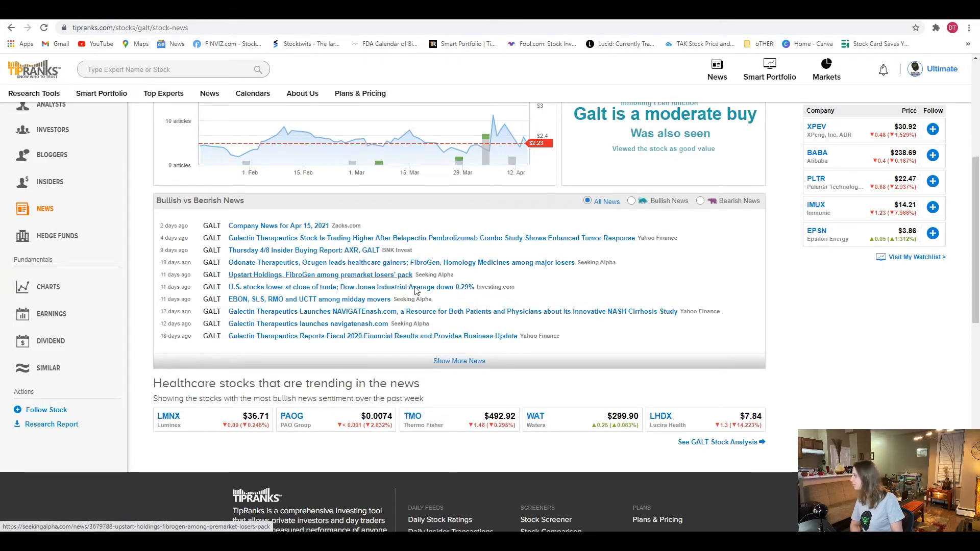
{"action": "scroll", "scroll_direction": "up", "scroll_amount": 3}
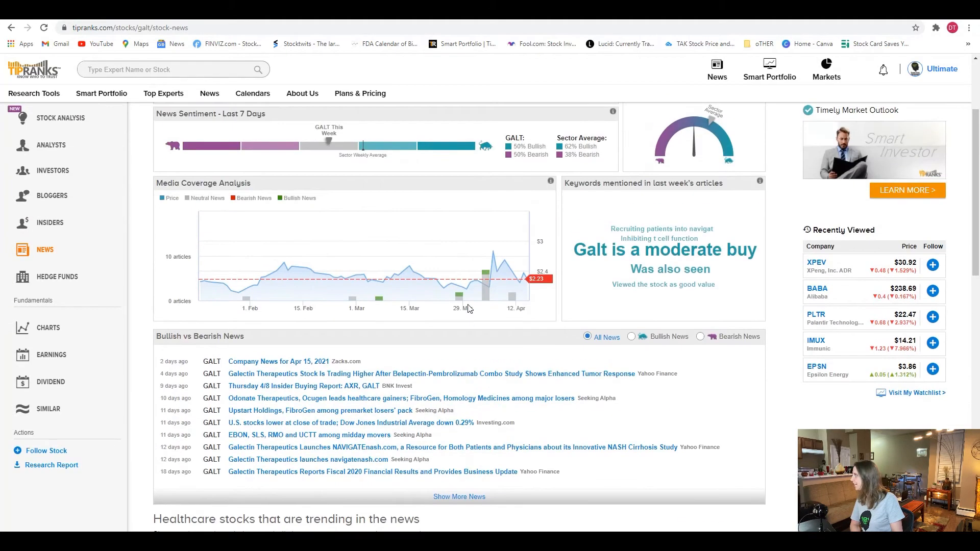
{"action": "mouse_move", "coordinate": [478, 274]}
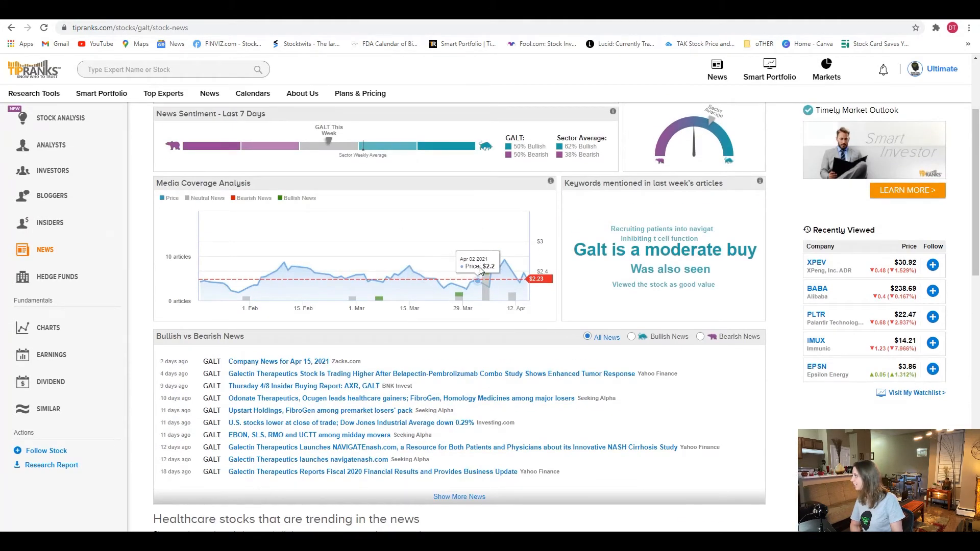
{"action": "mouse_move", "coordinate": [492, 251]}
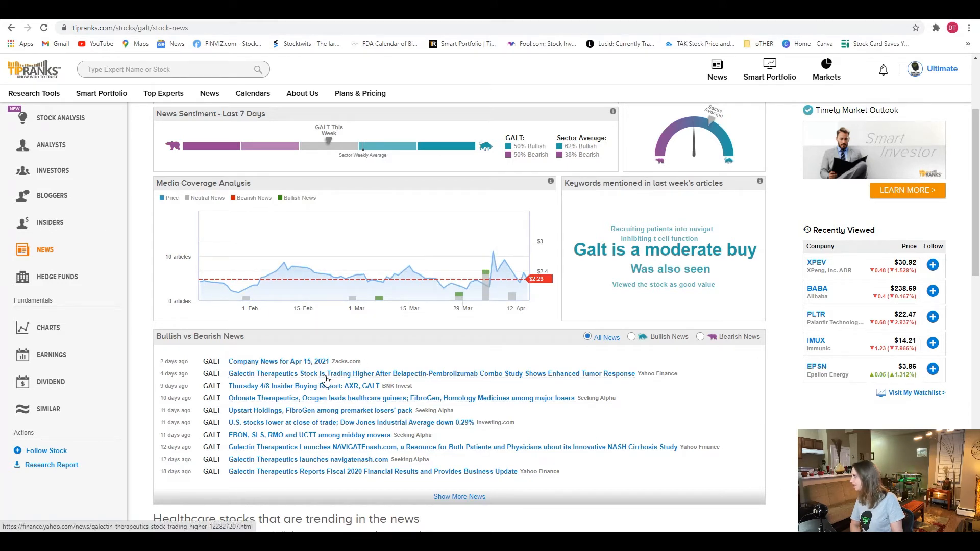
{"action": "mouse_move", "coordinate": [558, 427]}
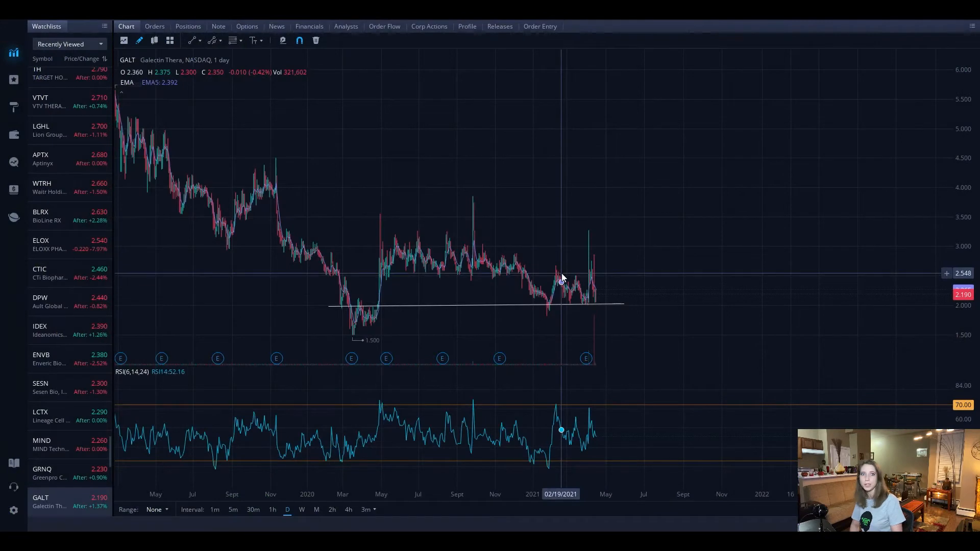
{"action": "mouse_move", "coordinate": [589, 287]}
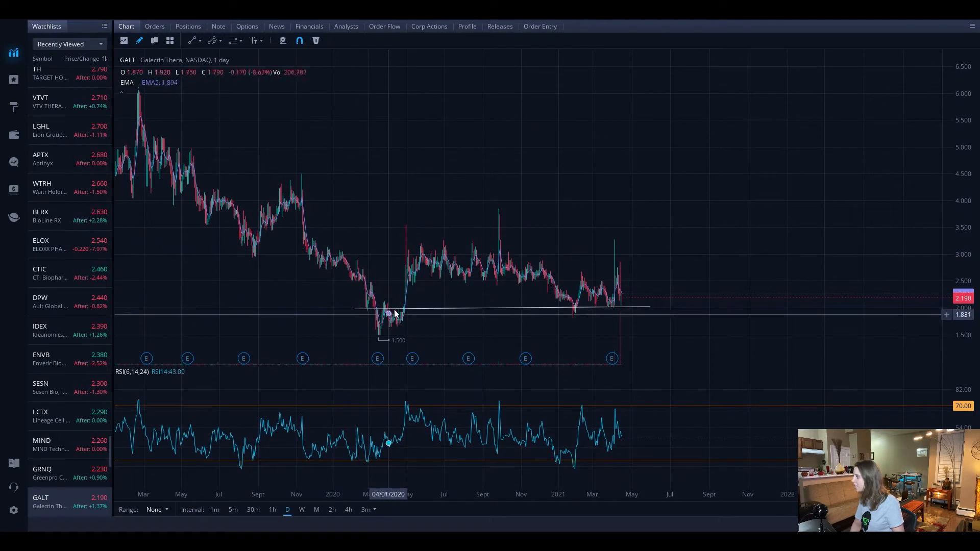
{"action": "mouse_move", "coordinate": [465, 268]}
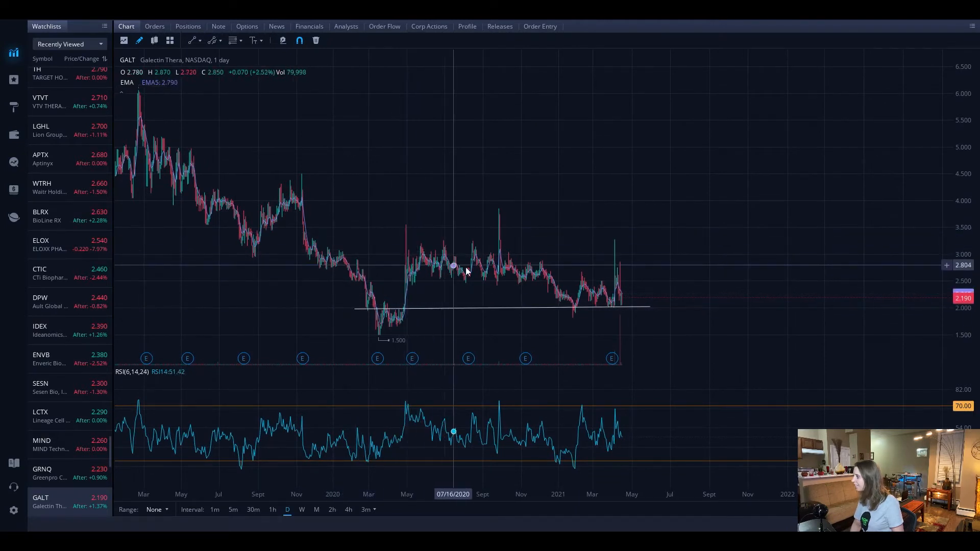
{"action": "mouse_move", "coordinate": [606, 309]}
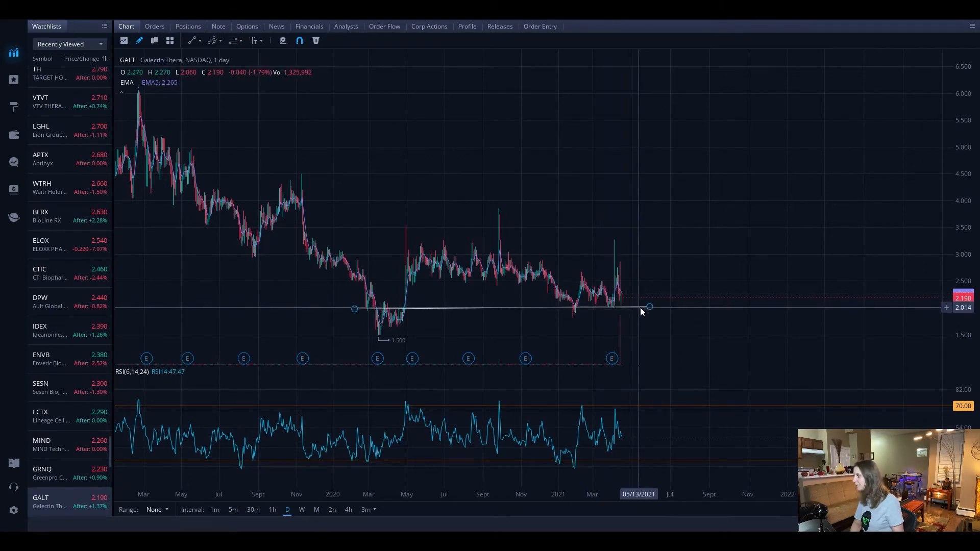
{"action": "mouse_move", "coordinate": [643, 310]}
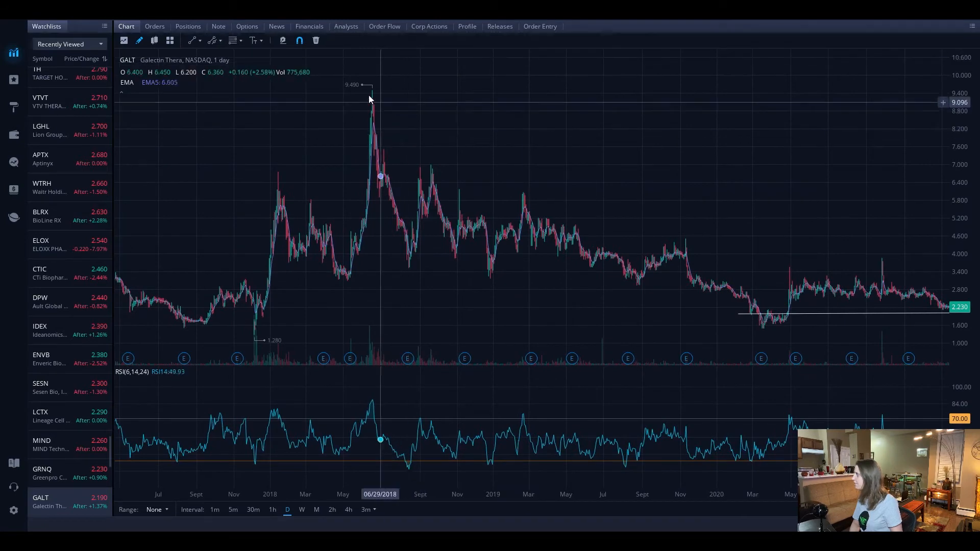
{"action": "mouse_move", "coordinate": [361, 90]}
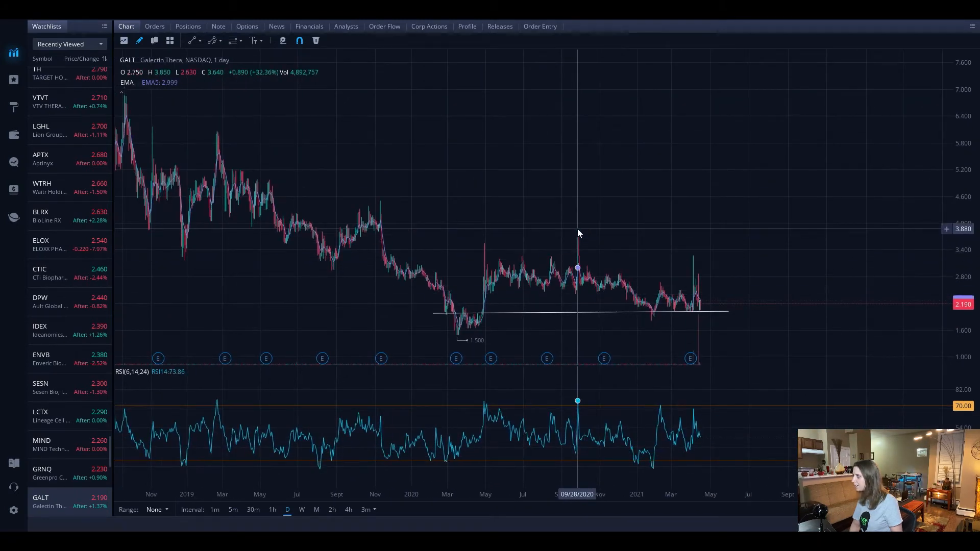
{"action": "mouse_move", "coordinate": [460, 203]}
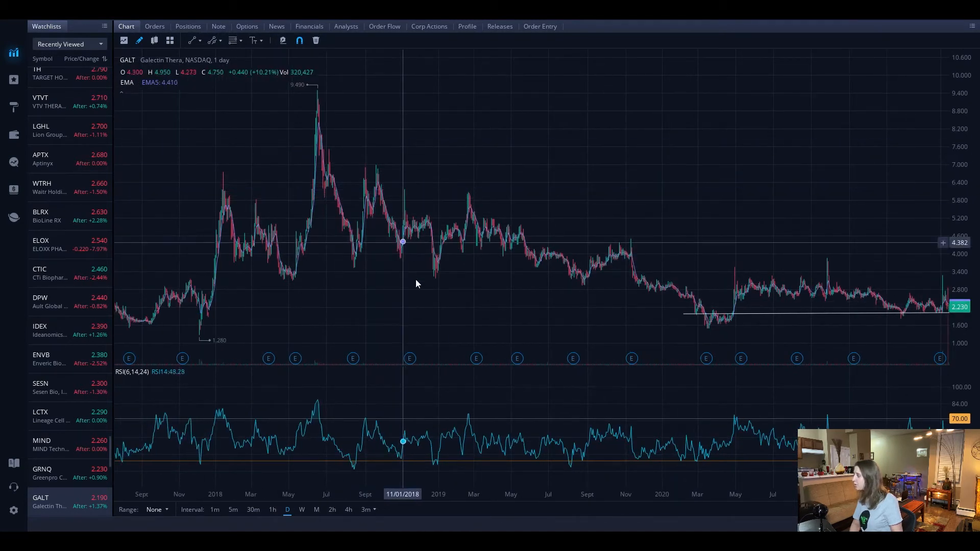
{"action": "mouse_move", "coordinate": [418, 190]}
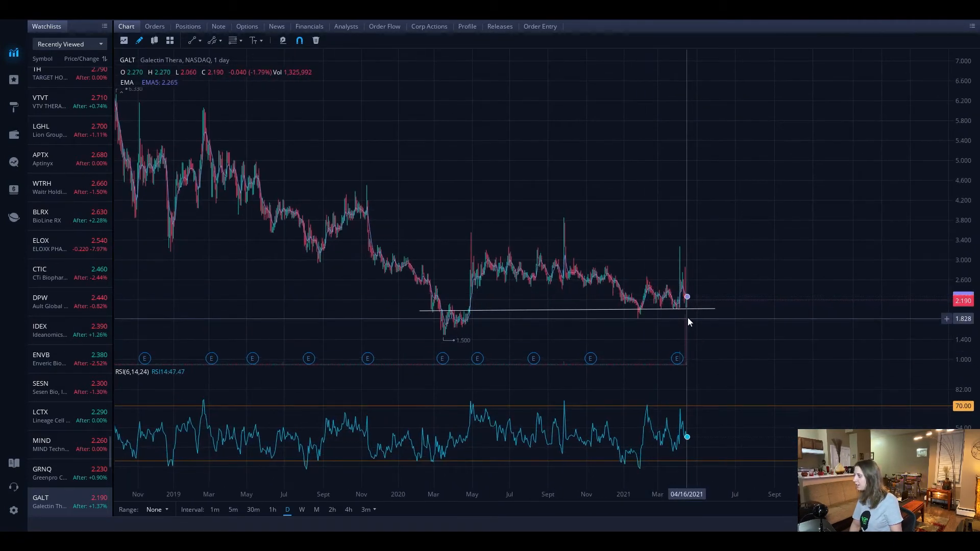
{"action": "mouse_move", "coordinate": [700, 304]}
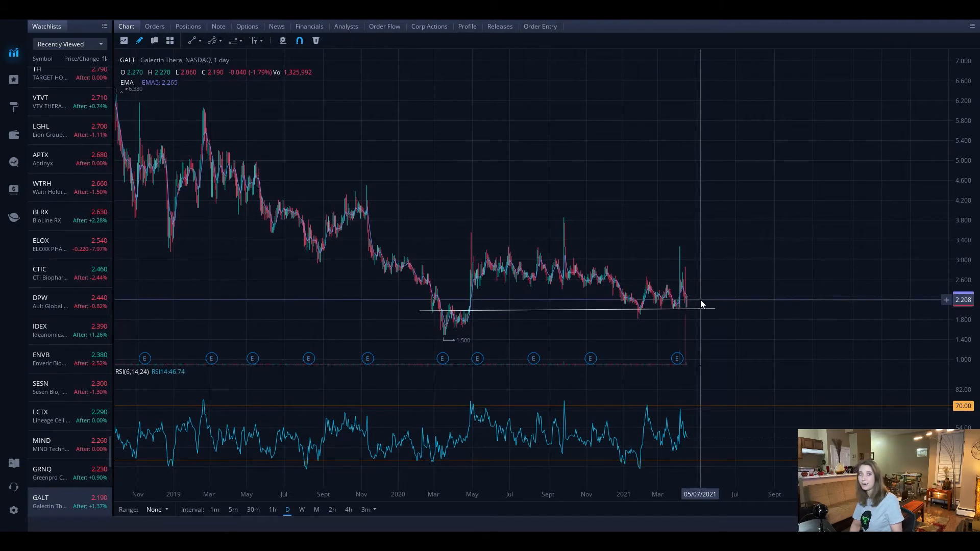
{"action": "mouse_move", "coordinate": [667, 294]}
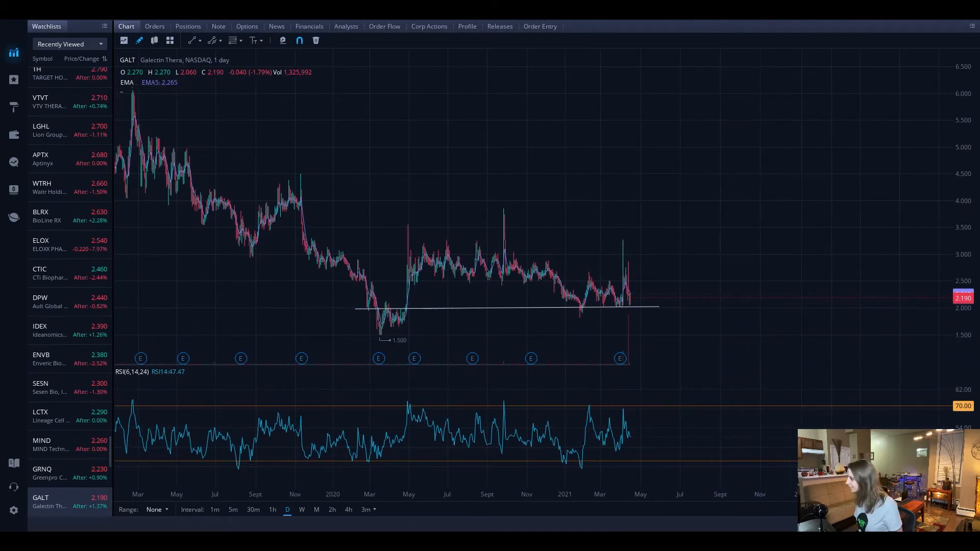
{"action": "mouse_move", "coordinate": [615, 307]}
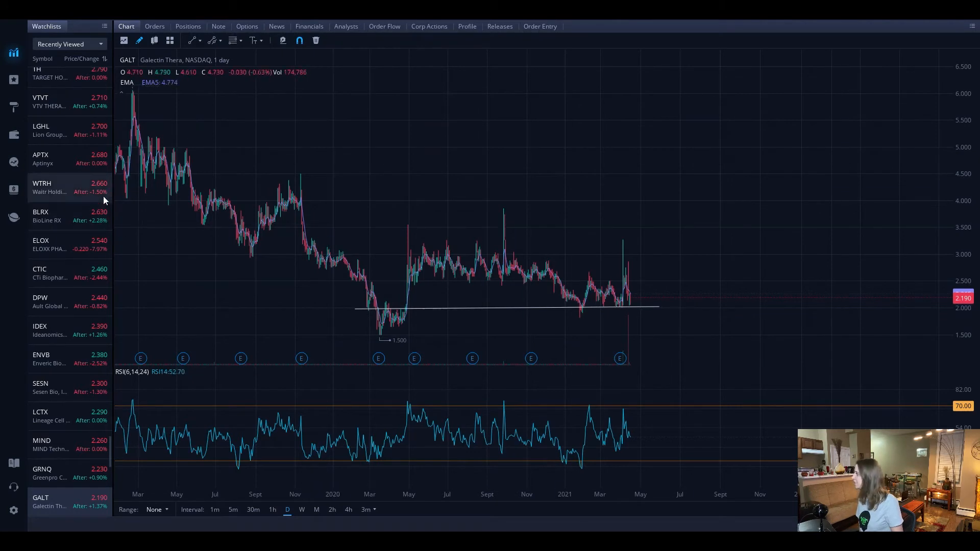
{"action": "mouse_move", "coordinate": [368, 328]}
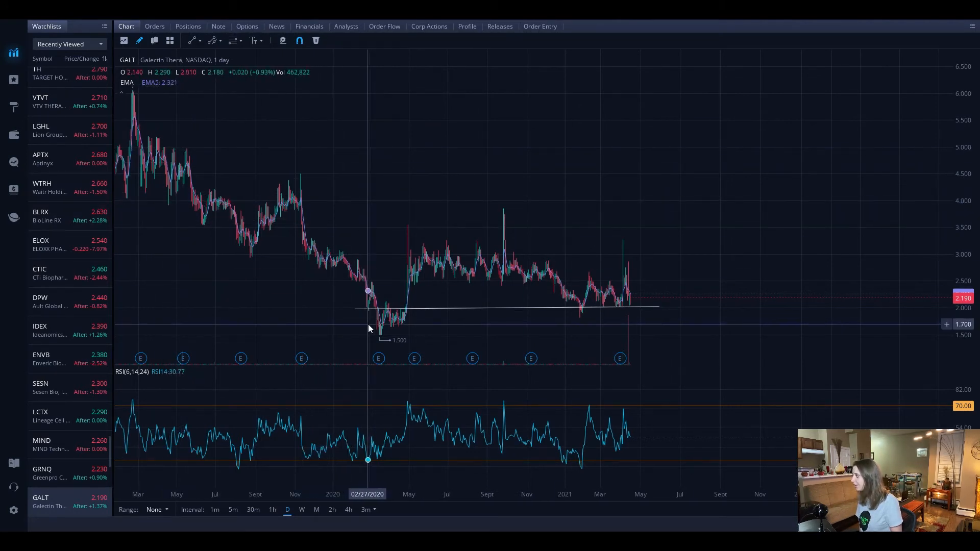
{"action": "mouse_move", "coordinate": [708, 319]}
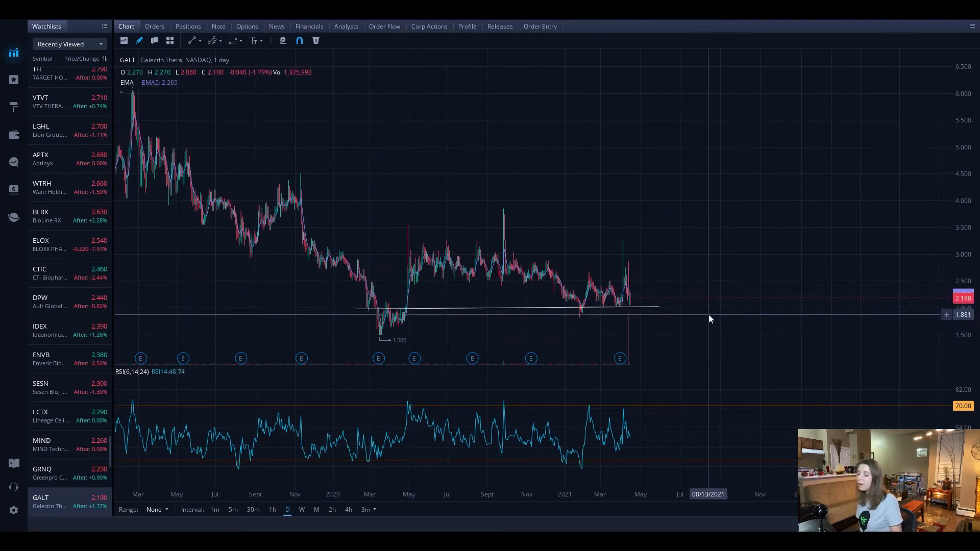
{"action": "mouse_move", "coordinate": [641, 306]}
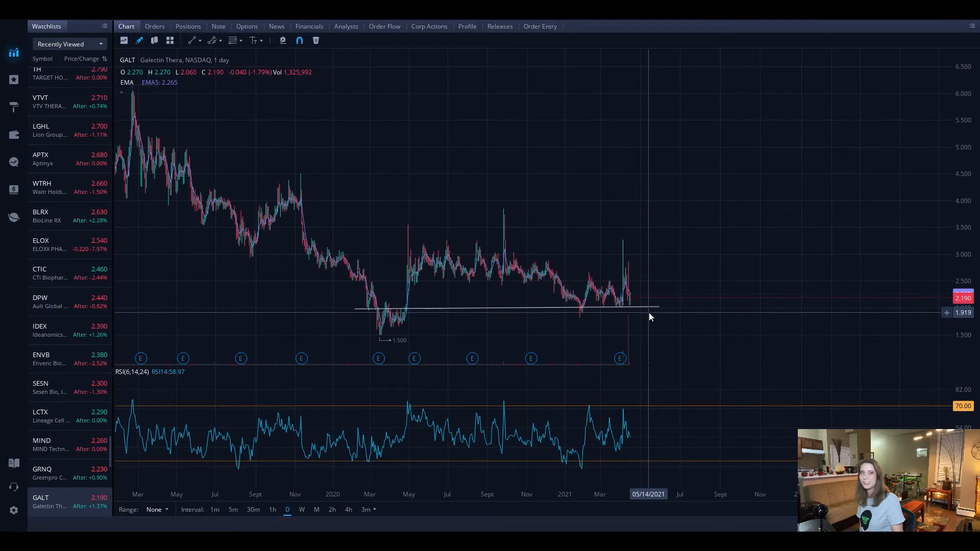
{"action": "left_click", "coordinate": [650, 308]}
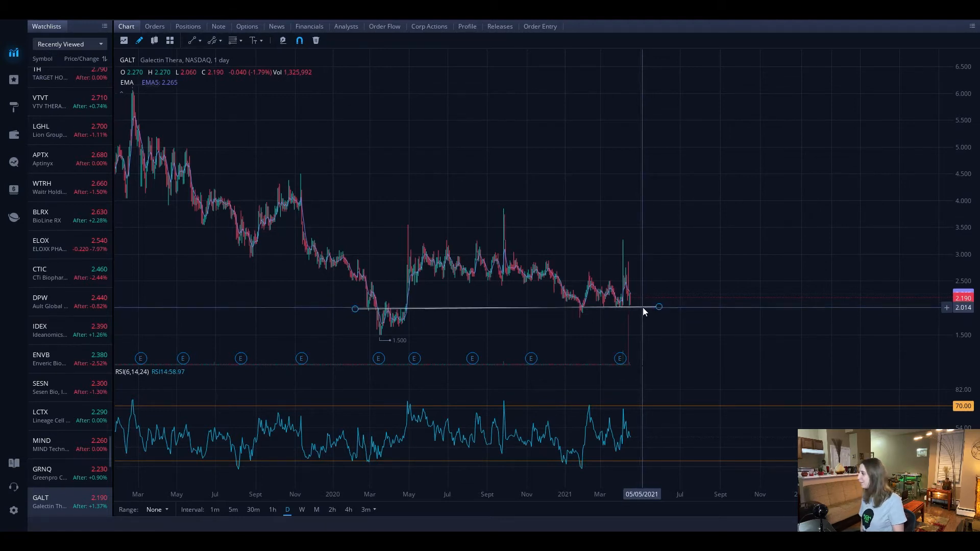
{"action": "mouse_move", "coordinate": [526, 305]}
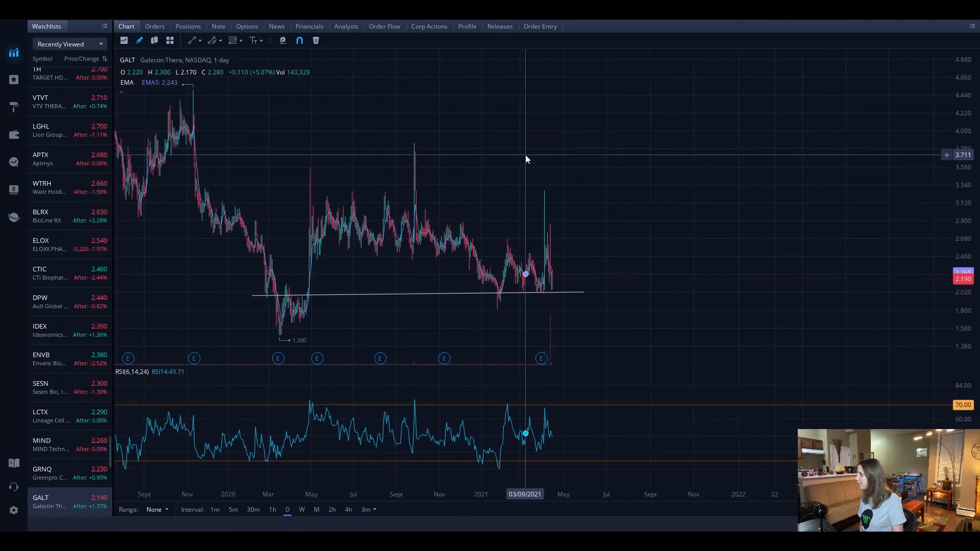
{"action": "mouse_move", "coordinate": [525, 154]}
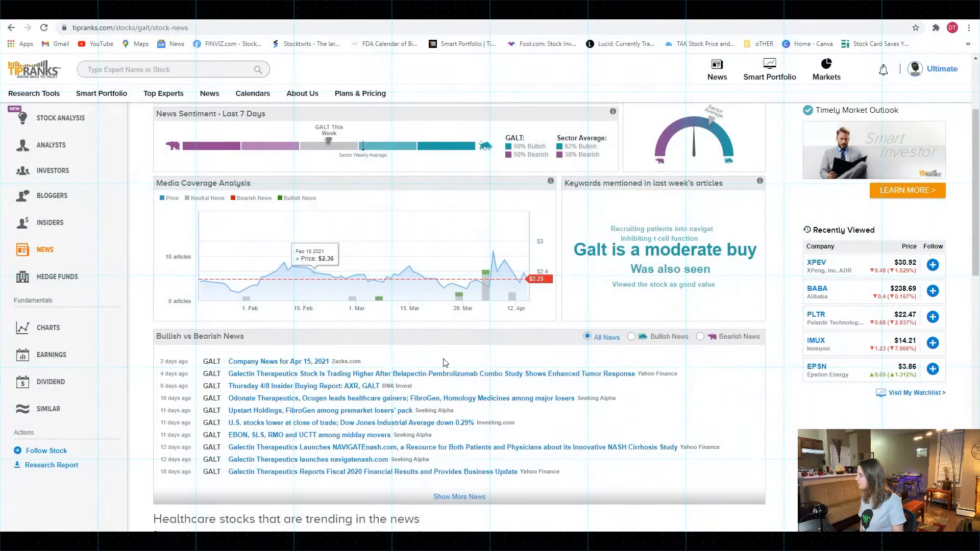
{"action": "mouse_move", "coordinate": [291, 266]}
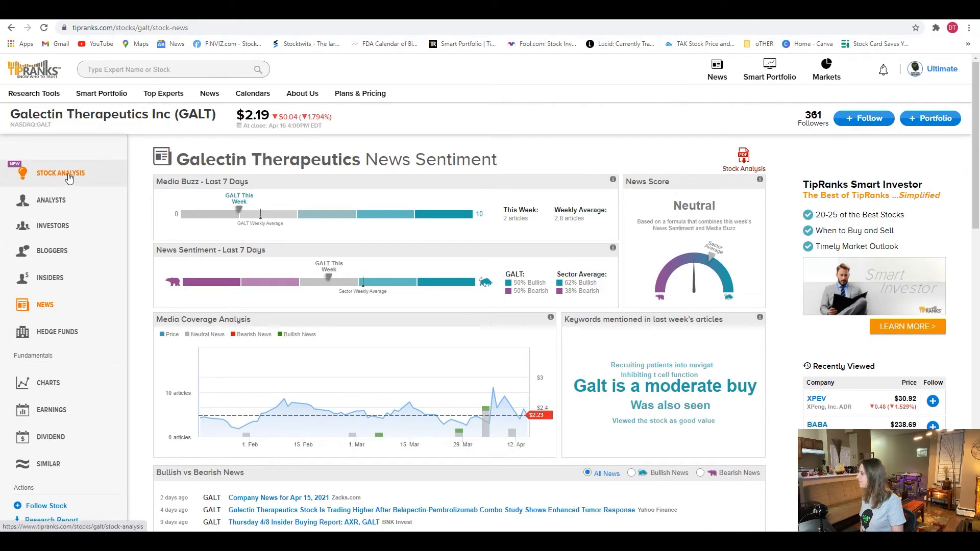
{"action": "left_click", "coordinate": [33, 93]}
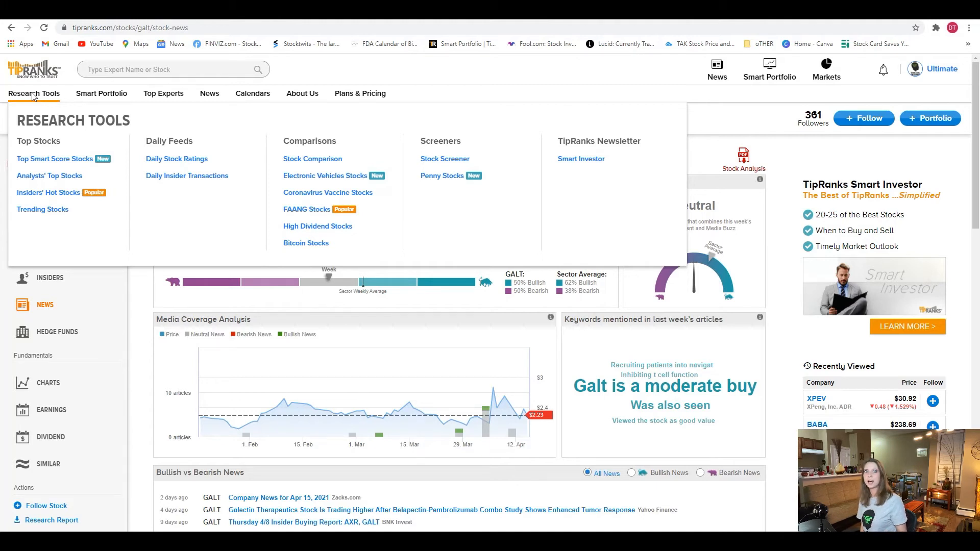
{"action": "mouse_move", "coordinate": [24, 112]}
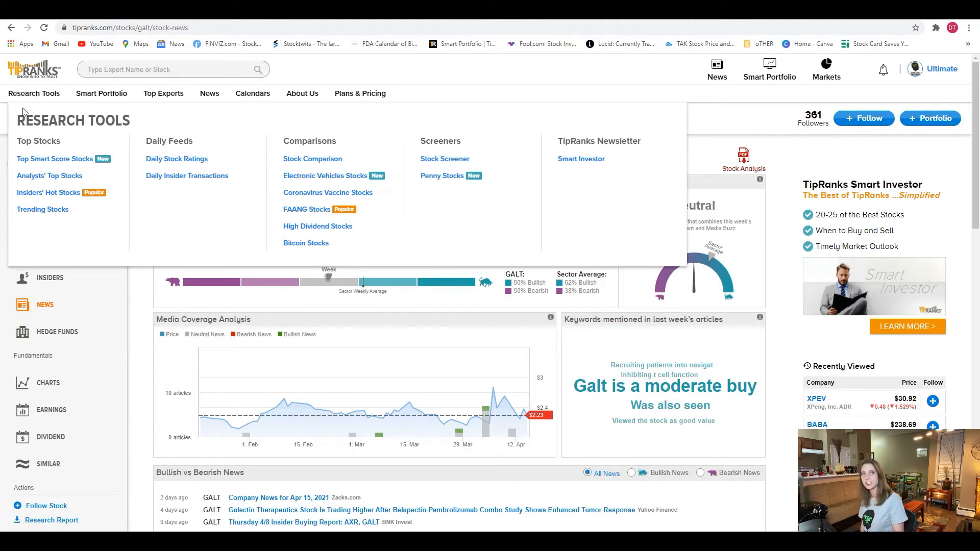
{"action": "scroll", "scroll_direction": "down", "scroll_amount": 3}
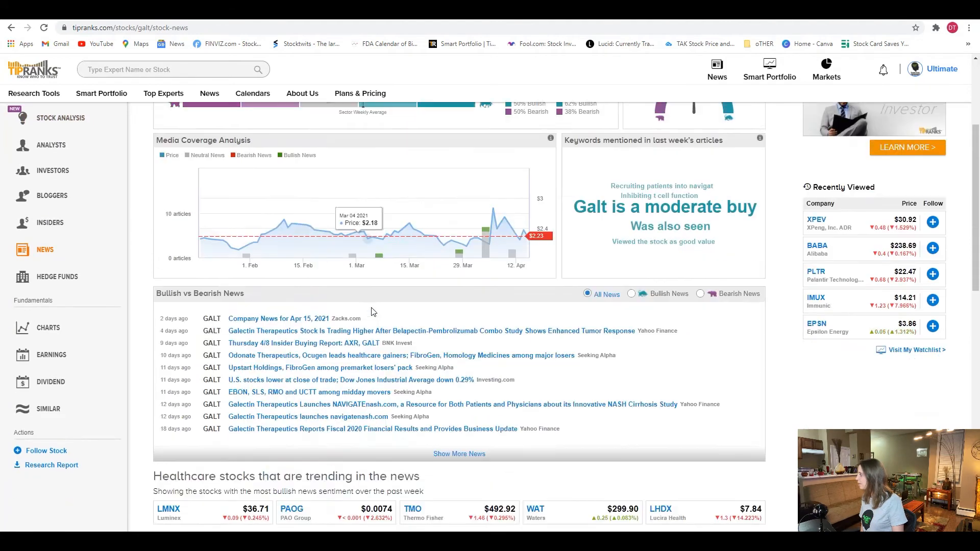
{"action": "scroll", "scroll_direction": "down", "scroll_amount": 3}
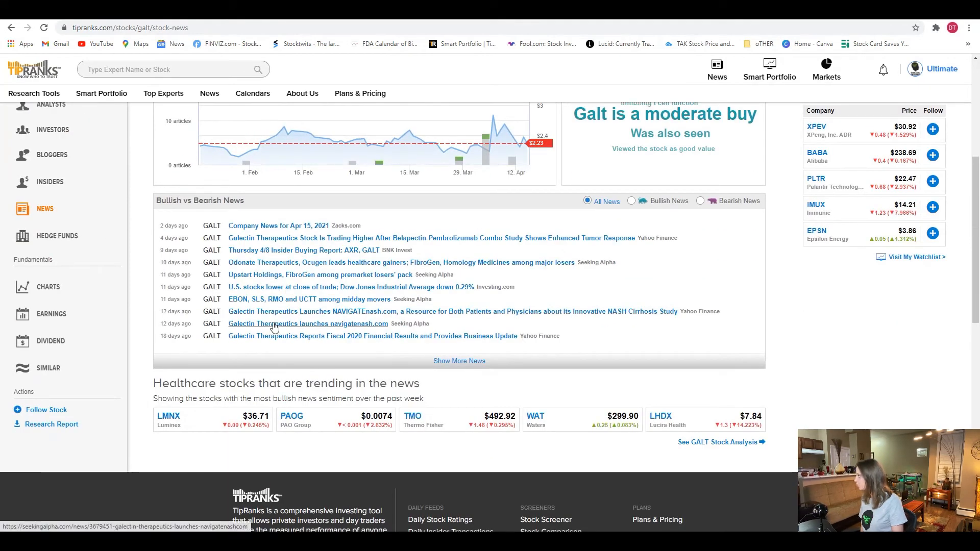
{"action": "scroll", "scroll_direction": "up", "scroll_amount": 3}
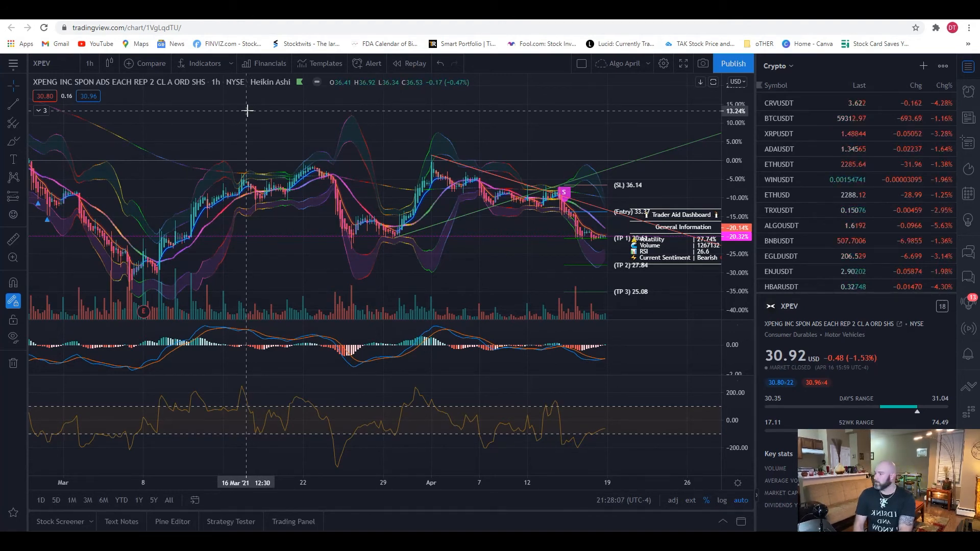
{"action": "mouse_move", "coordinate": [482, 218]}
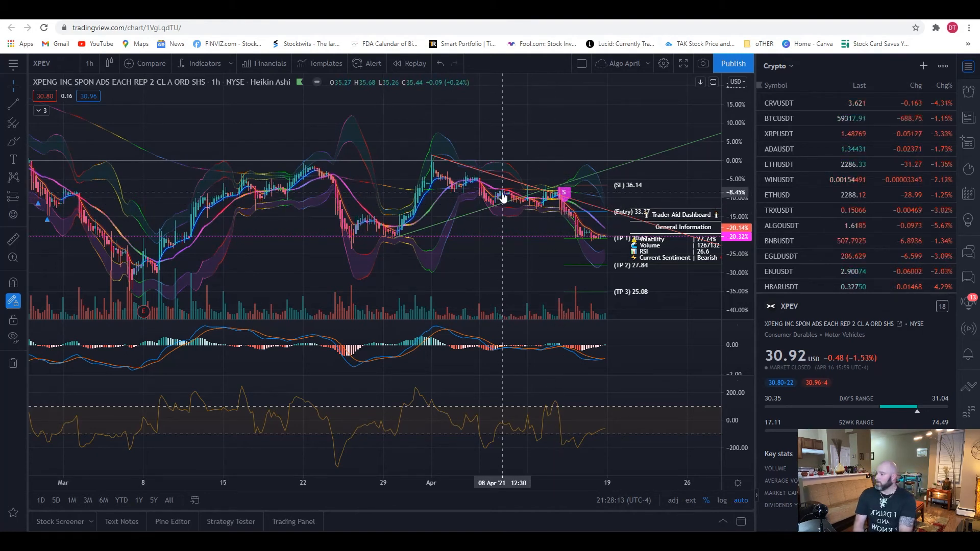
{"action": "mouse_move", "coordinate": [456, 174]}
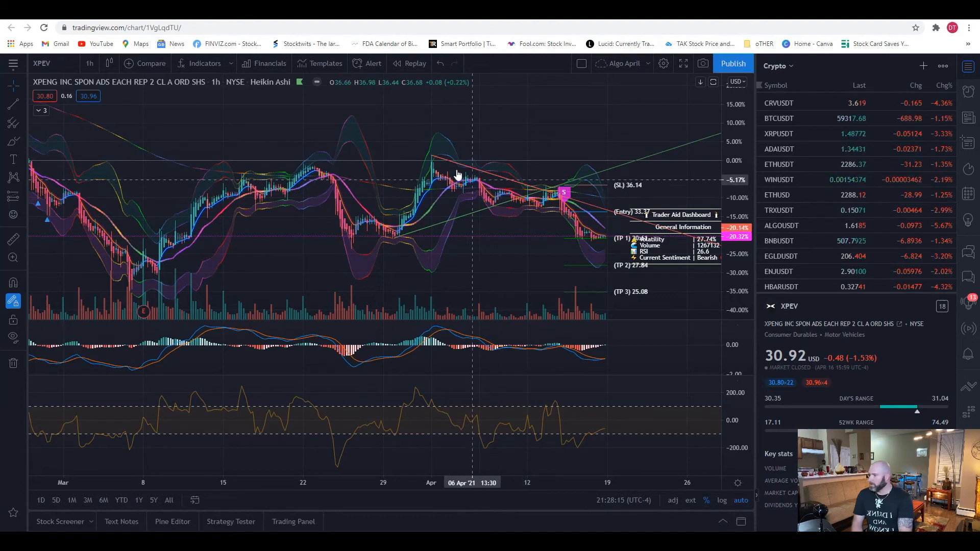
{"action": "mouse_move", "coordinate": [461, 201]}
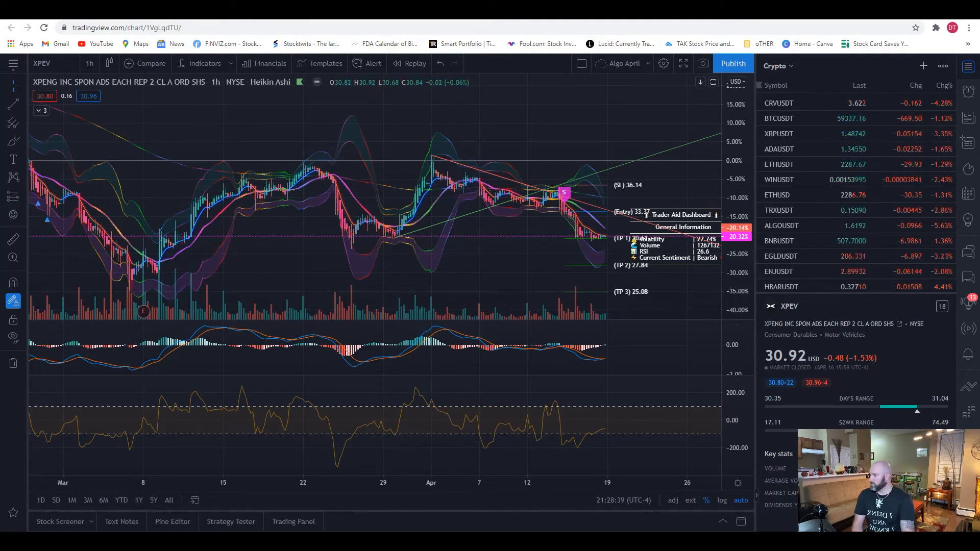
{"action": "mouse_move", "coordinate": [619, 44]}
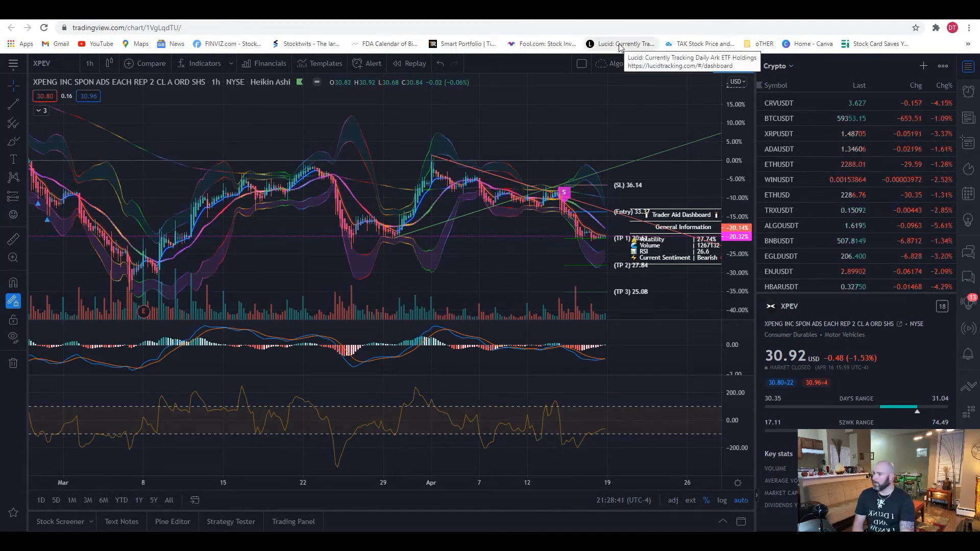
{"action": "mouse_move", "coordinate": [280, 44]}
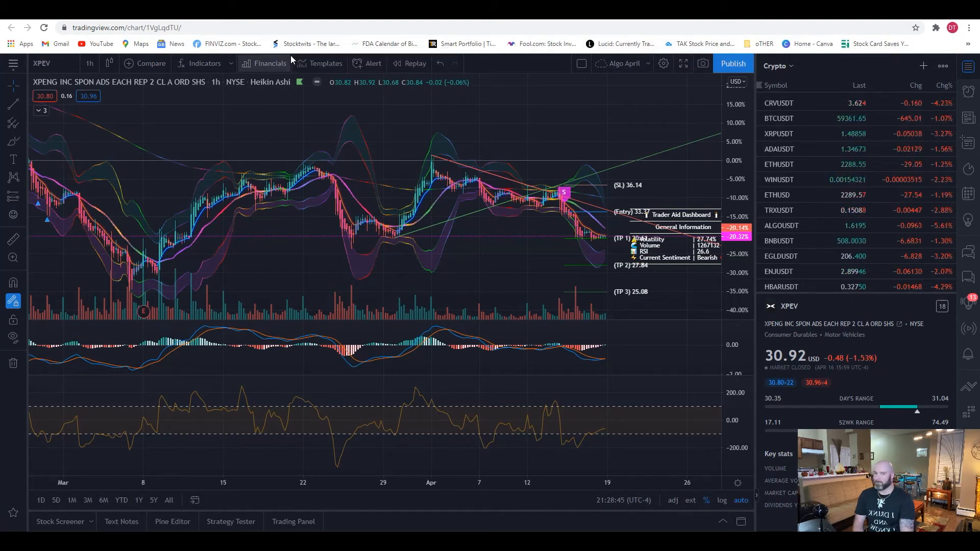
{"action": "mouse_move", "coordinate": [269, 64]}
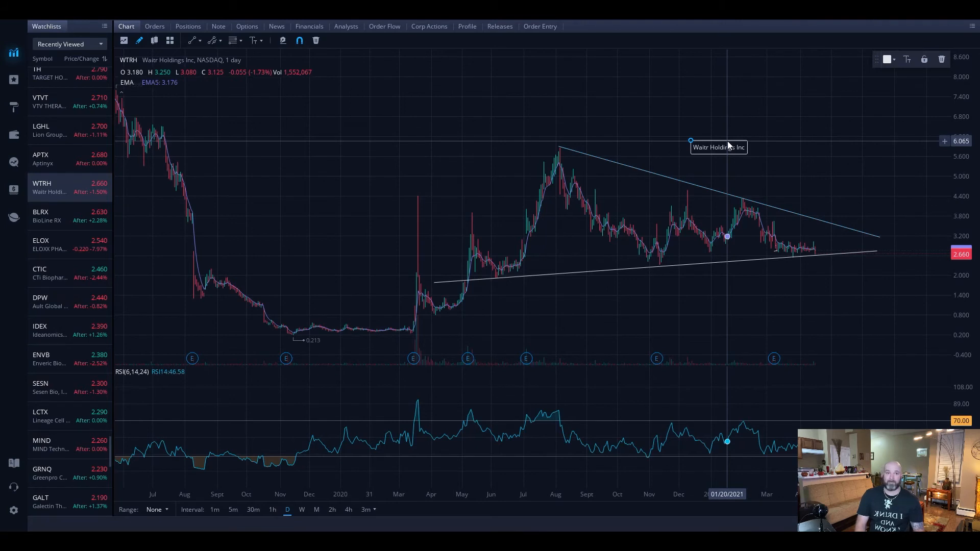
{"action": "mouse_move", "coordinate": [676, 365]}
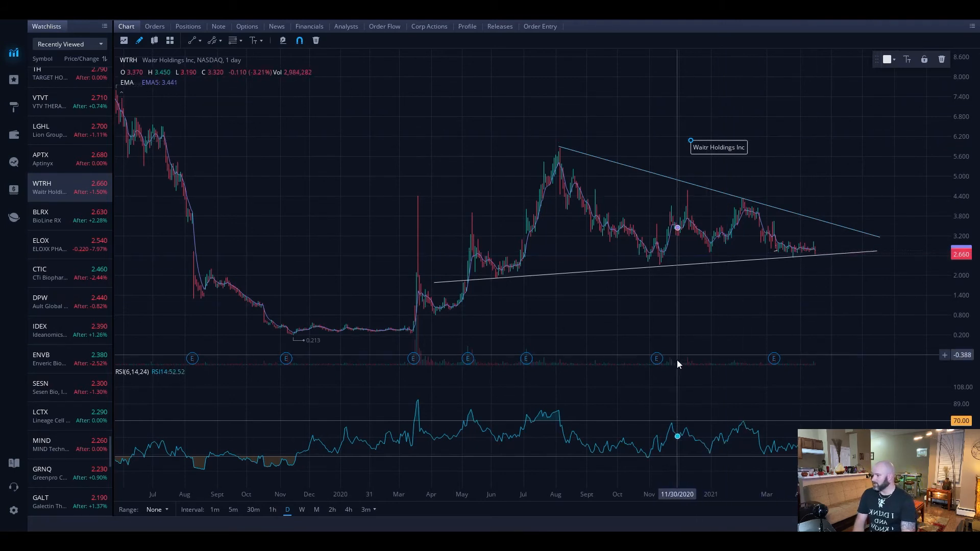
{"action": "mouse_move", "coordinate": [721, 472]}
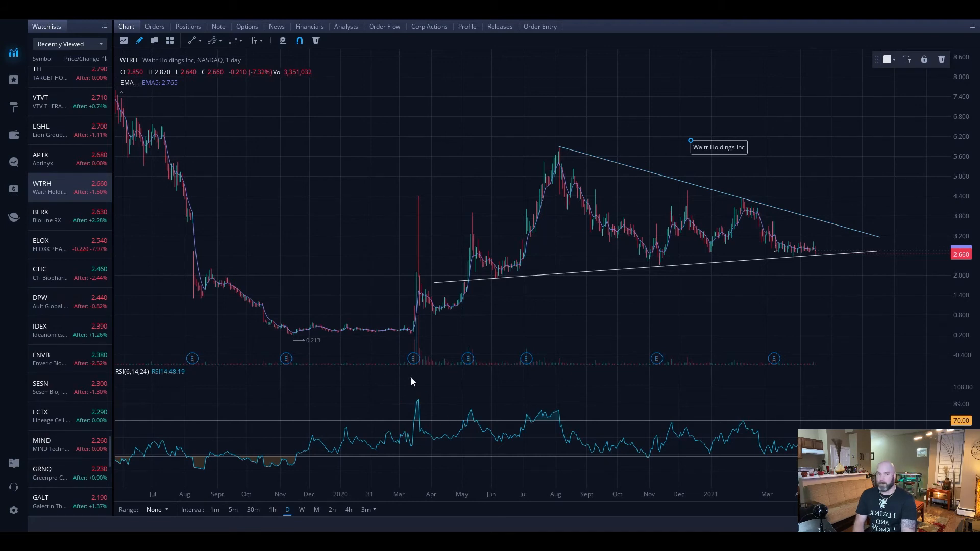
{"action": "mouse_move", "coordinate": [408, 378]}
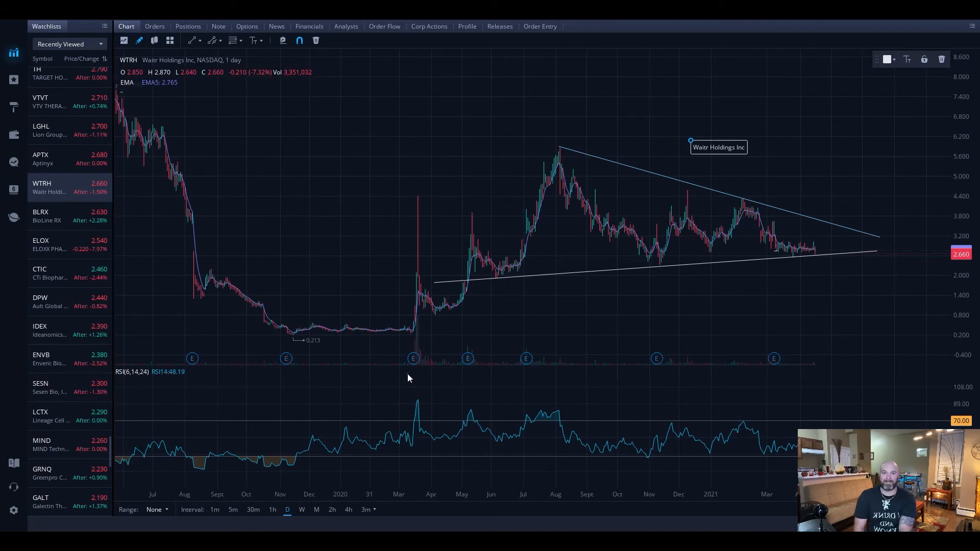
{"action": "mouse_move", "coordinate": [366, 322]}
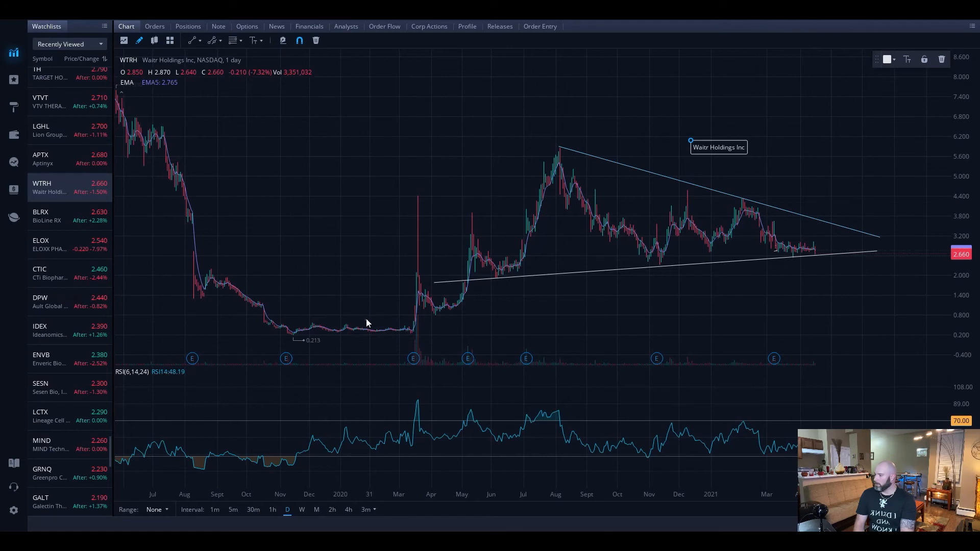
Sketch circles on earnings markers and arrows at the August run and upper-trendline rejections, then clear them
{"action": "left_click_drag", "start_coordinate": [367, 322], "coordinate": [386, 250]}
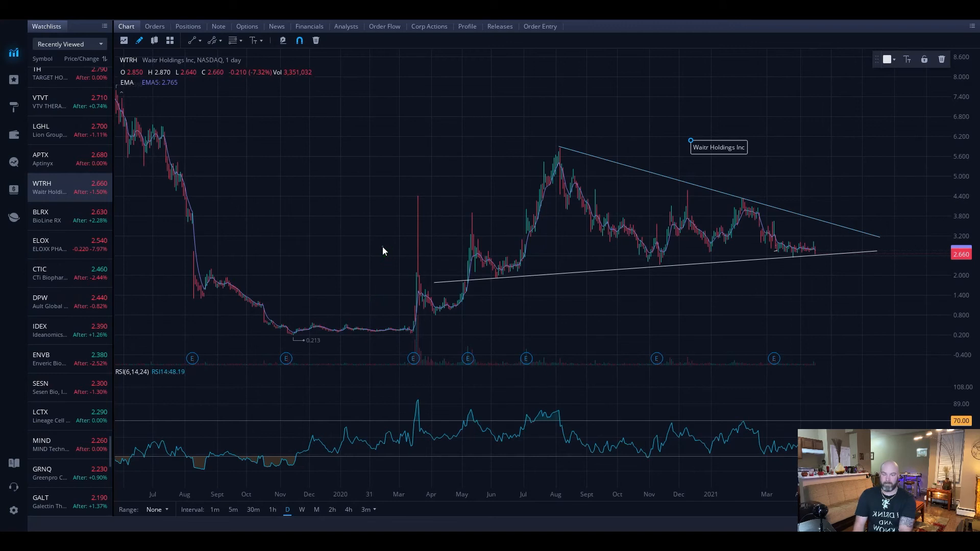
{"action": "mouse_move", "coordinate": [389, 152]}
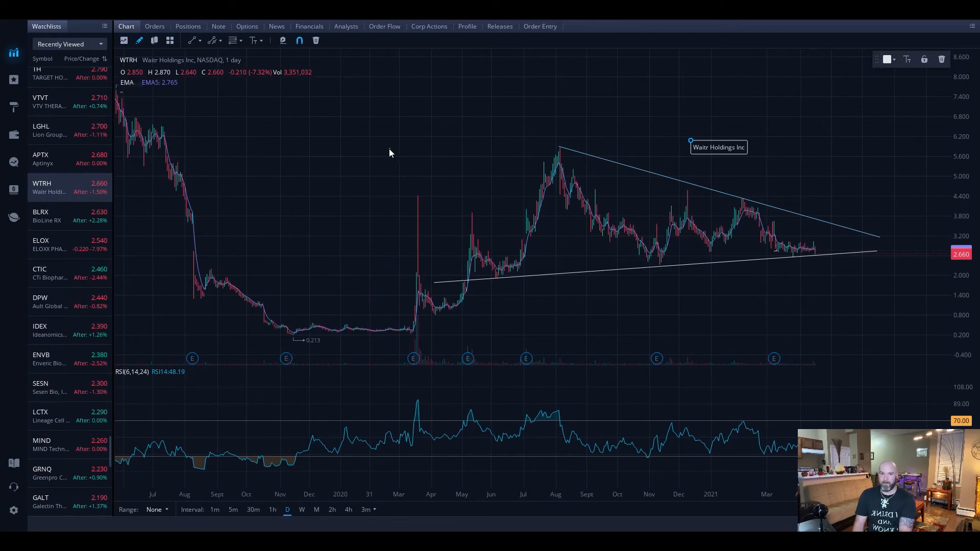
{"action": "mouse_move", "coordinate": [411, 307]}
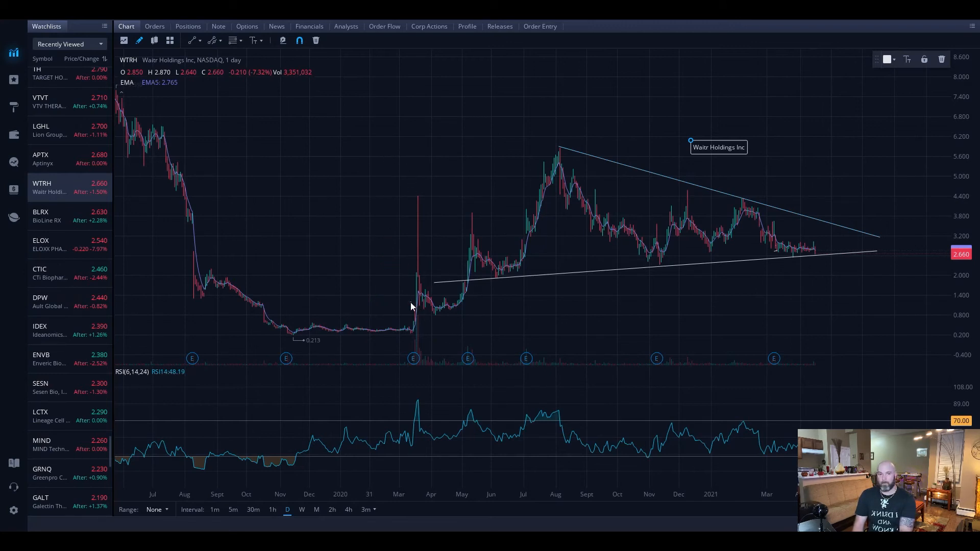
{"action": "mouse_move", "coordinate": [456, 247]}
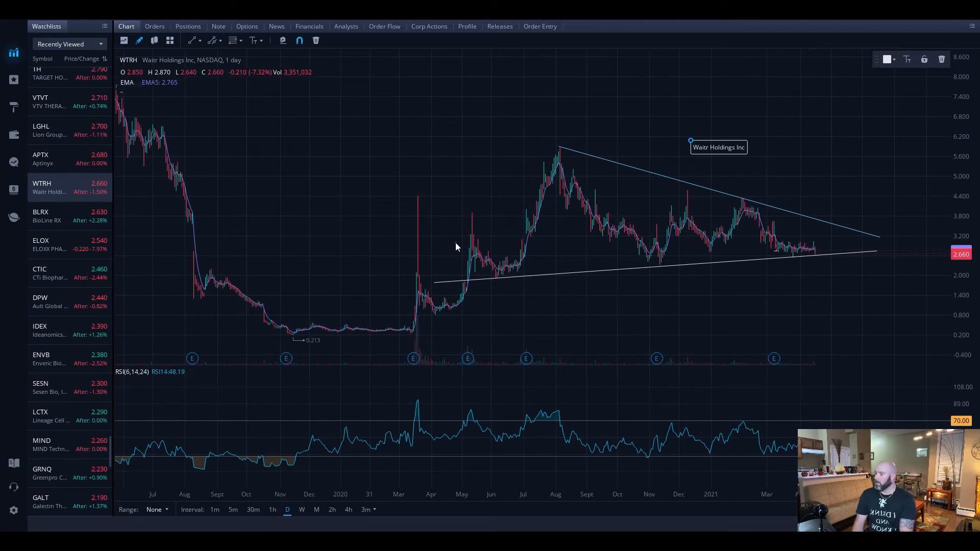
{"action": "left_click_drag", "start_coordinate": [430, 341], "coordinate": [413, 381]}
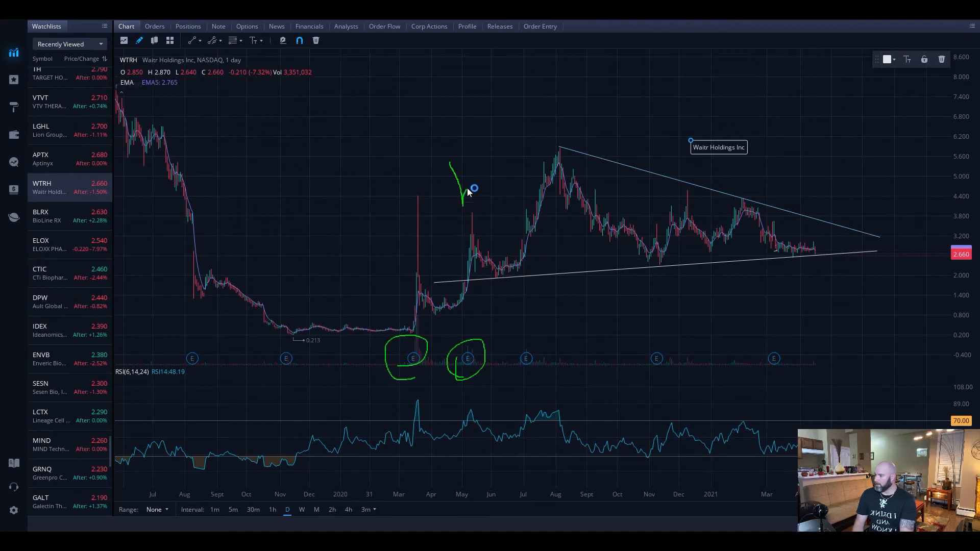
{"action": "left_click_drag", "start_coordinate": [506, 337], "coordinate": [534, 362]}
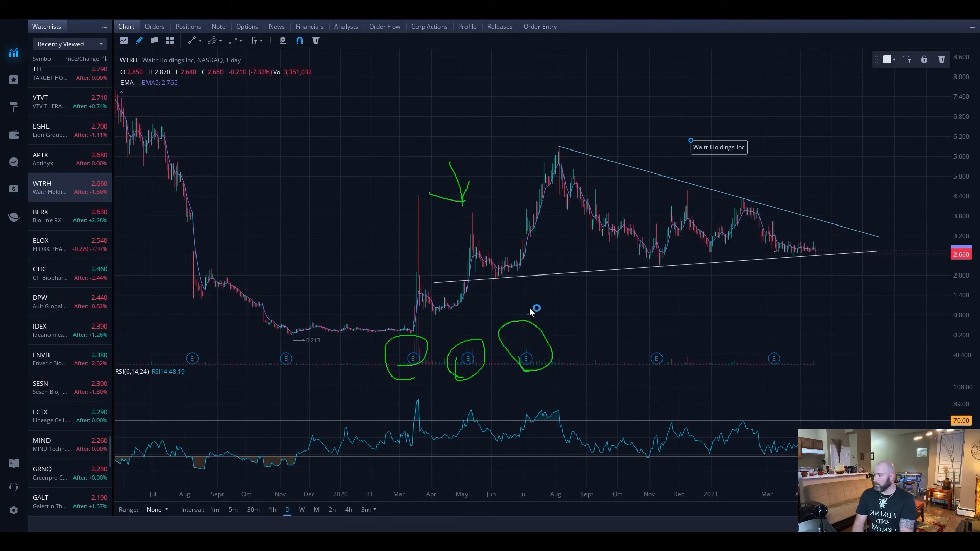
{"action": "left_click_drag", "start_coordinate": [500, 232], "coordinate": [550, 141]}
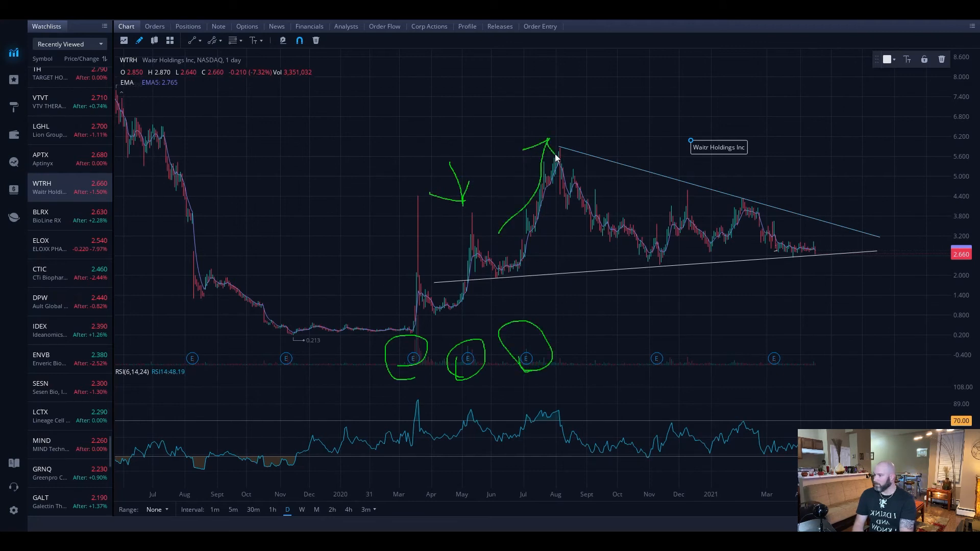
{"action": "mouse_move", "coordinate": [574, 280]}
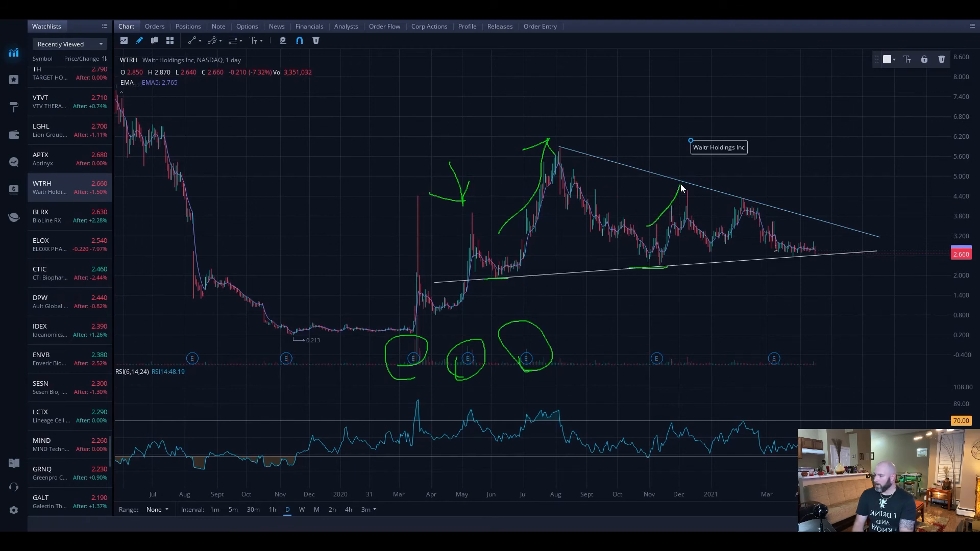
{"action": "left_click_drag", "start_coordinate": [681, 187], "coordinate": [671, 154]}
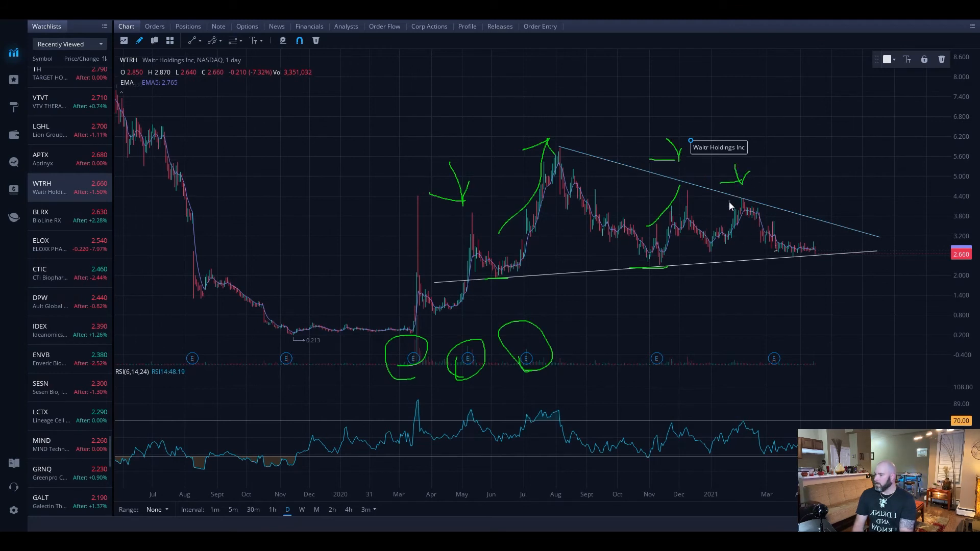
{"action": "mouse_move", "coordinate": [797, 250]}
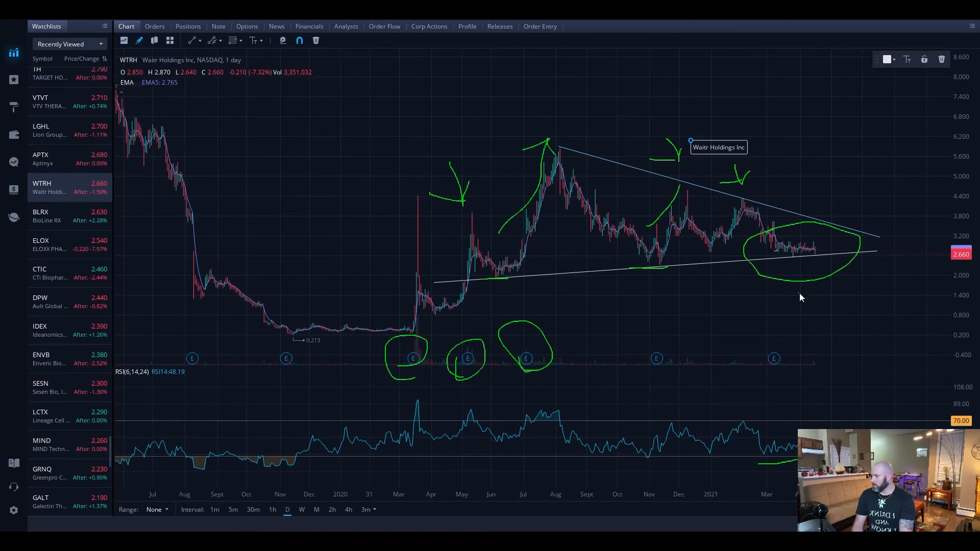
{"action": "mouse_move", "coordinate": [796, 215]}
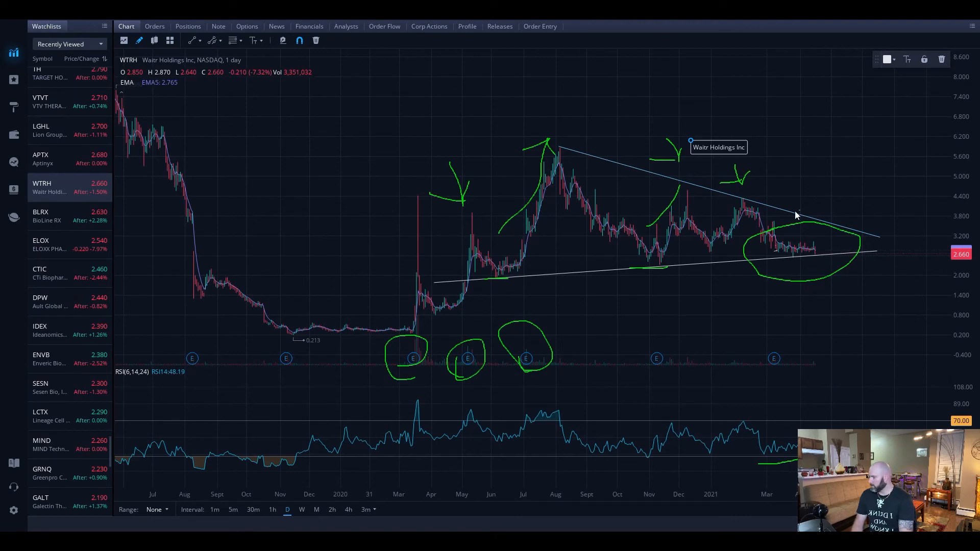
{"action": "left_click", "coordinate": [316, 40]}
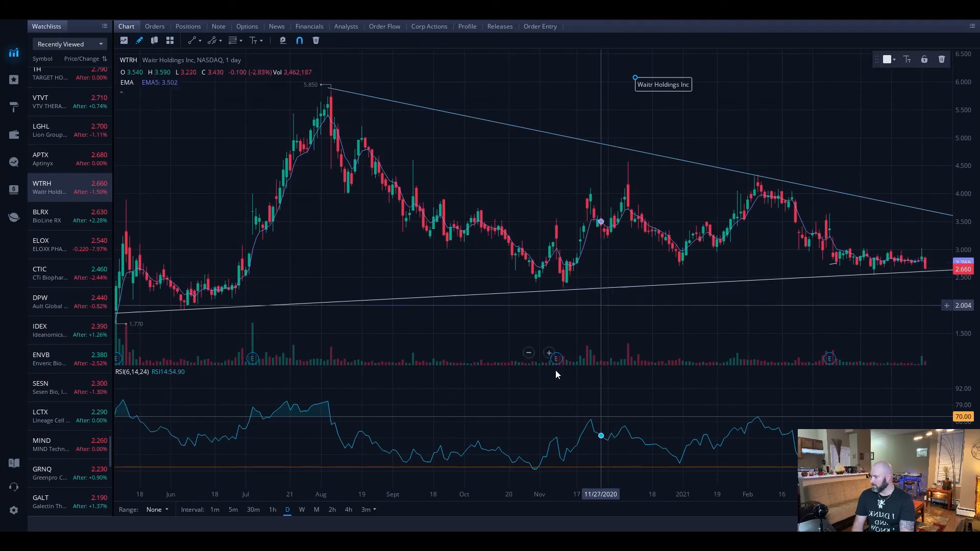
Review WTRH on 30-minute and 5-minute candles, then restore the daily interval
{"action": "left_click", "coordinate": [272, 510]}
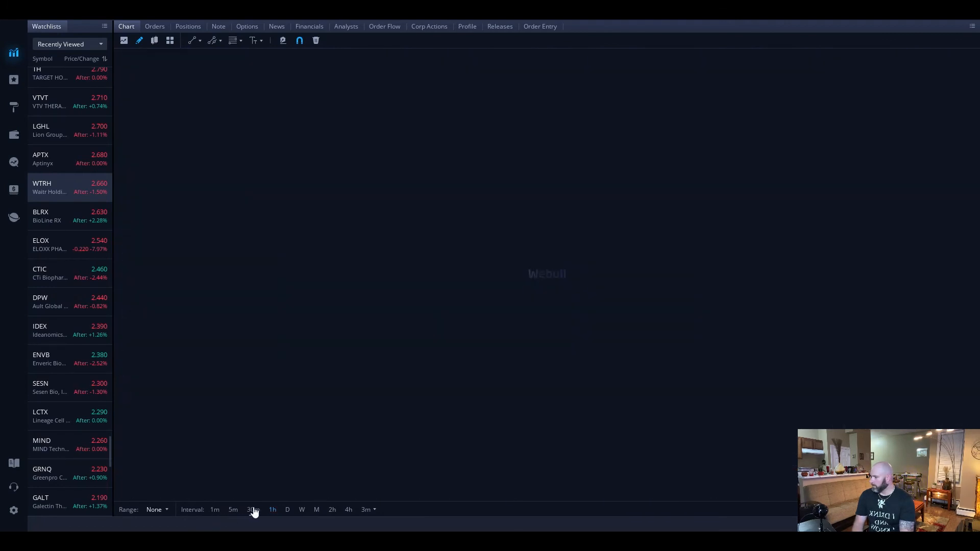
{"action": "left_click", "coordinate": [253, 509]}
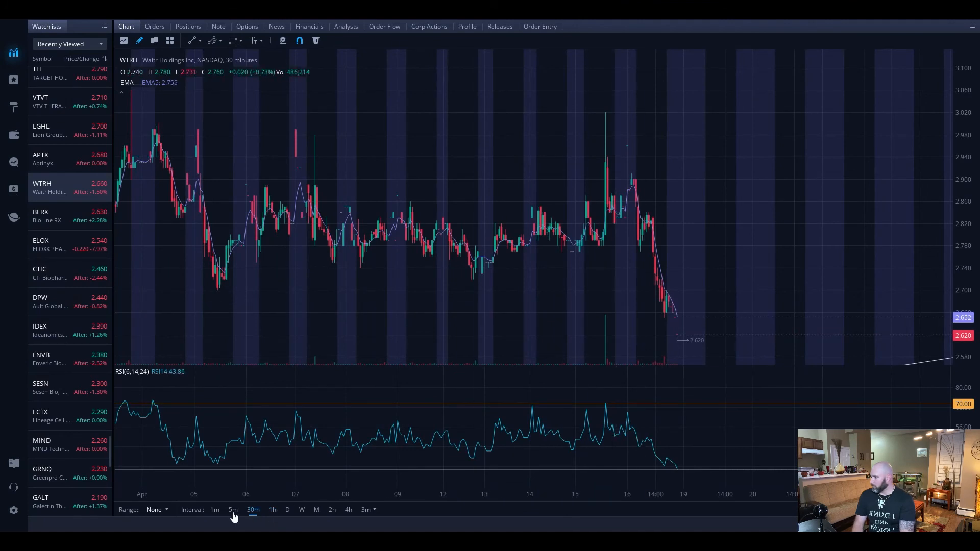
{"action": "left_click", "coordinate": [232, 509]}
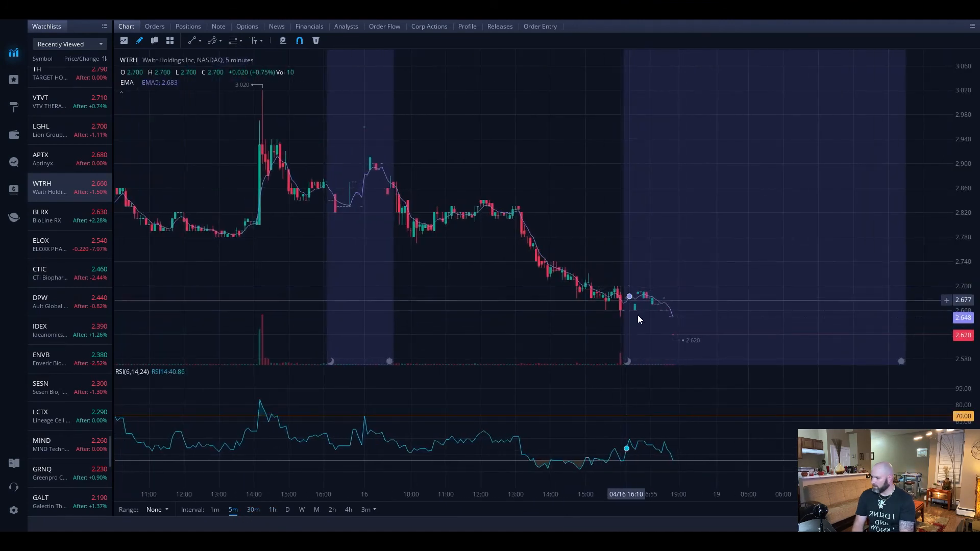
{"action": "mouse_move", "coordinate": [686, 357]}
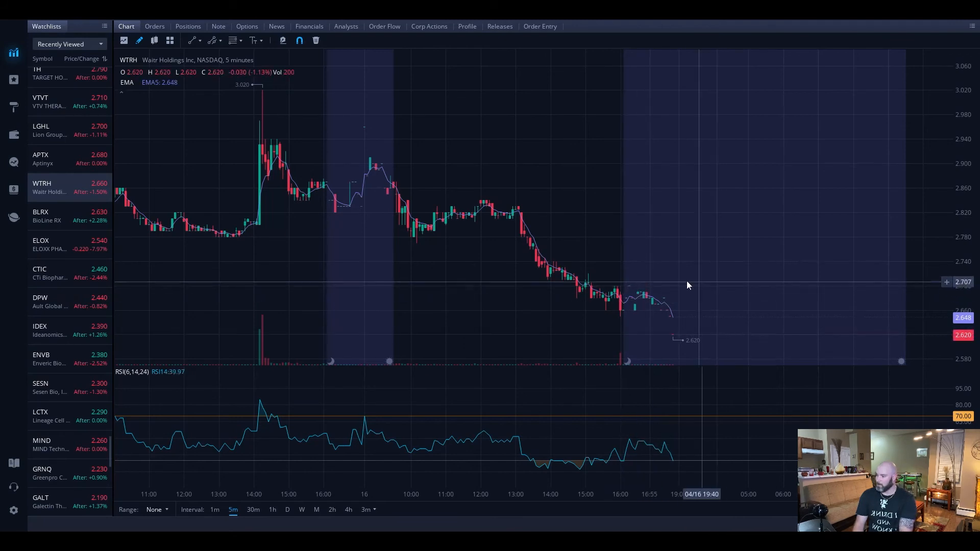
{"action": "mouse_move", "coordinate": [697, 258]}
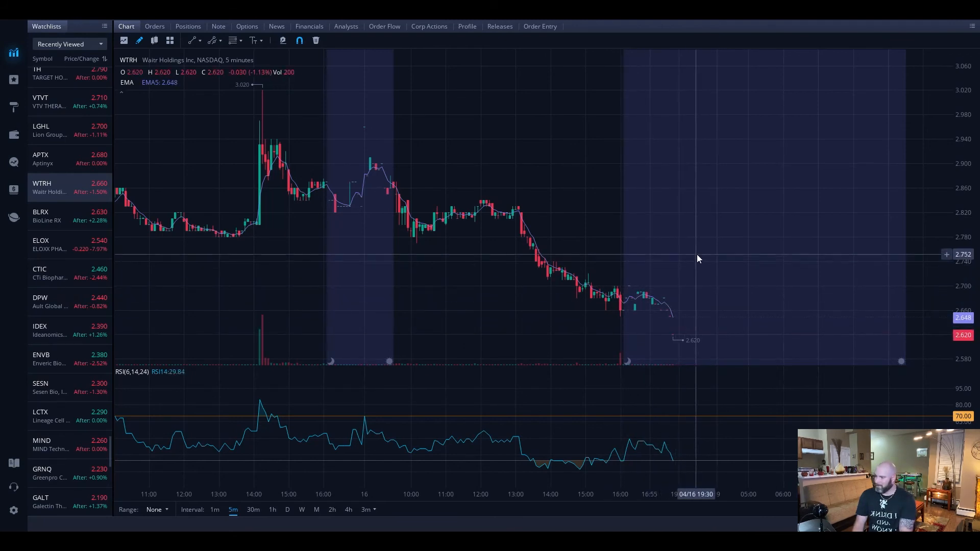
{"action": "mouse_move", "coordinate": [636, 297]}
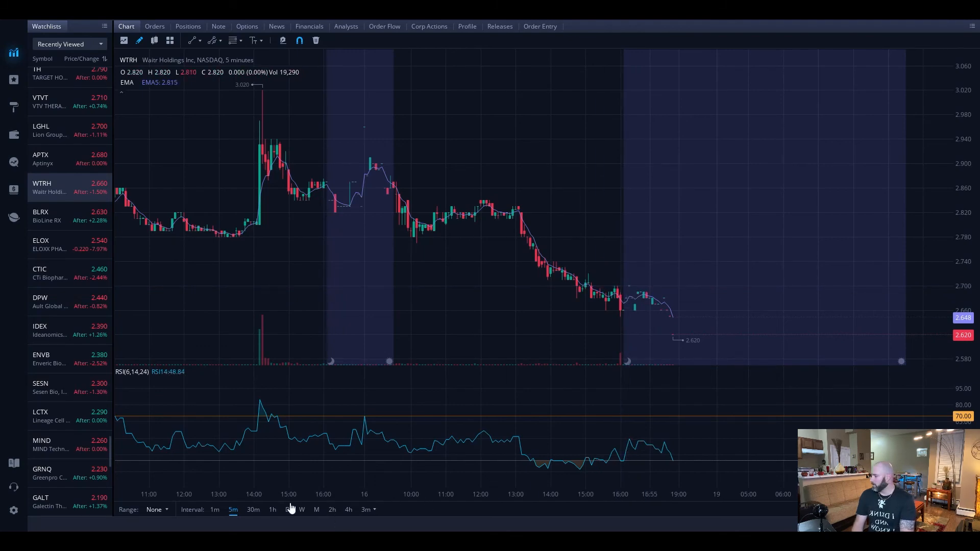
{"action": "left_click", "coordinate": [288, 509]}
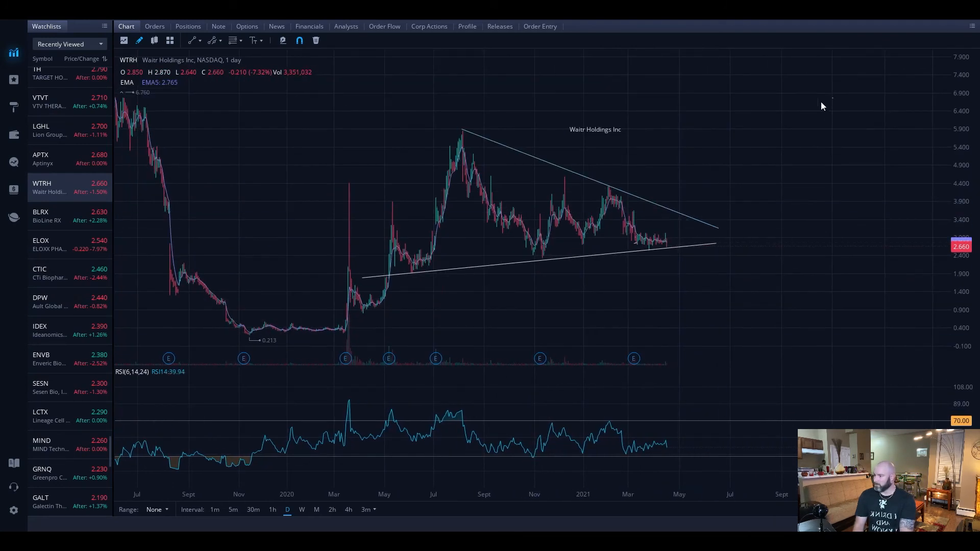
{"action": "mouse_move", "coordinate": [812, 174]}
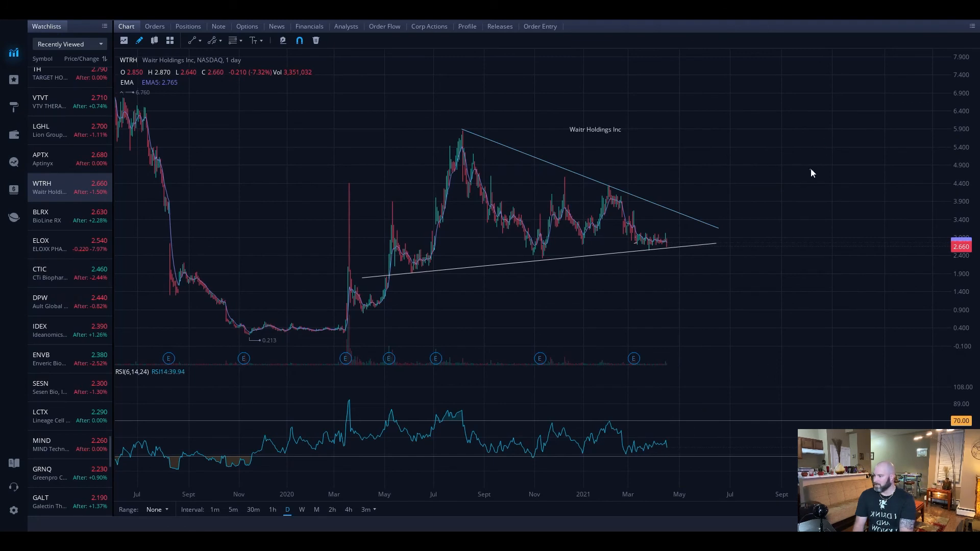
Drag across the WTRH daily chart before switching over to the Discord kindred-options channel
{"action": "left_click_drag", "start_coordinate": [656, 221], "coordinate": [769, 241]}
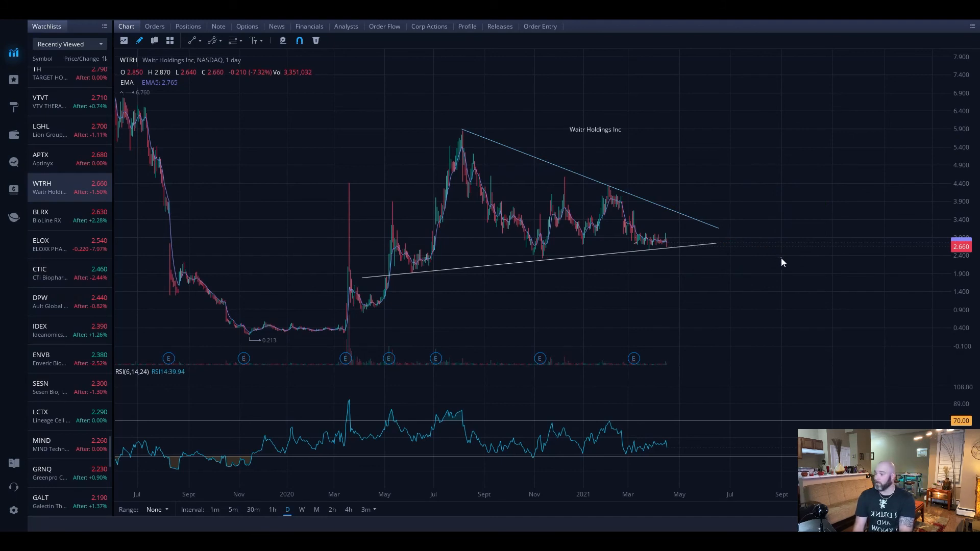
{"action": "mouse_move", "coordinate": [553, 220]}
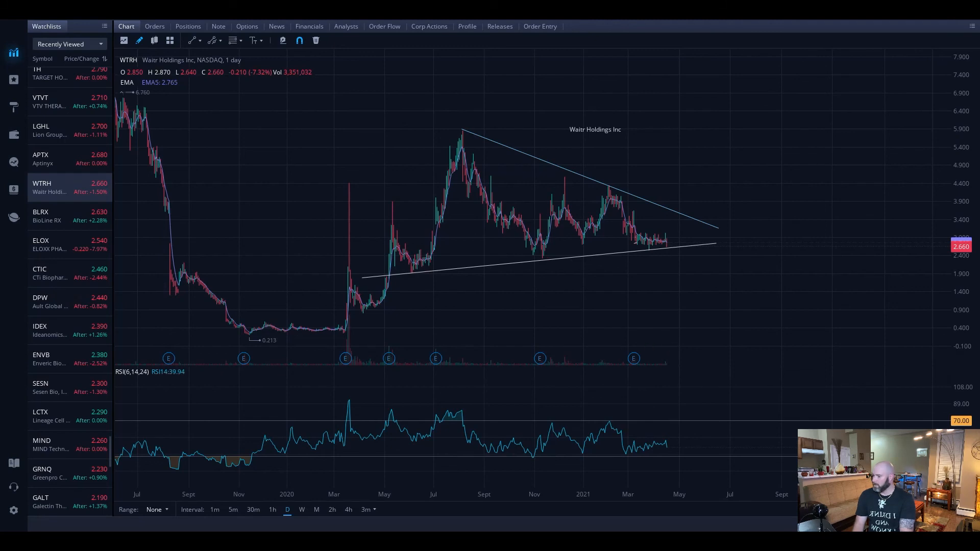
{"action": "mouse_move", "coordinate": [790, 276]}
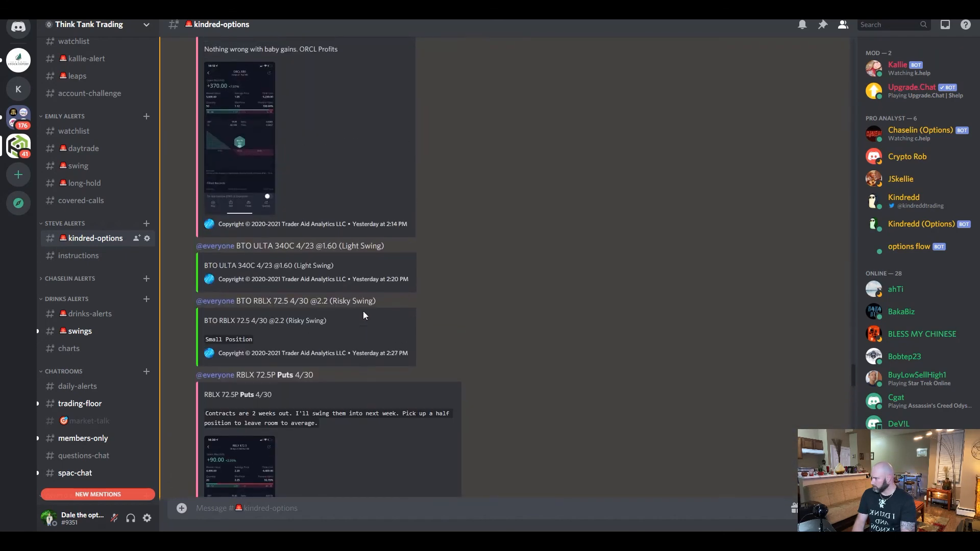
{"action": "scroll", "scroll_direction": "down", "scroll_amount": 3}
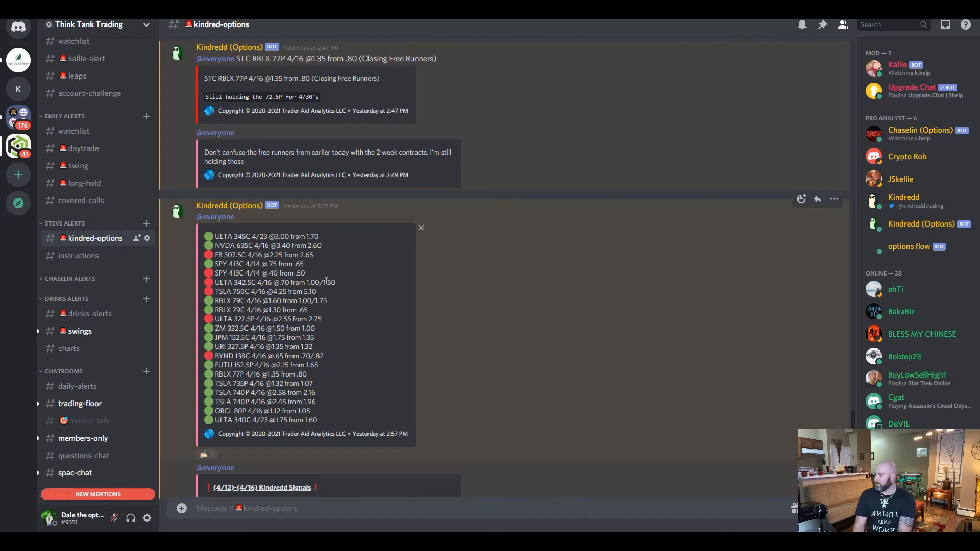
{"action": "scroll", "scroll_direction": "down", "scroll_amount": 3}
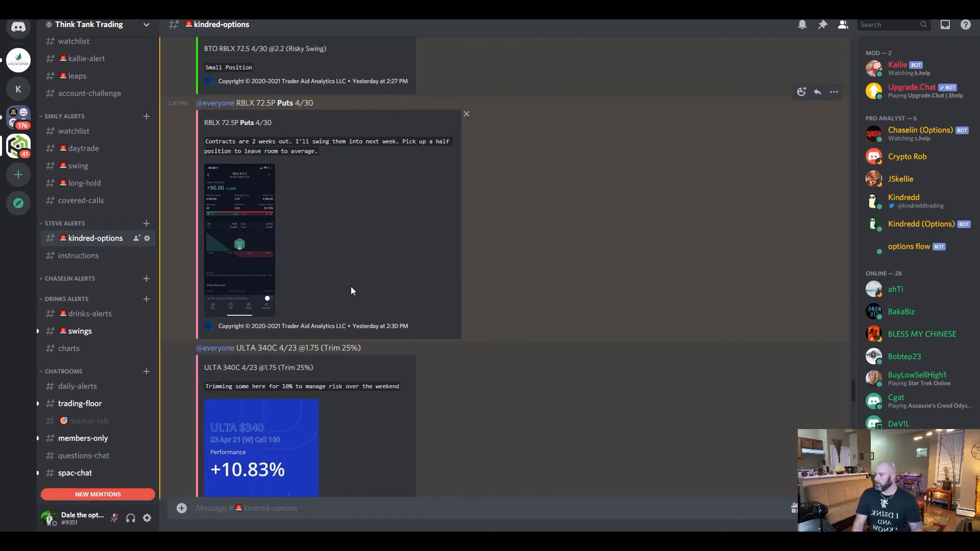
{"action": "mouse_move", "coordinate": [638, 249]}
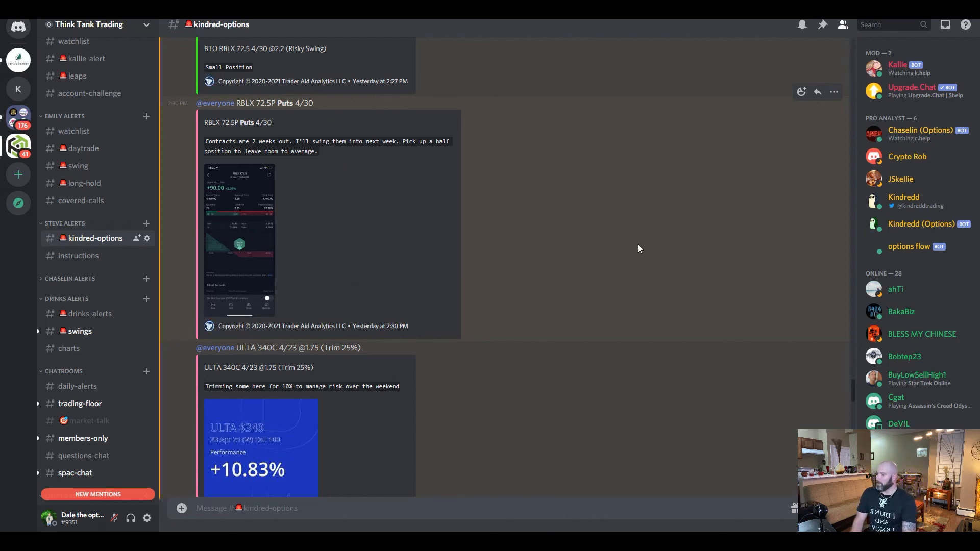